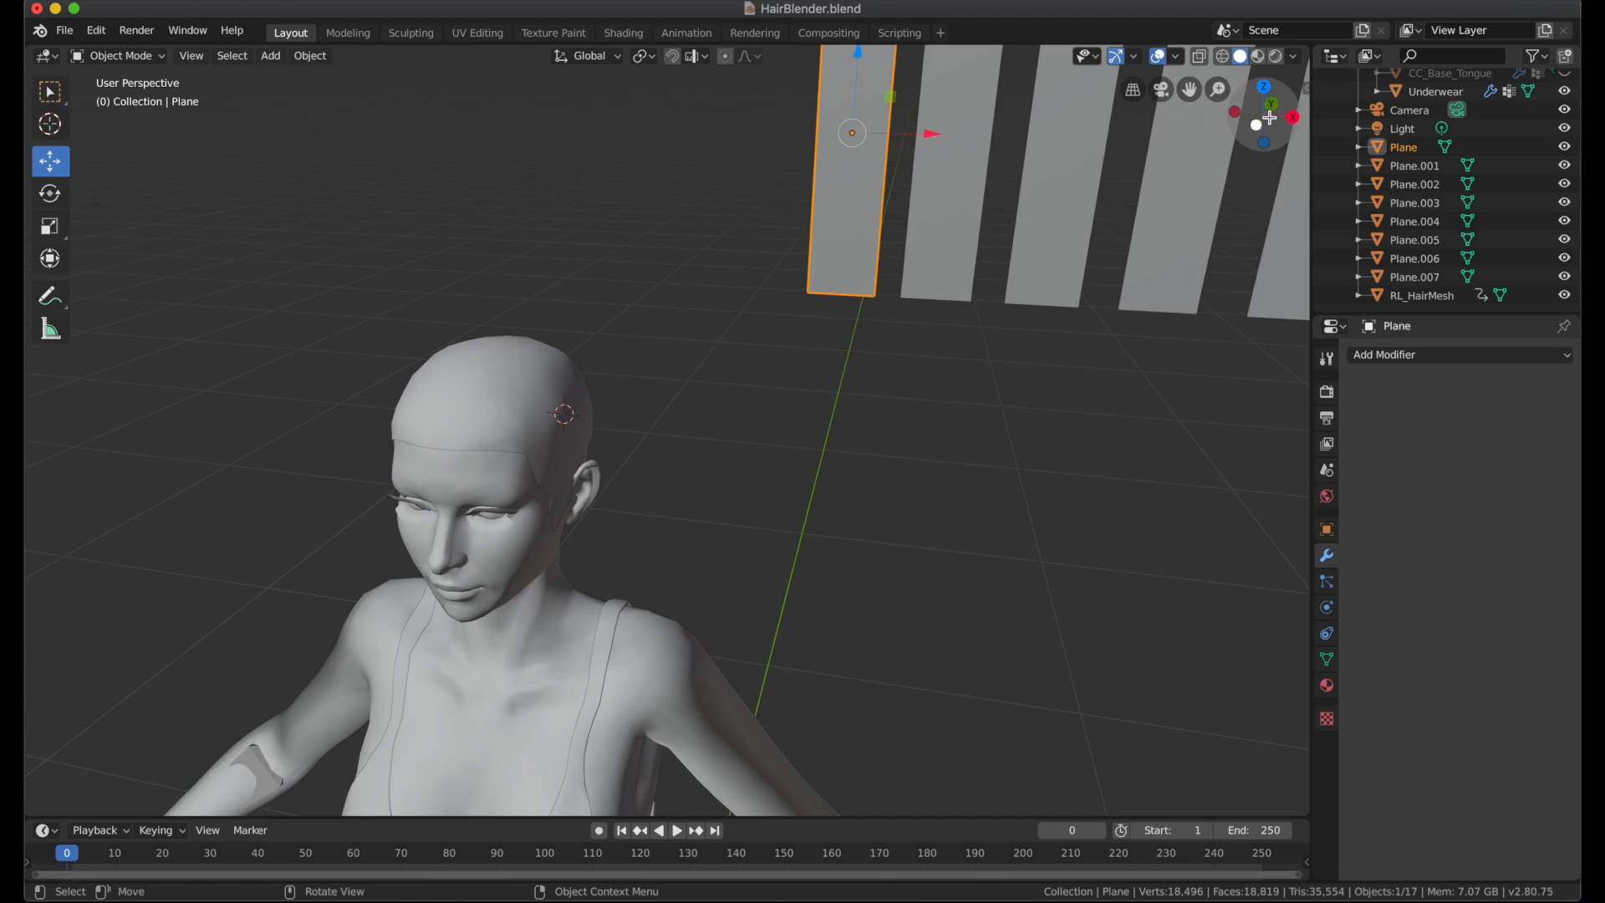
# Load Alpha-baseTexBaked.png as the image in the UV Editing workspace
pyautogui.click(270, 55)
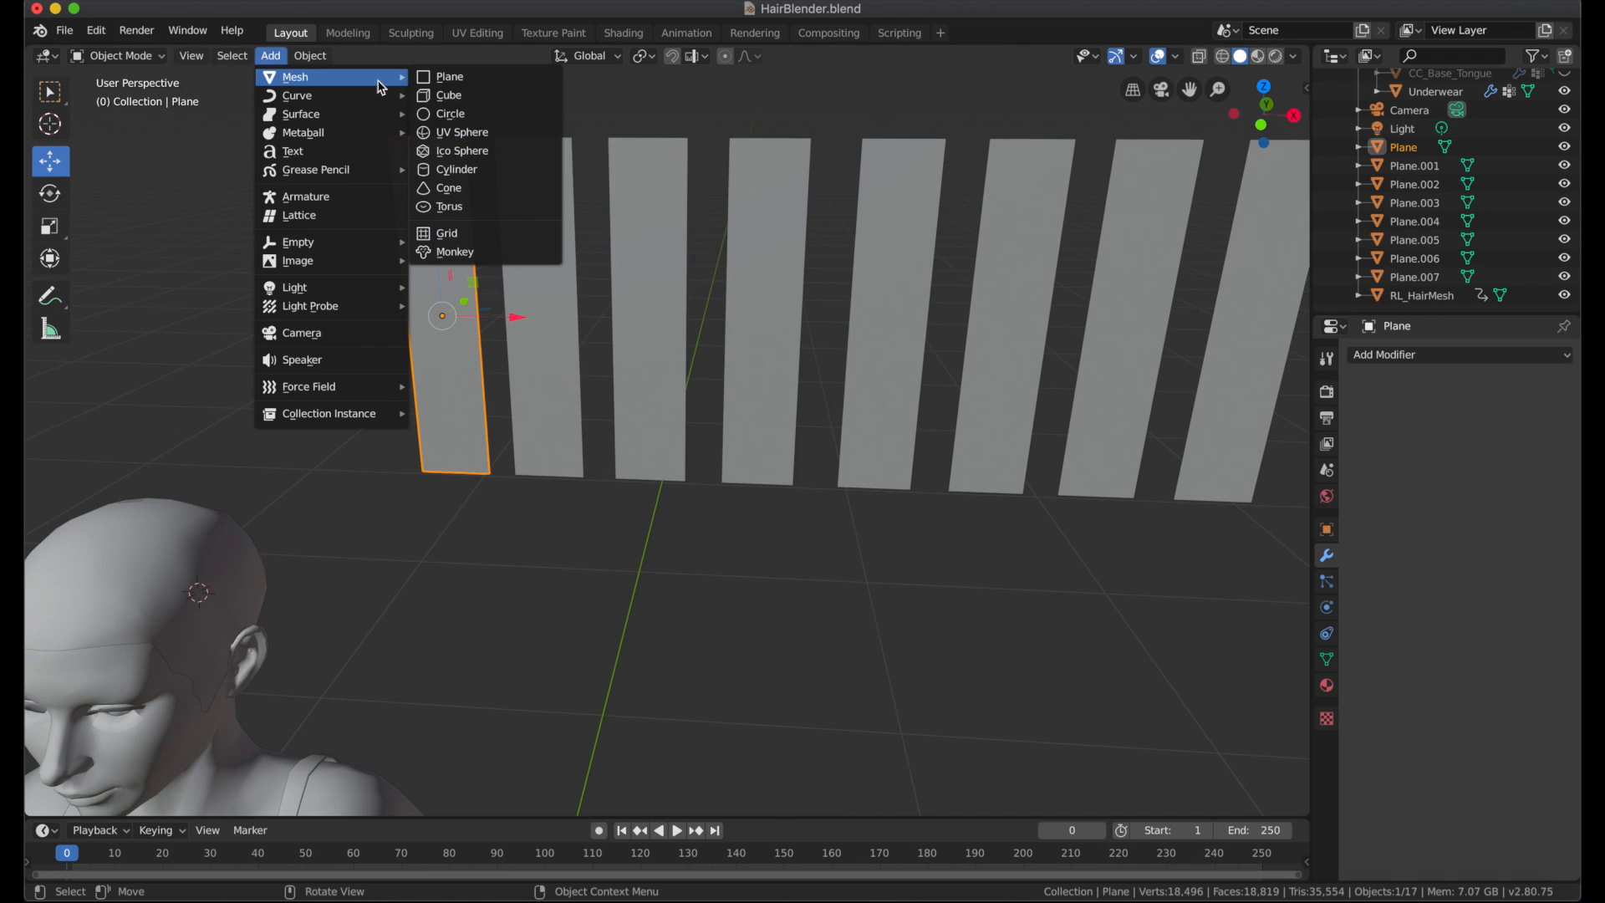
pyautogui.moveTo(448, 95)
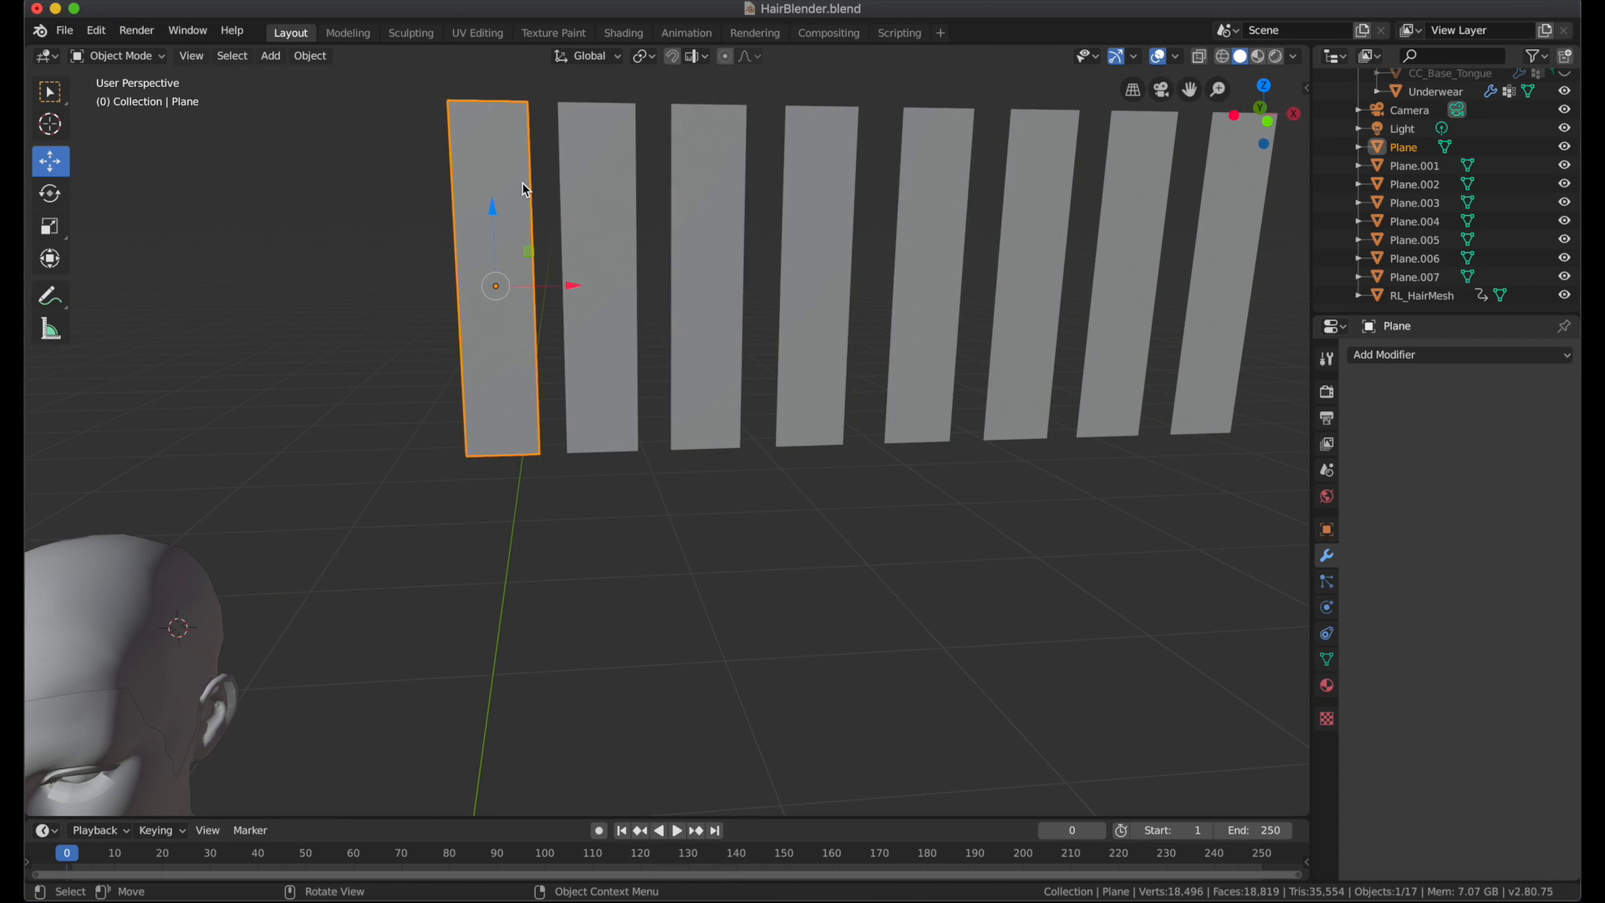
pyautogui.click(475, 32)
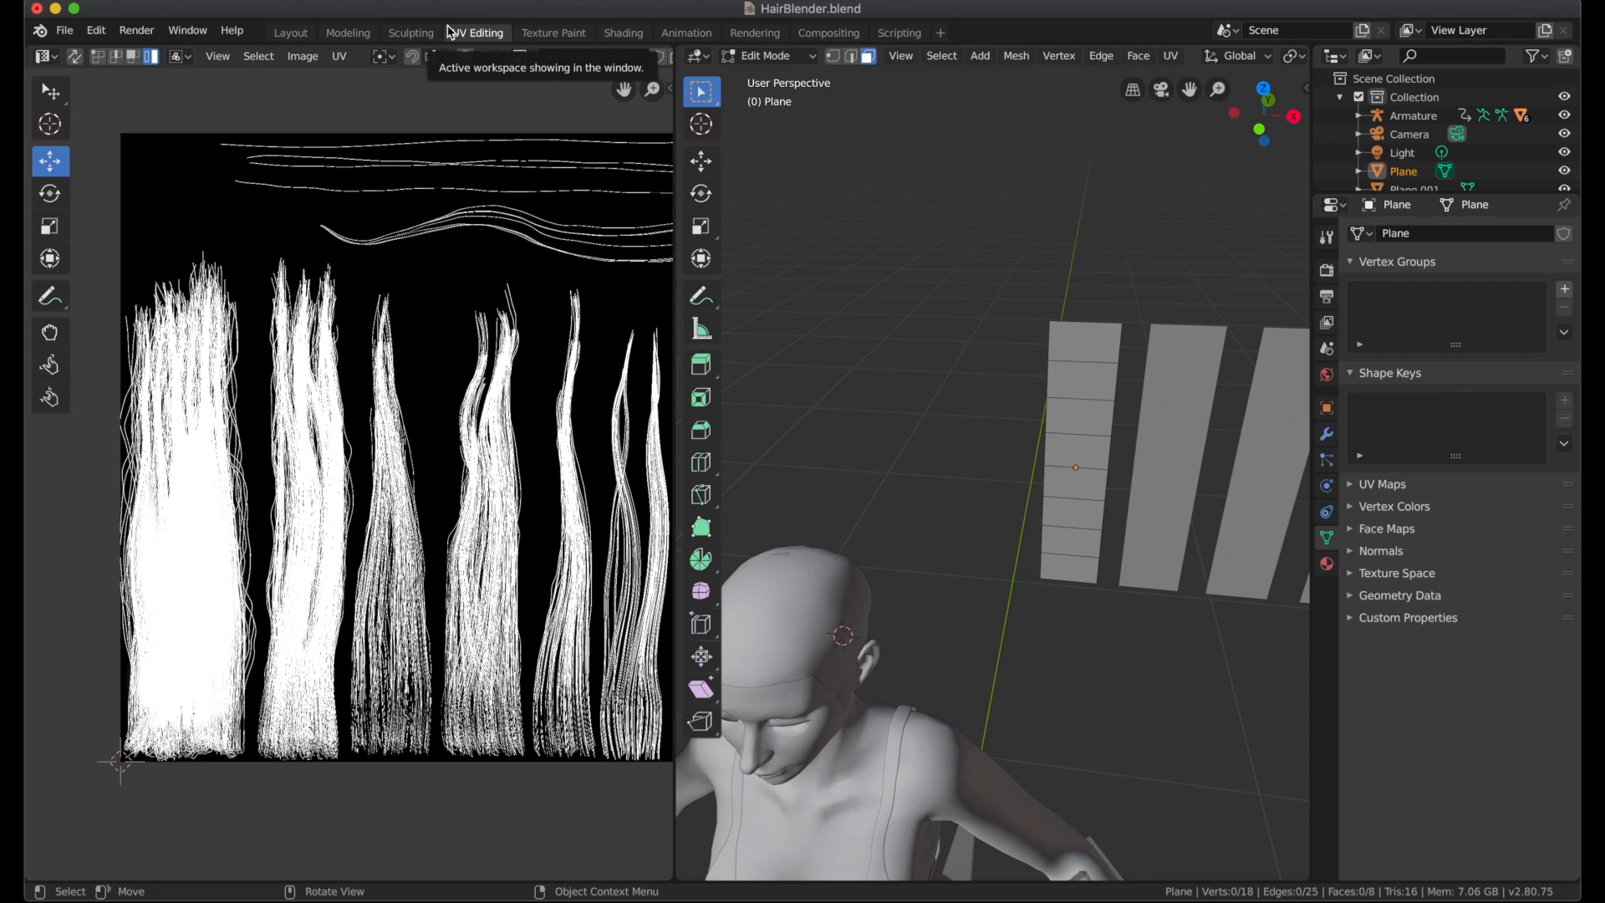
pyautogui.click(302, 56)
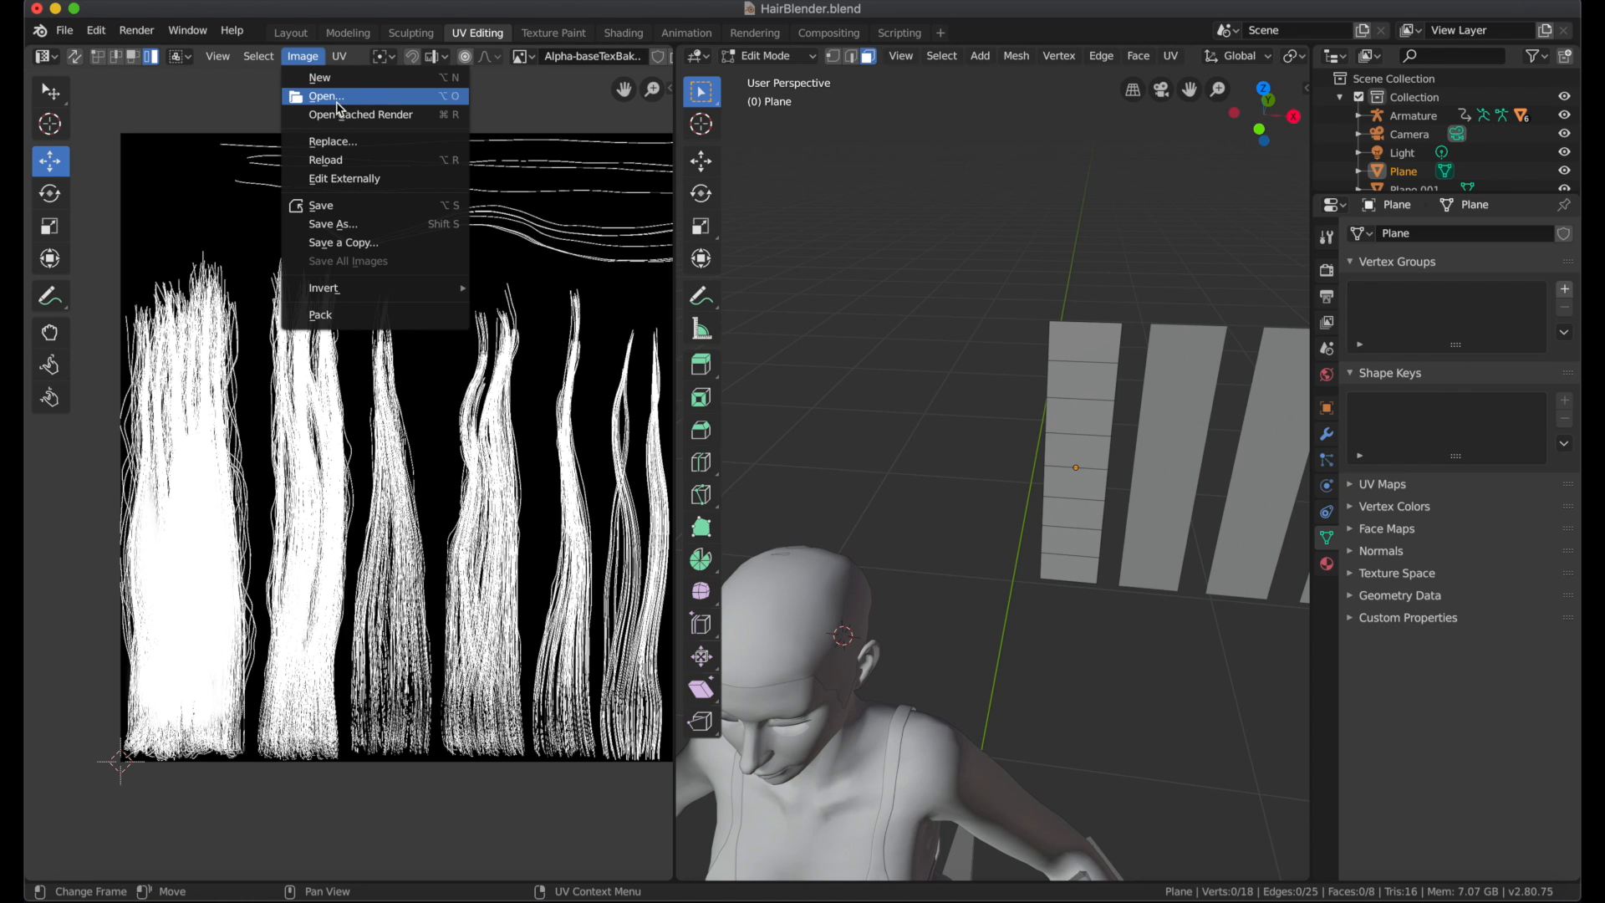
pyautogui.click(325, 95)
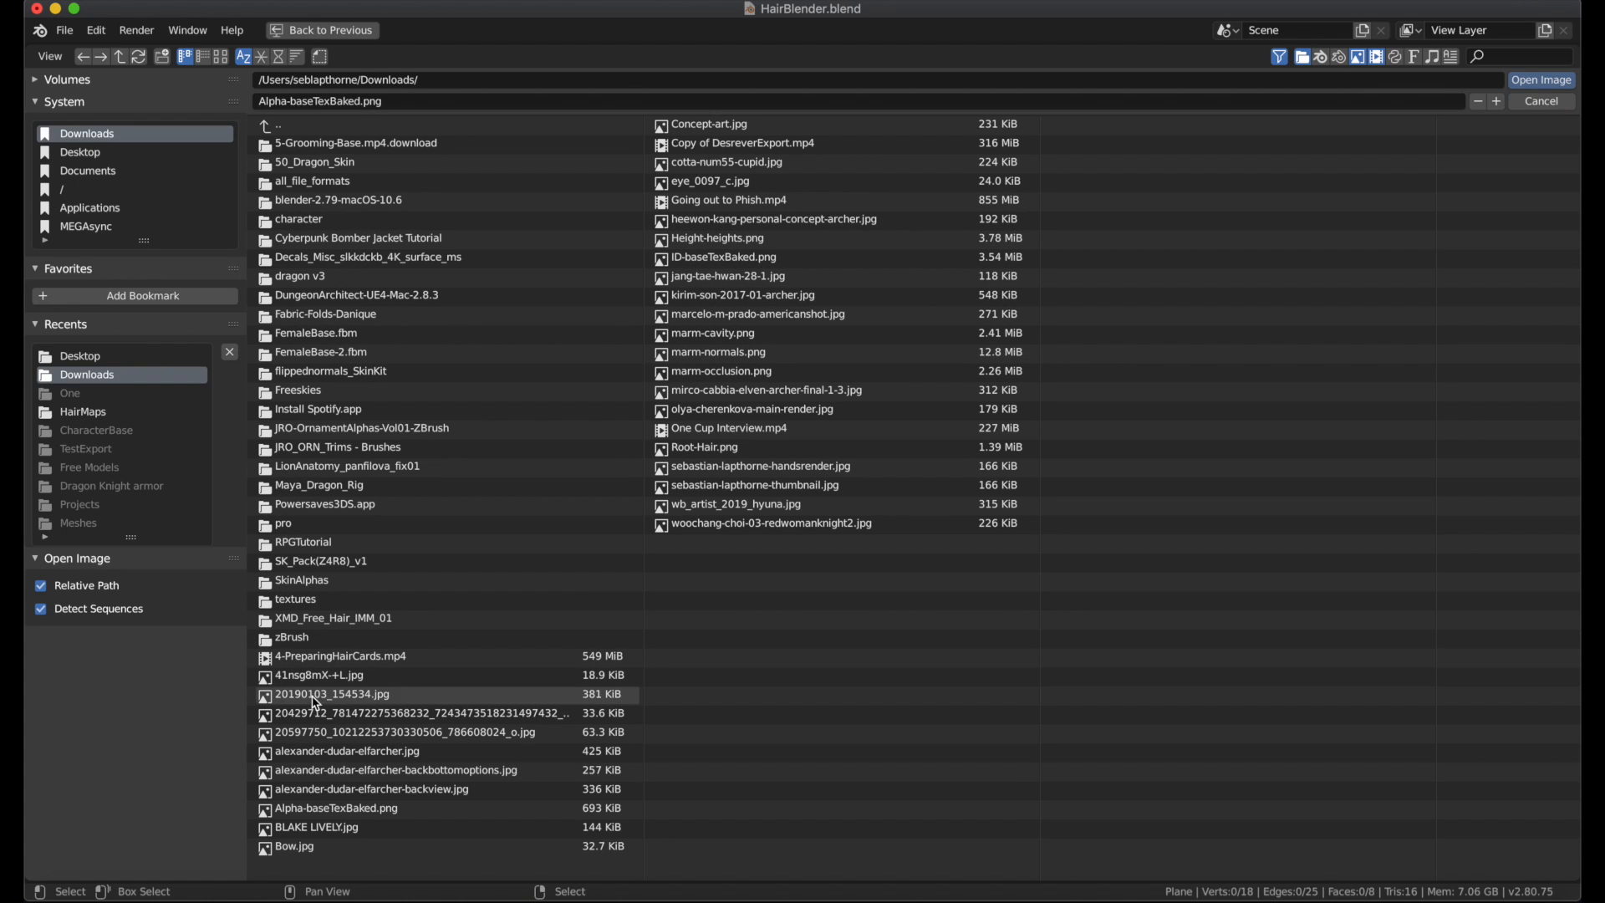
pyautogui.click(336, 807)
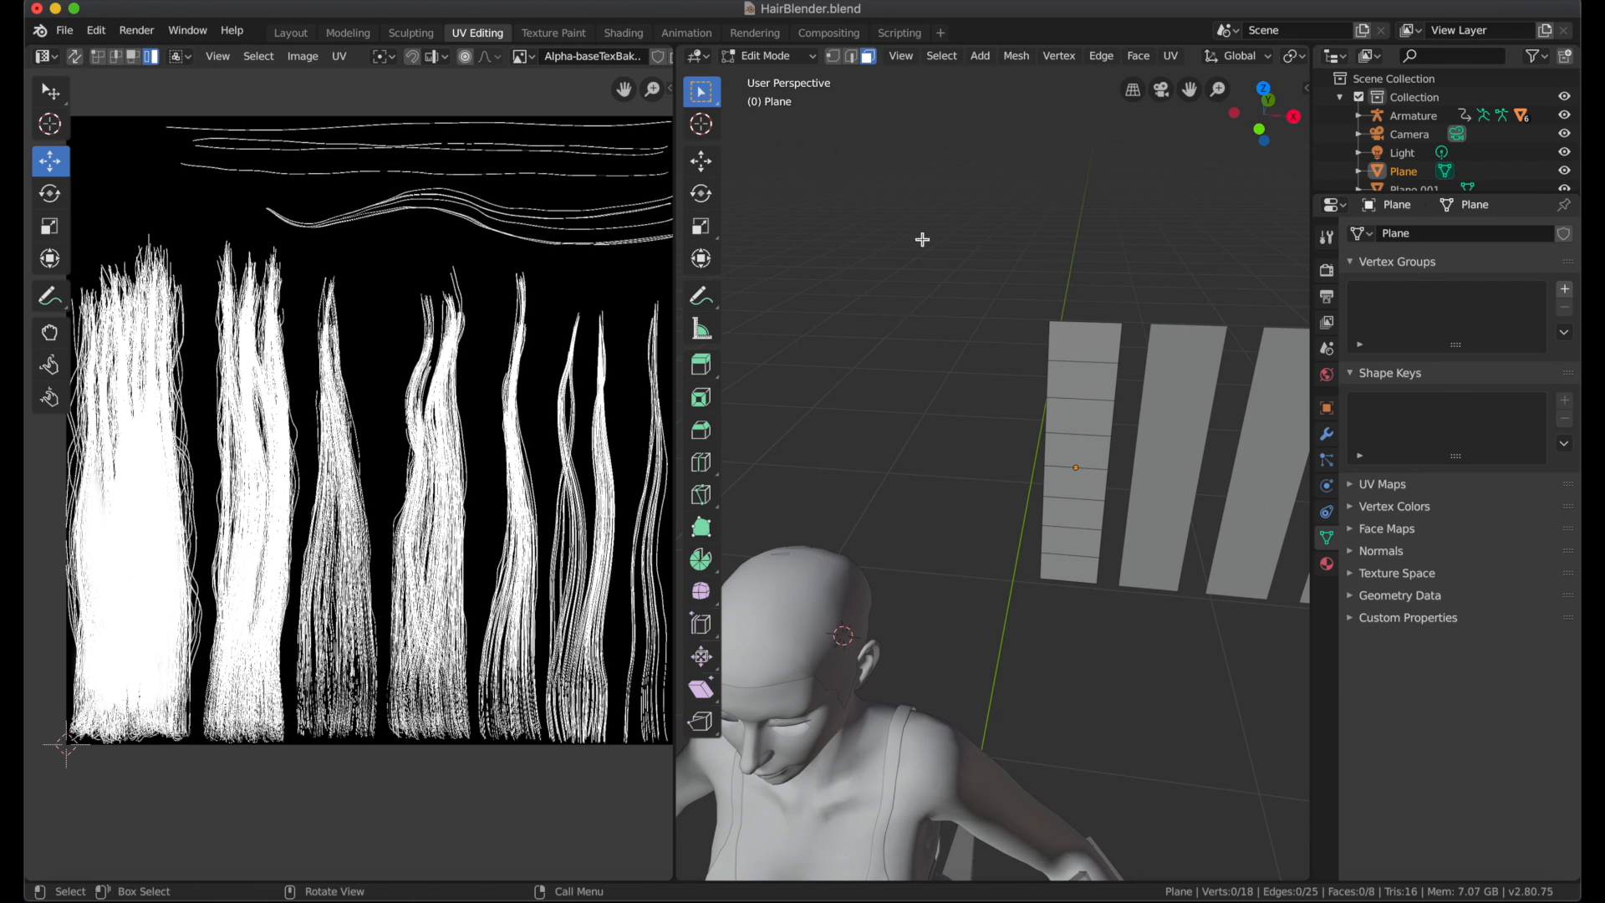
# Select the hair-card planes' faces so their UVs appear over the strand texture
pyautogui.click(1070, 379)
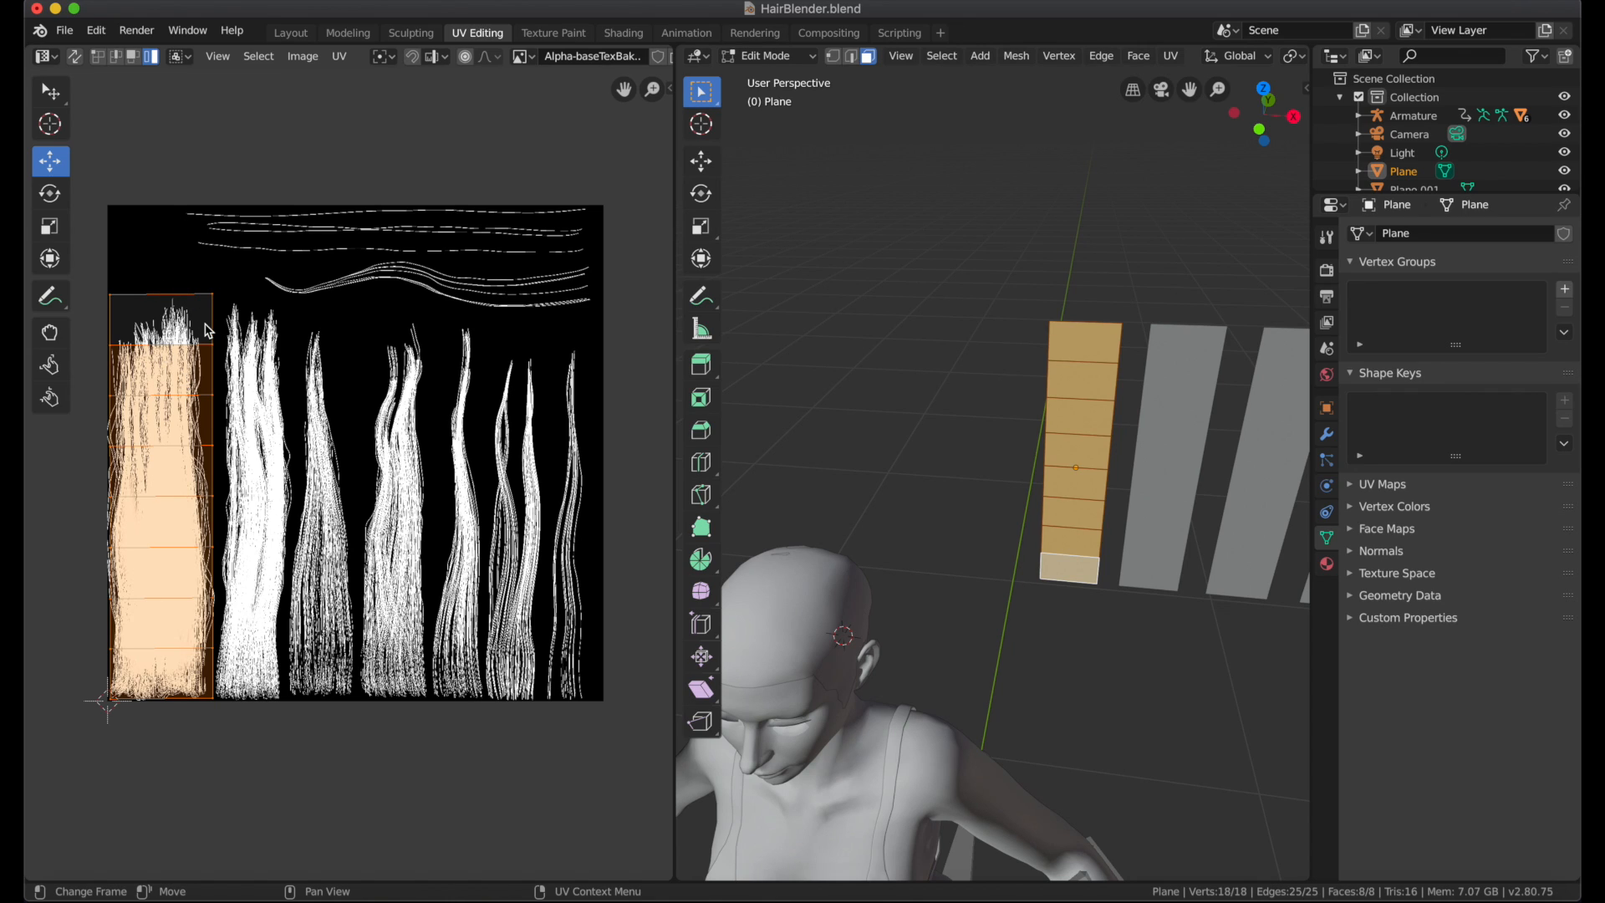
pyautogui.moveTo(154, 305)
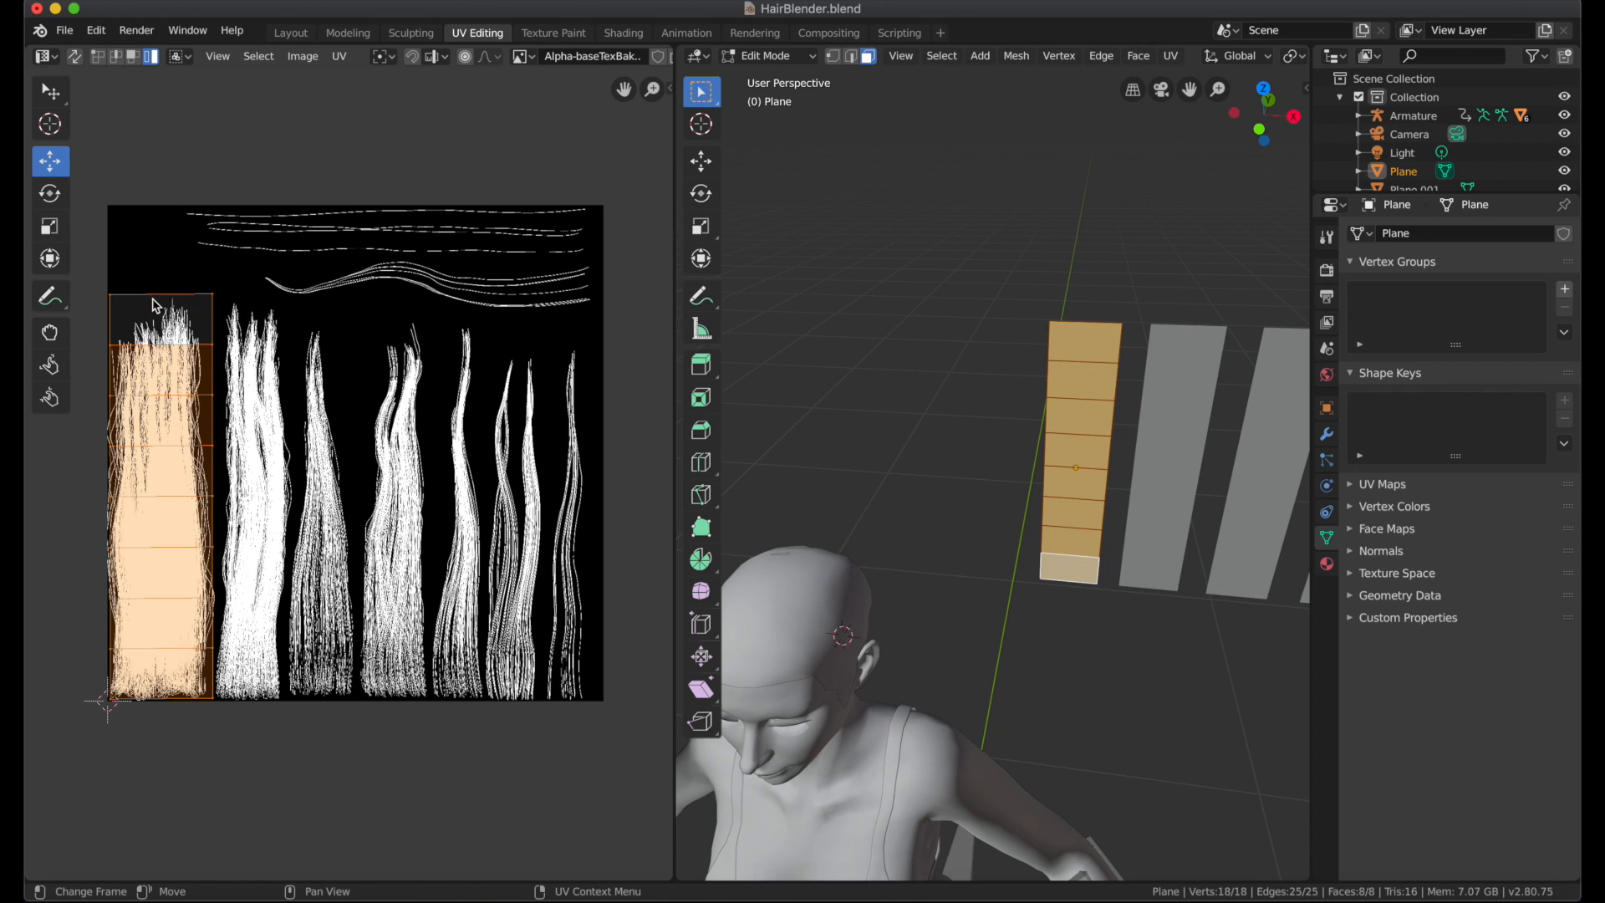
pyautogui.moveTo(101, 761)
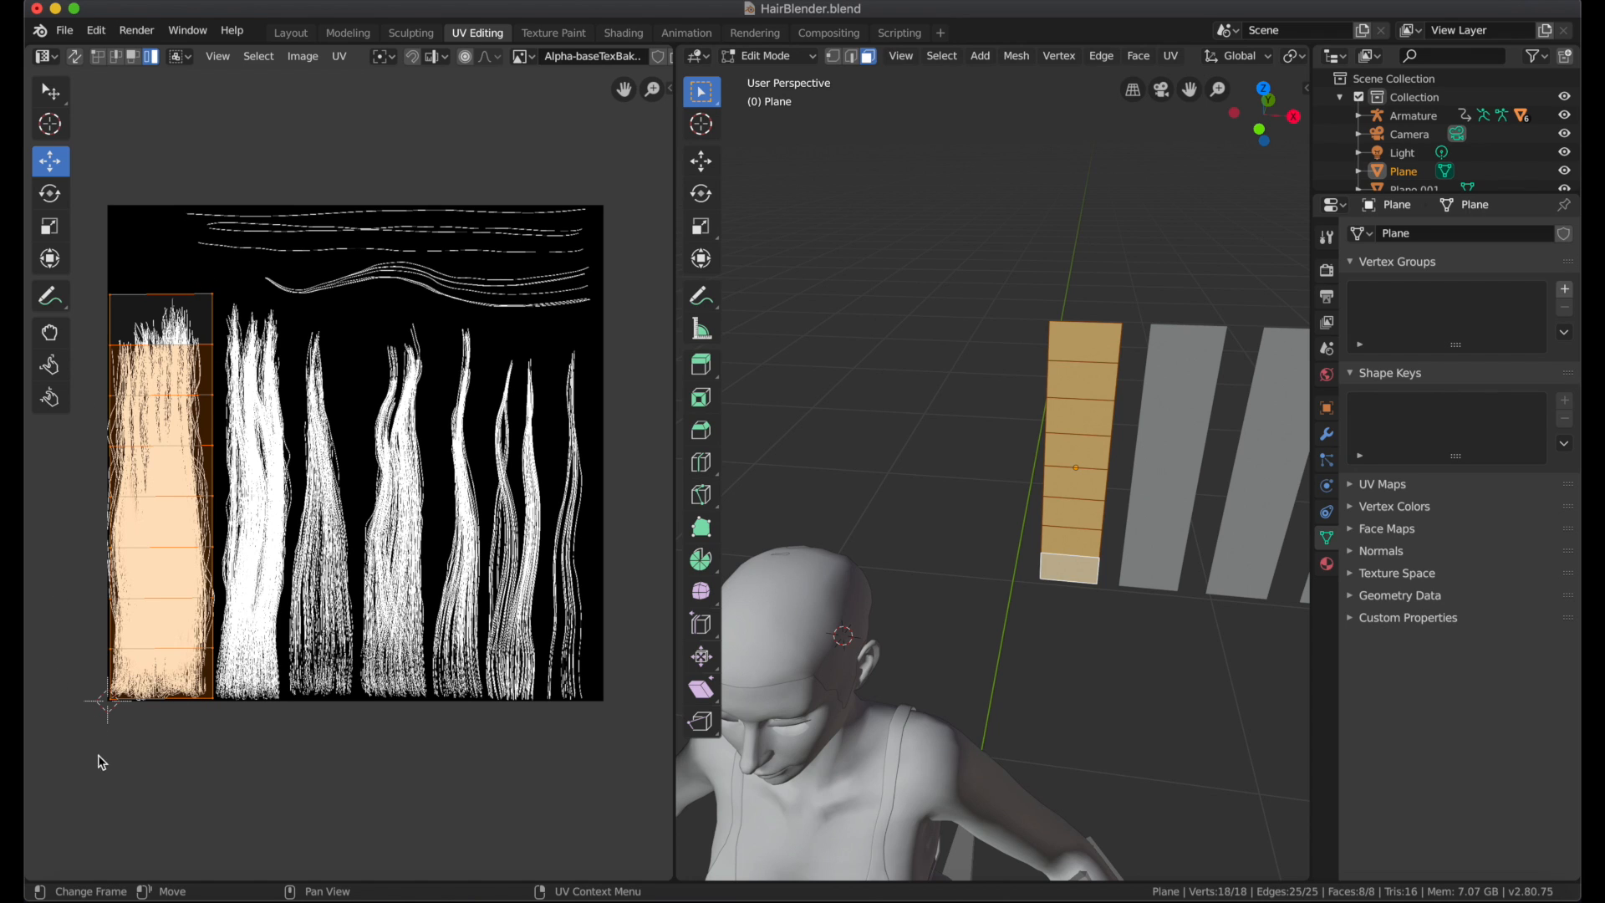
pyautogui.click(290, 32)
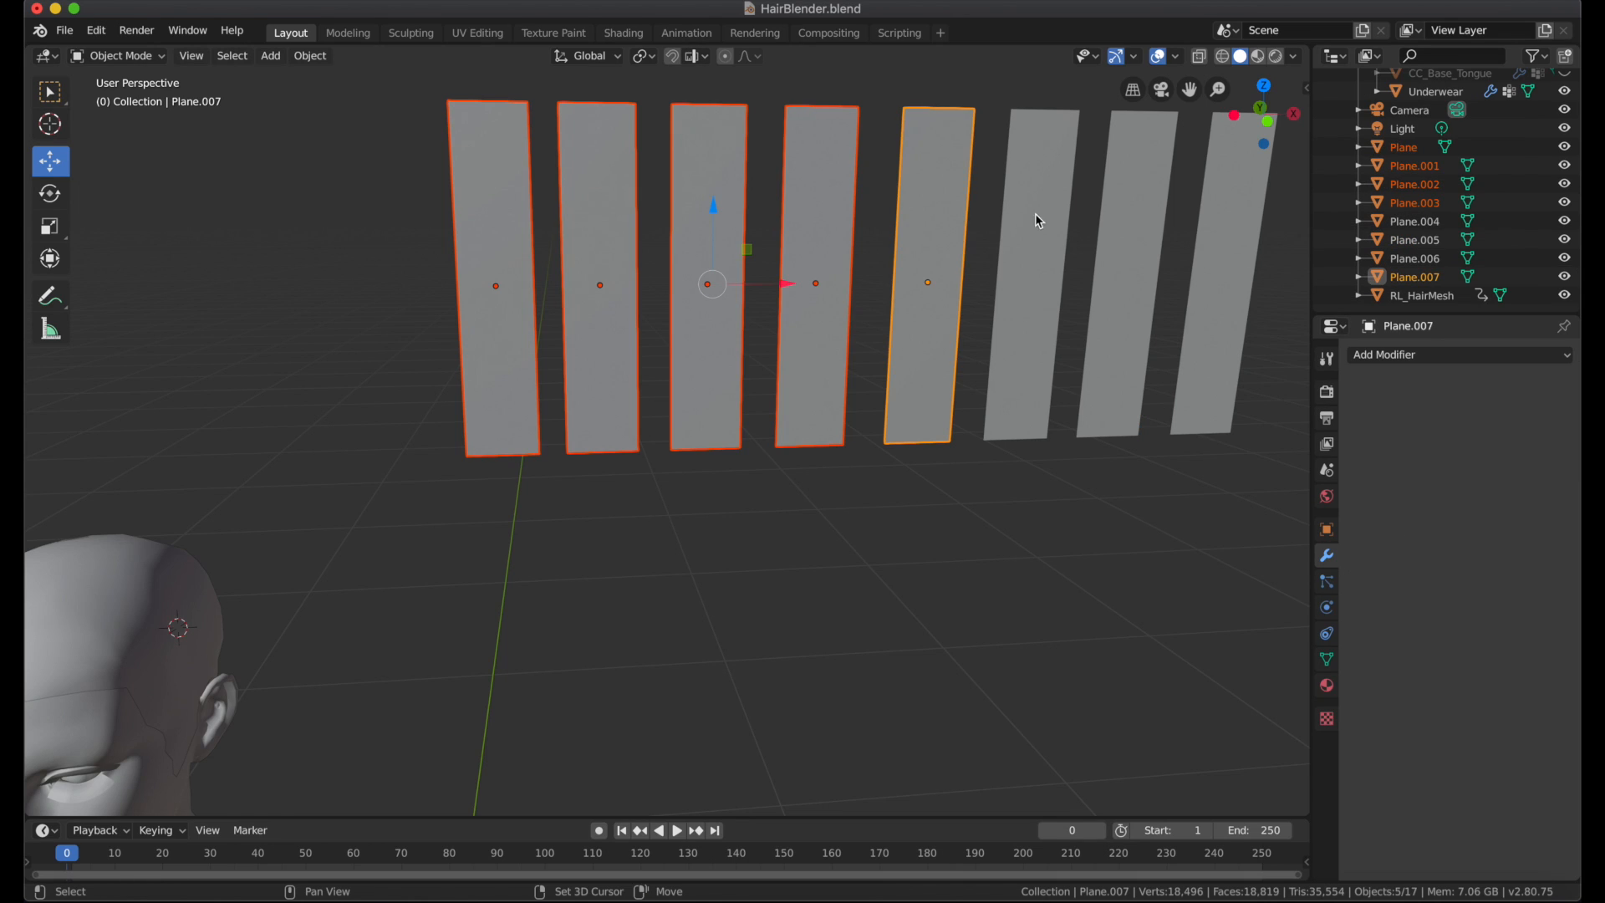
pyautogui.click(475, 31)
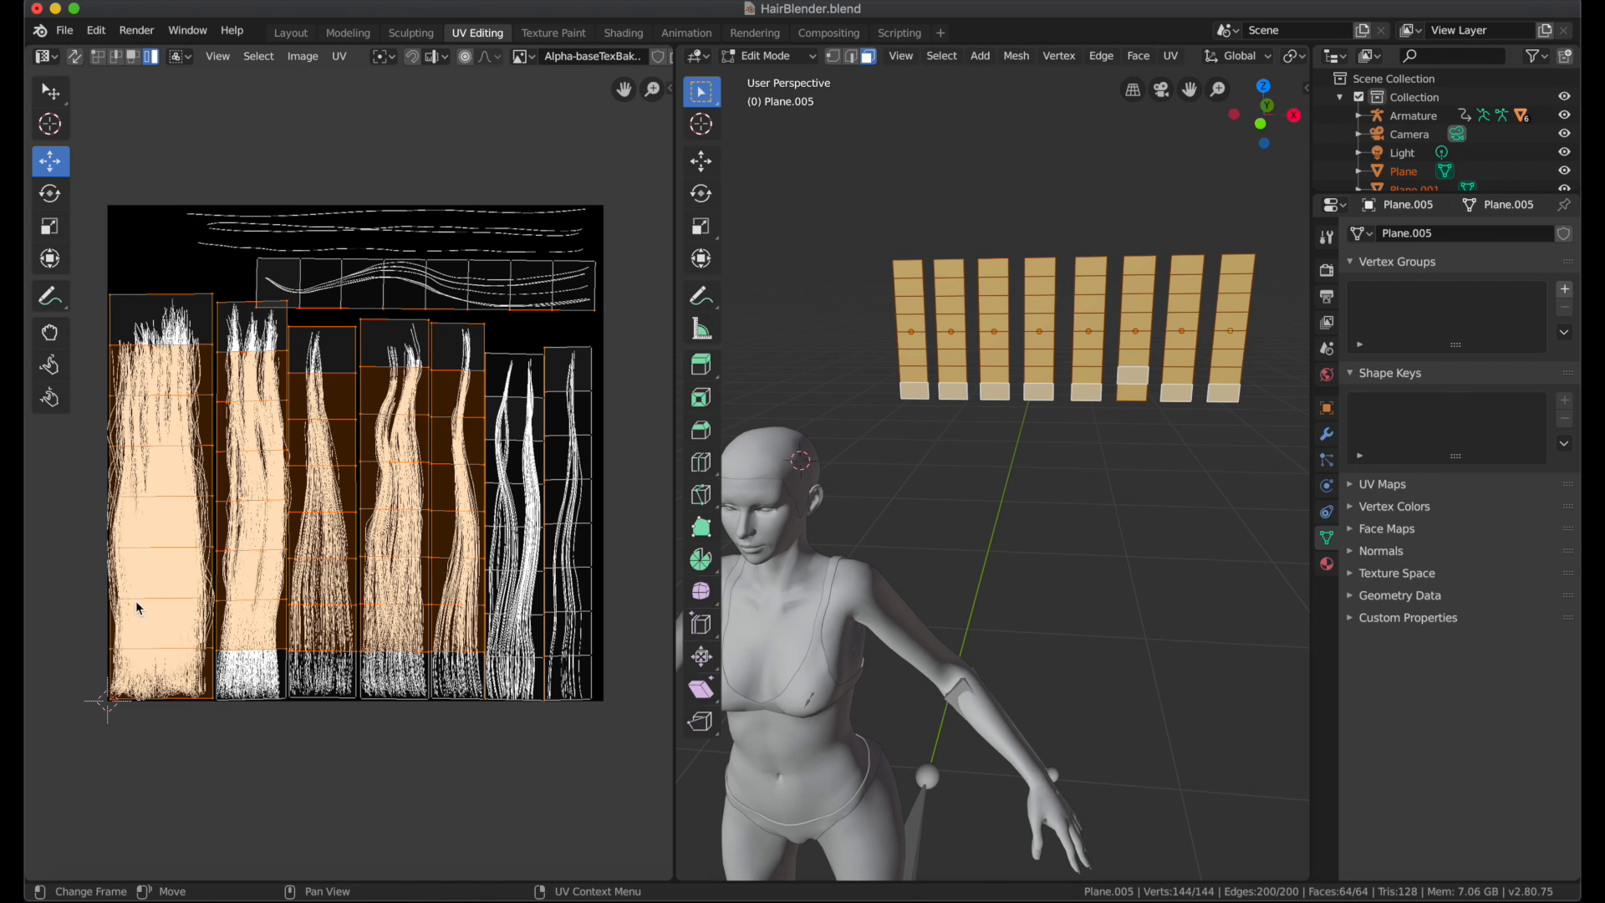
pyautogui.moveTo(319, 544)
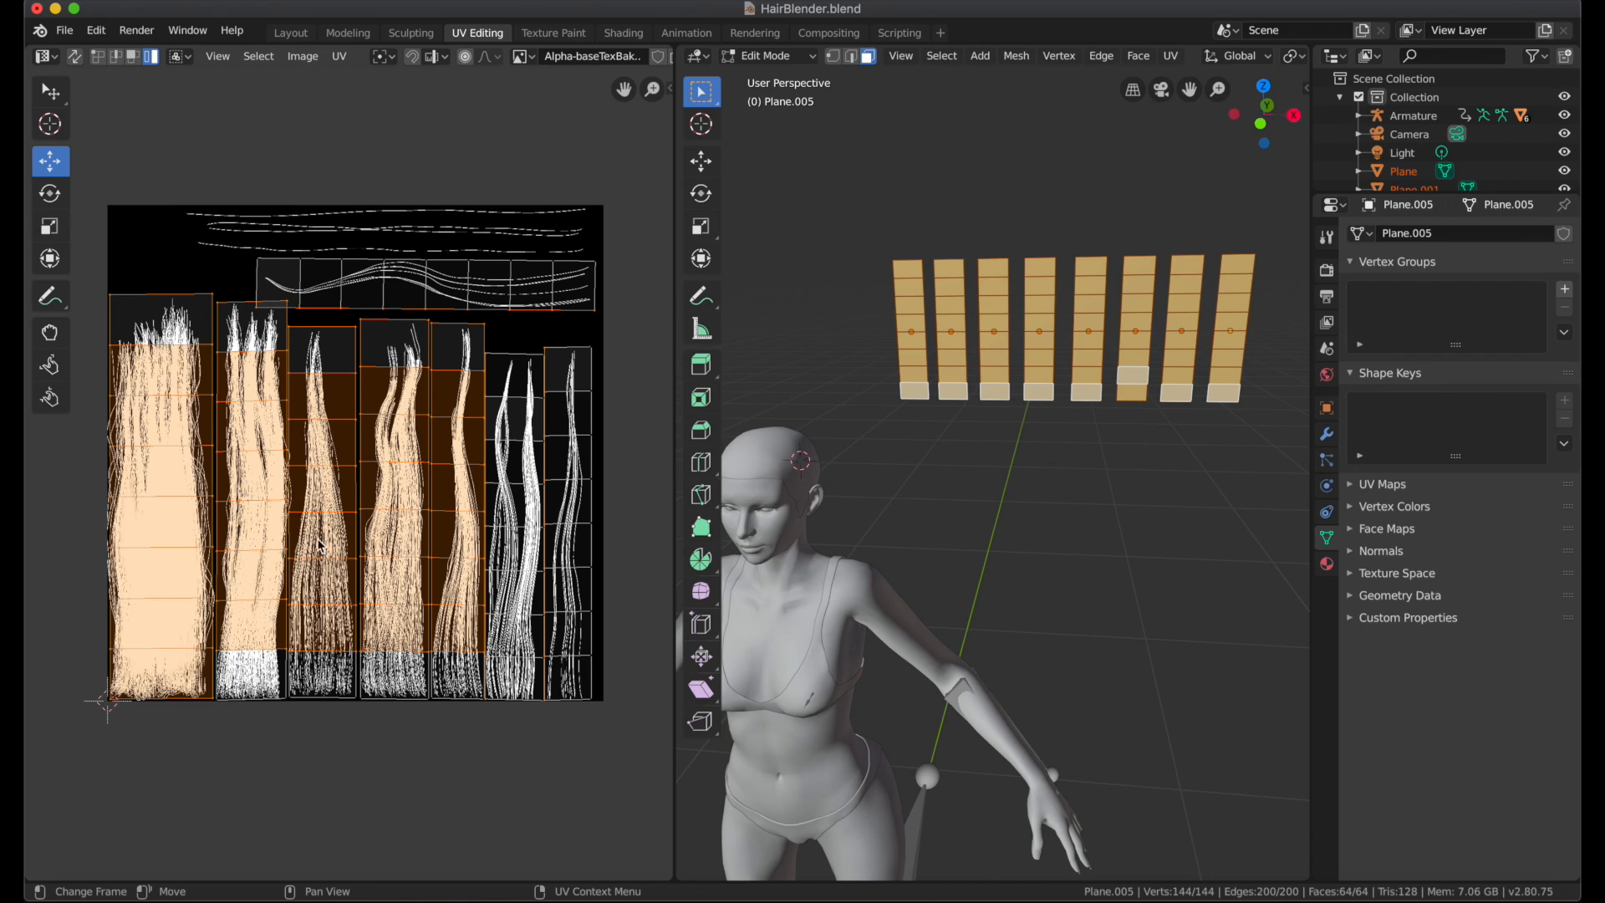
pyautogui.moveTo(517, 242)
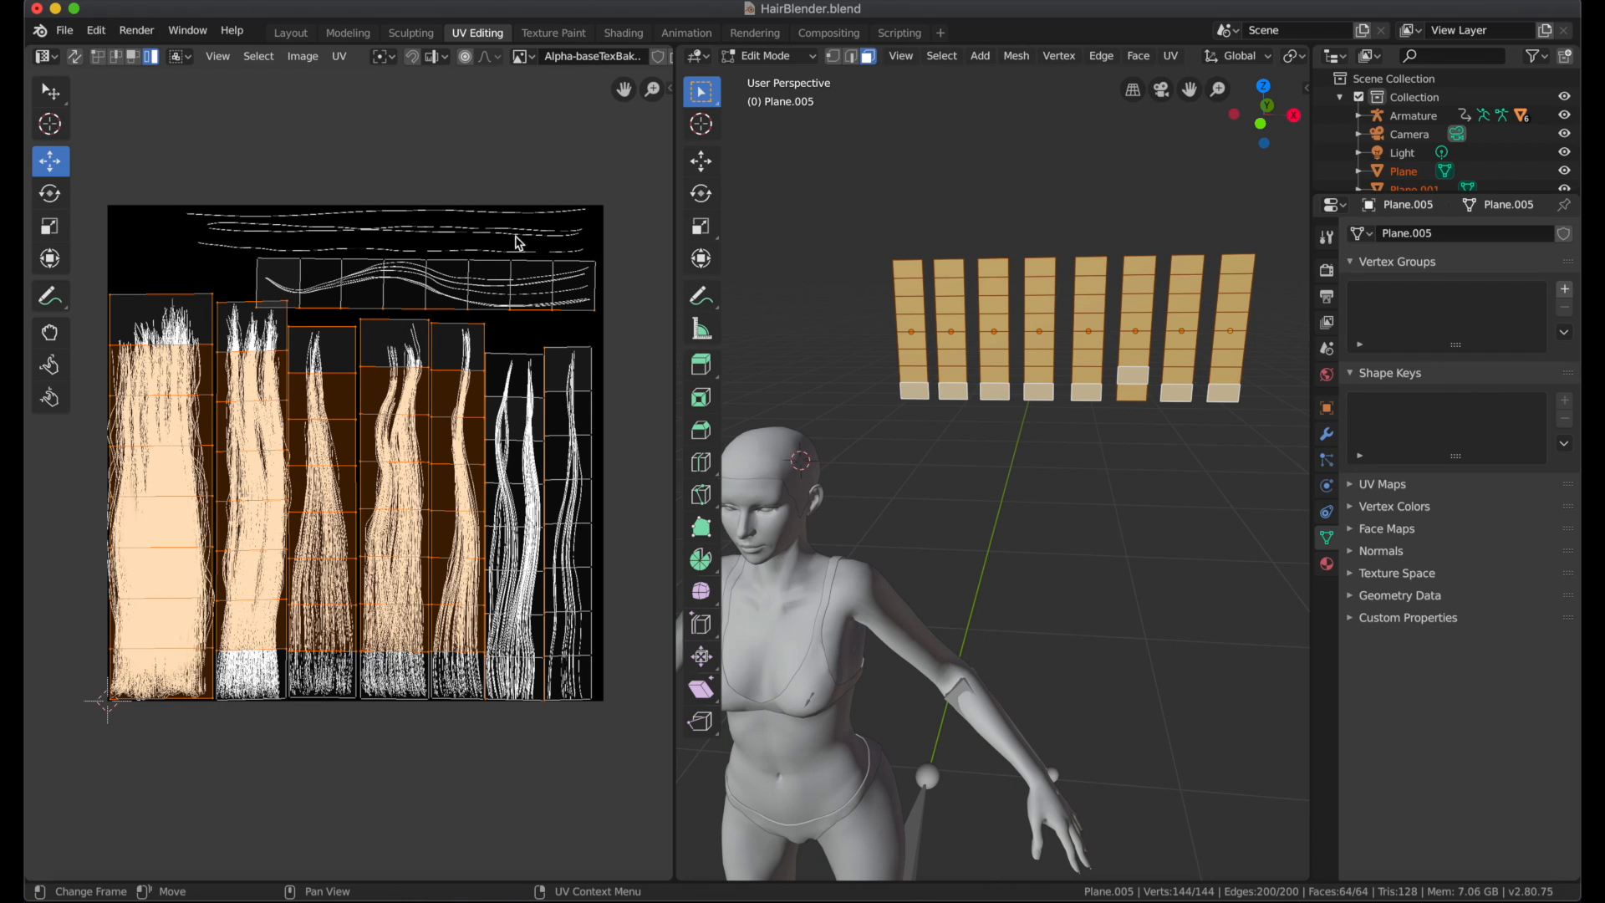
pyautogui.moveTo(435, 278)
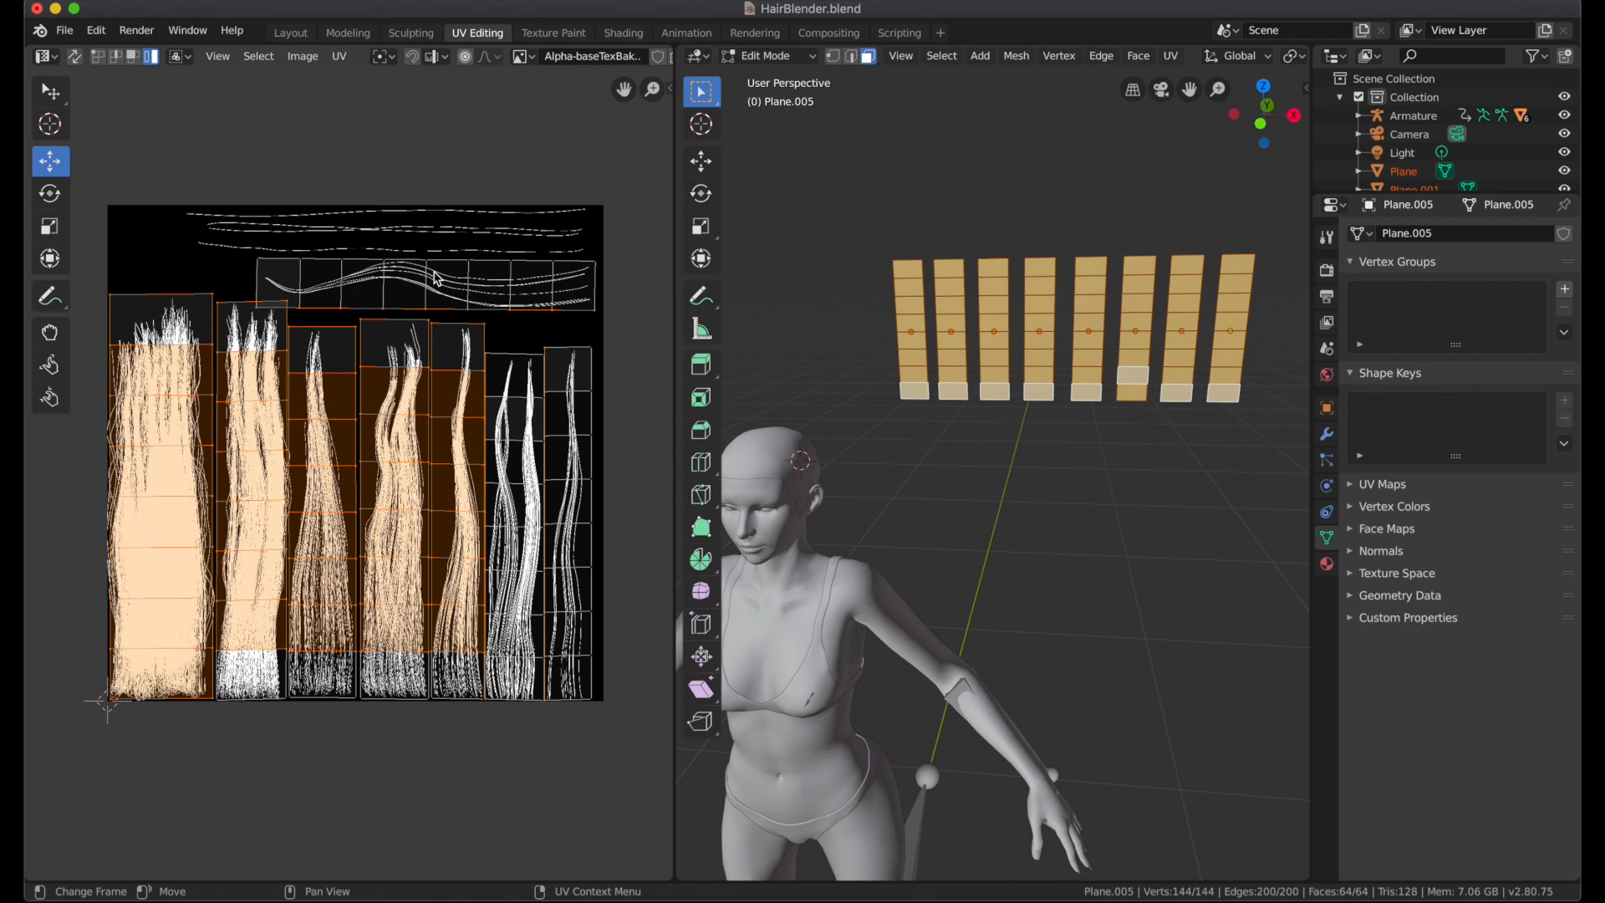
pyautogui.moveTo(520, 387)
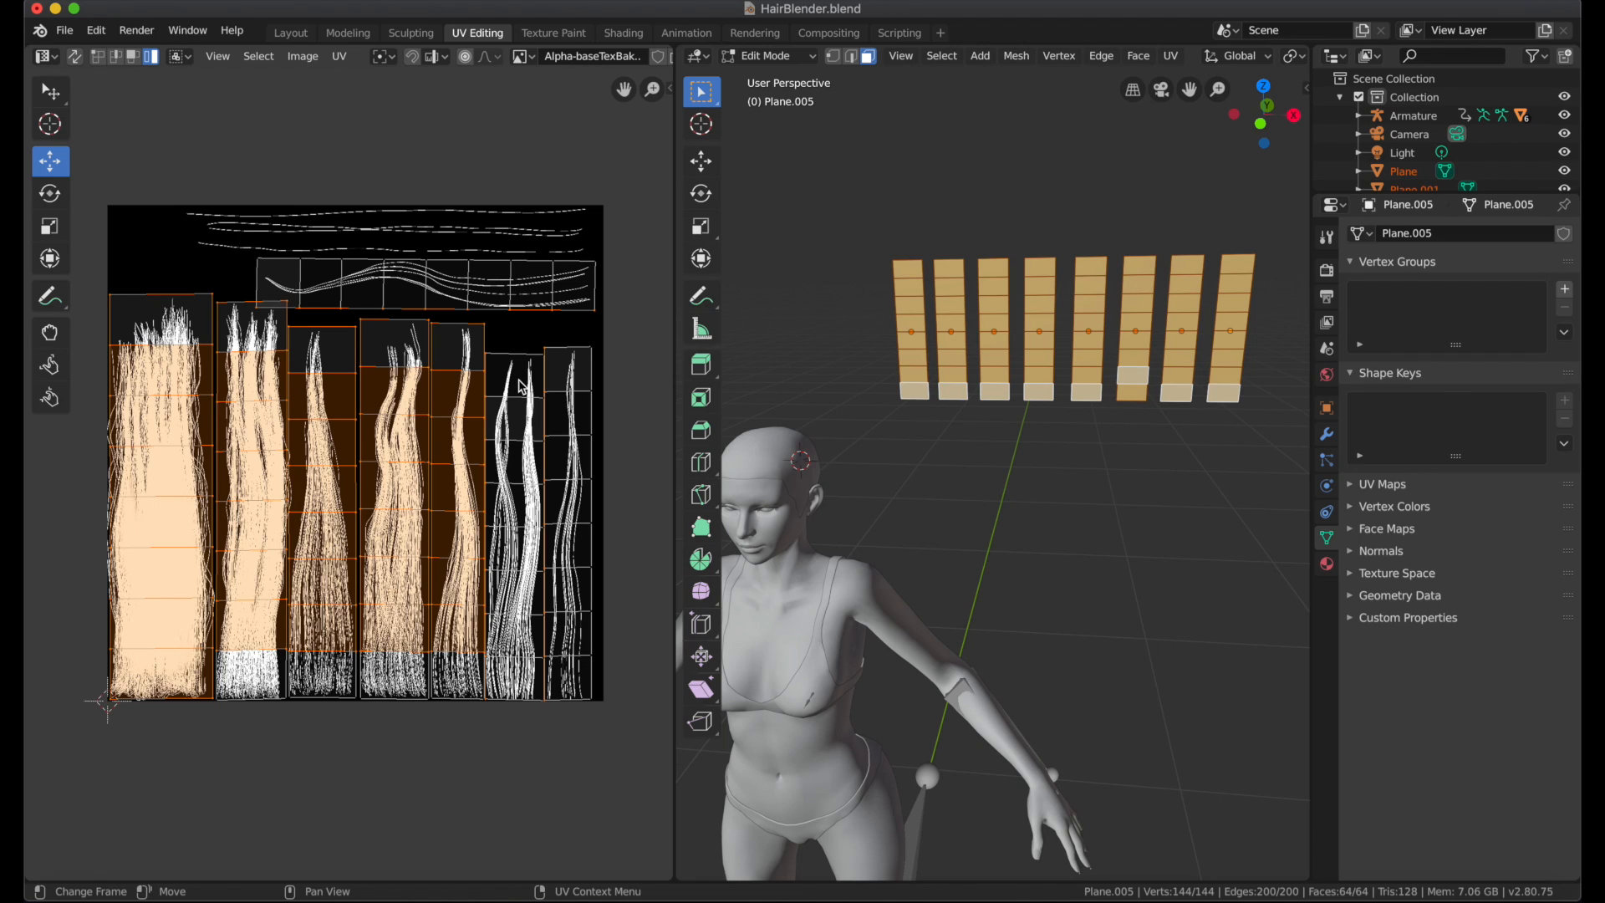
pyautogui.moveTo(582, 397)
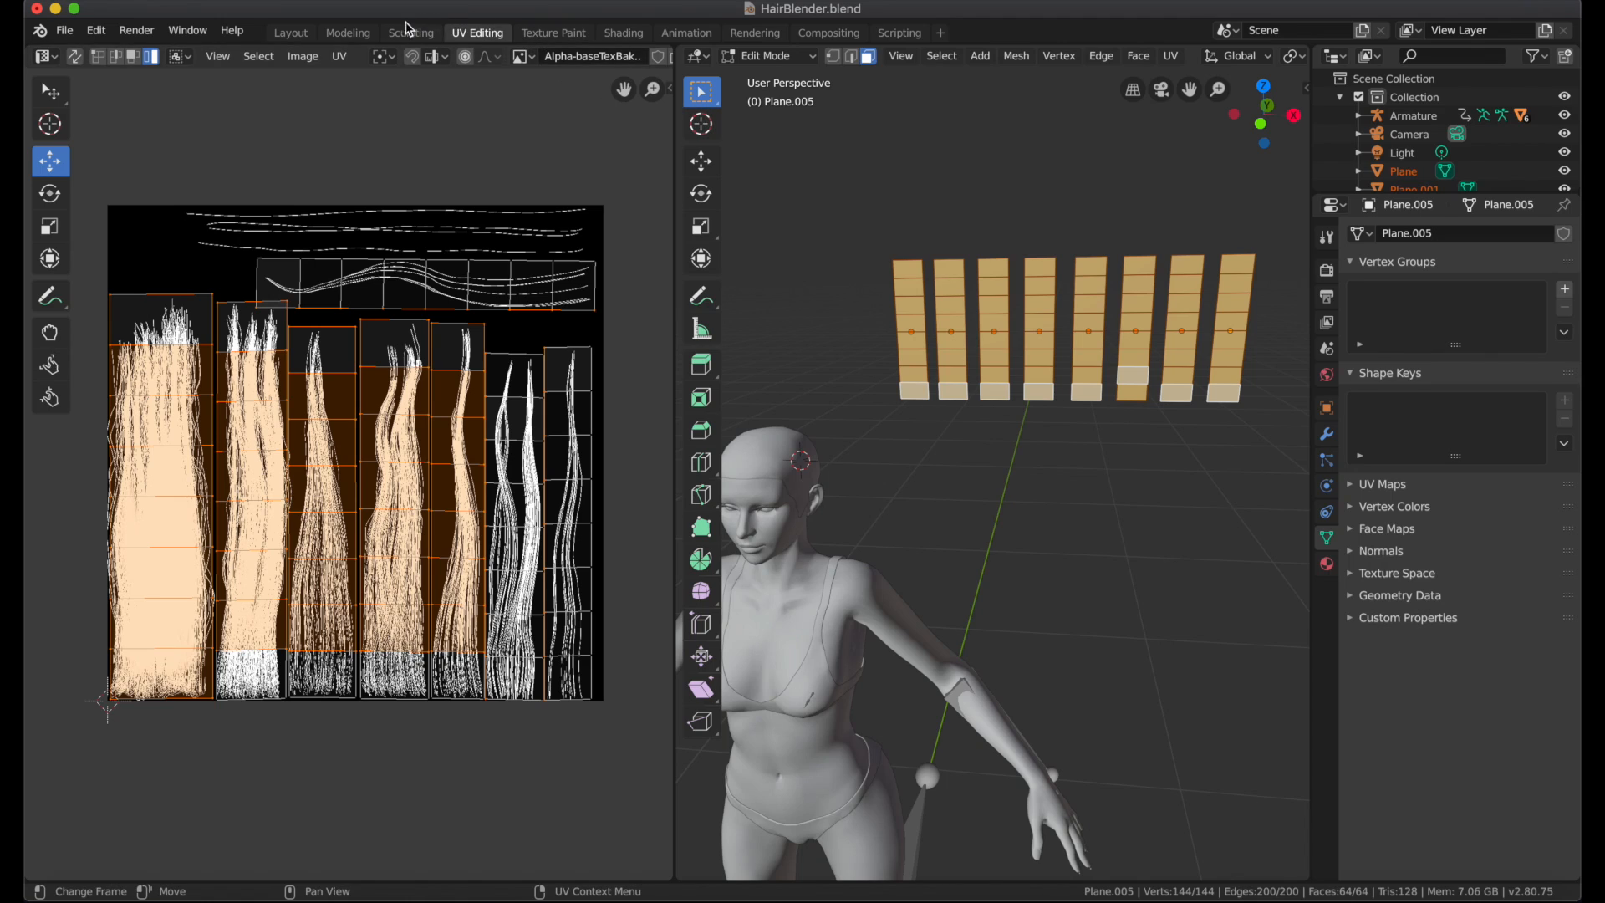
# Select only the first hair card in Layout and view it in Shading
pyautogui.click(290, 32)
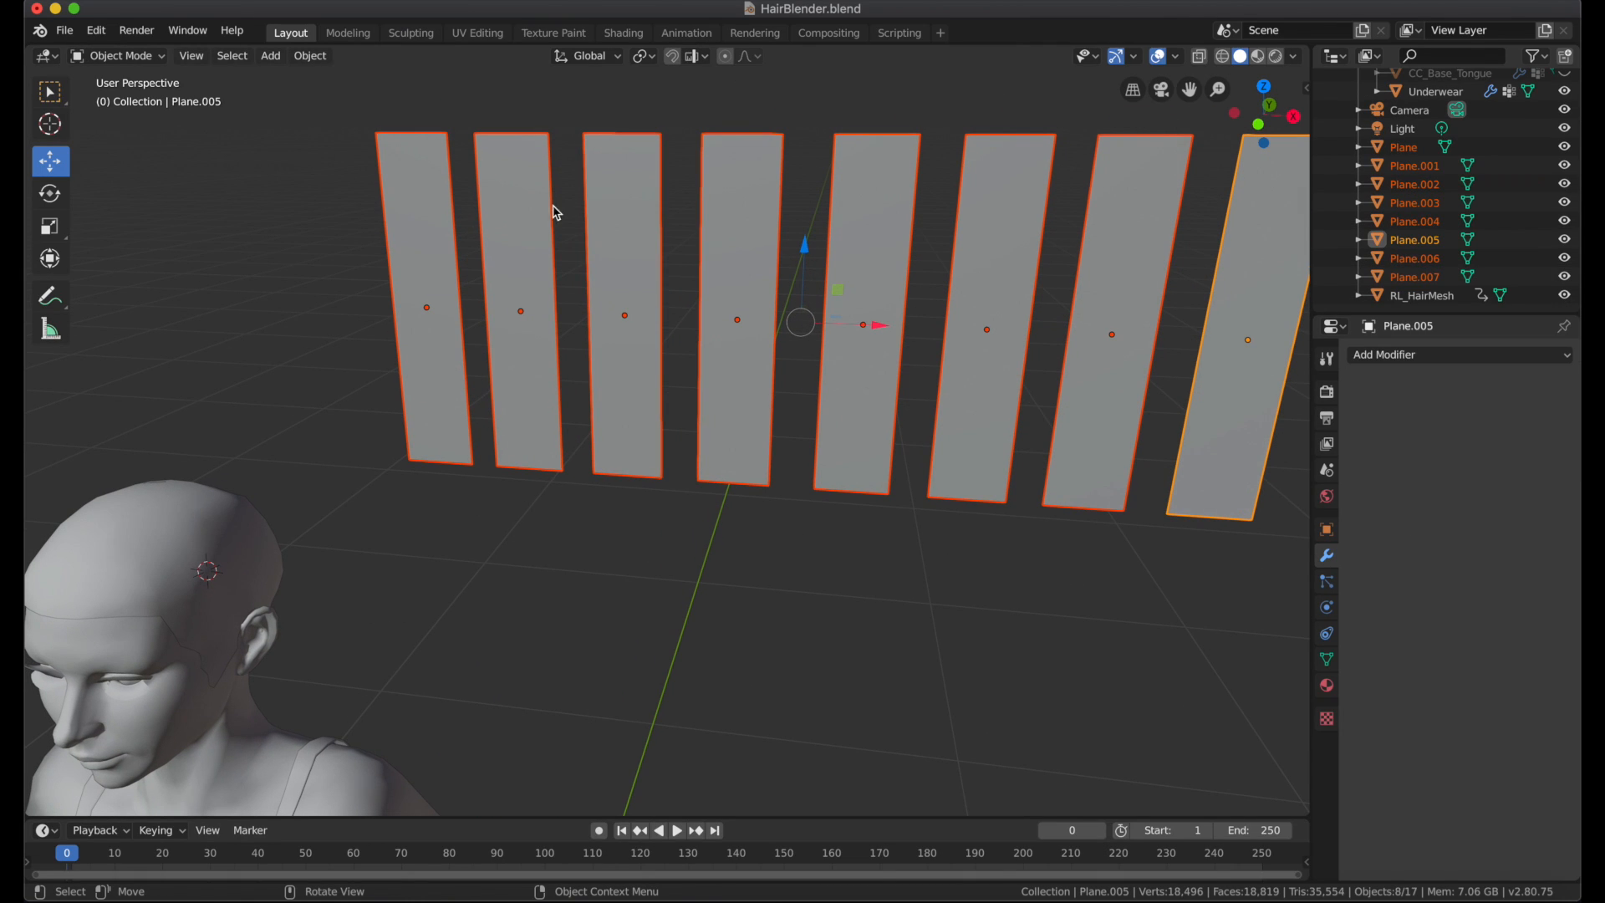
pyautogui.click(425, 307)
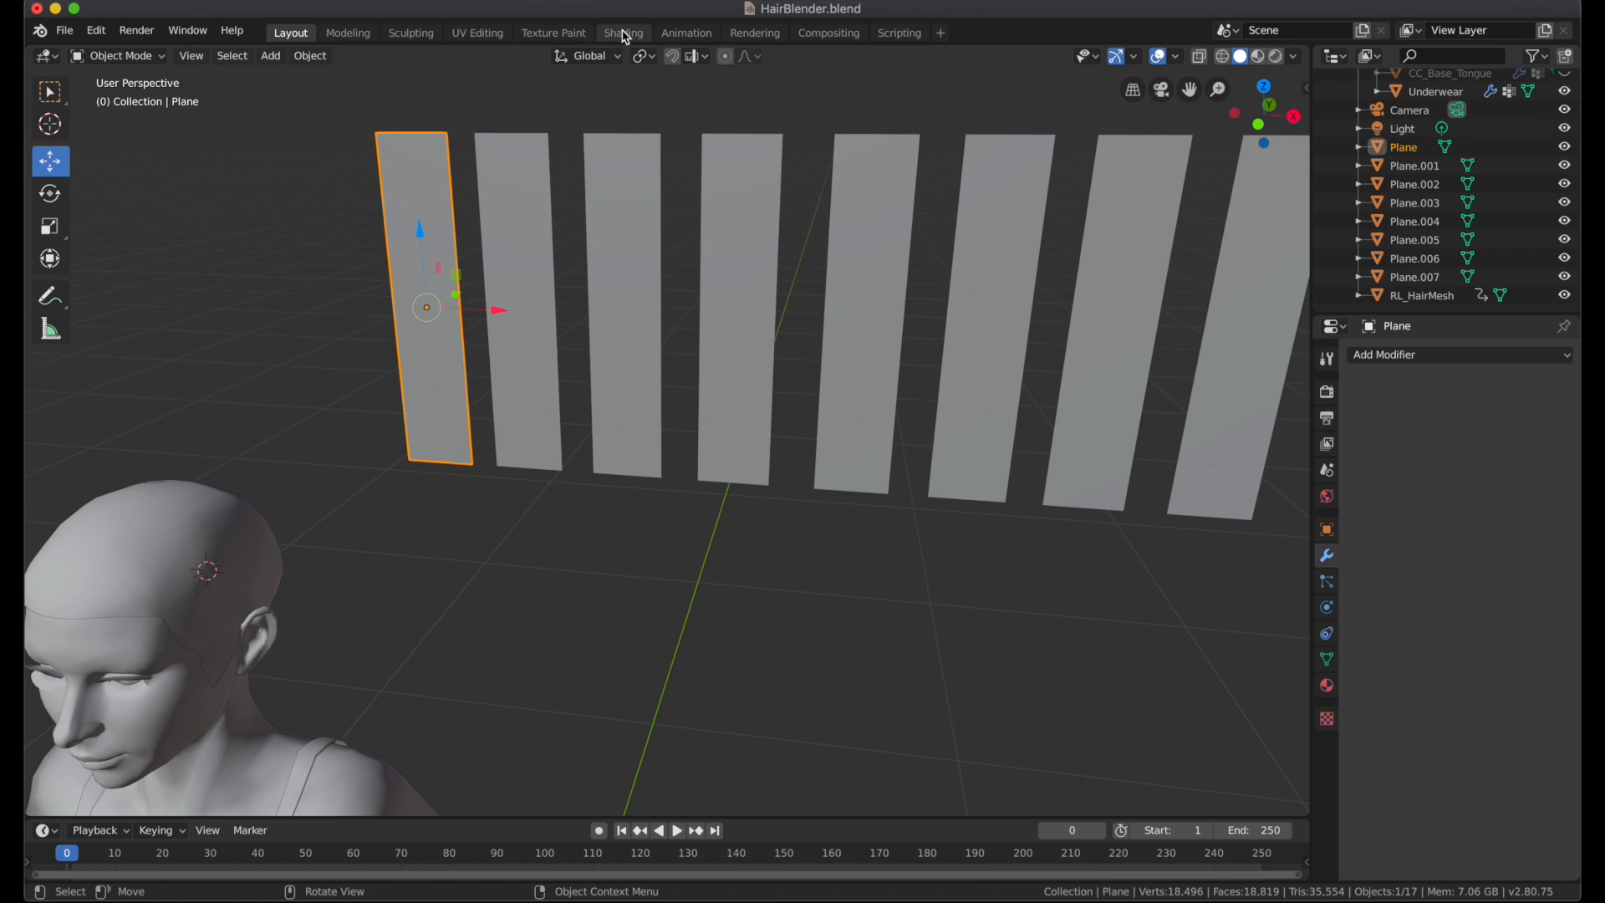
pyautogui.click(622, 31)
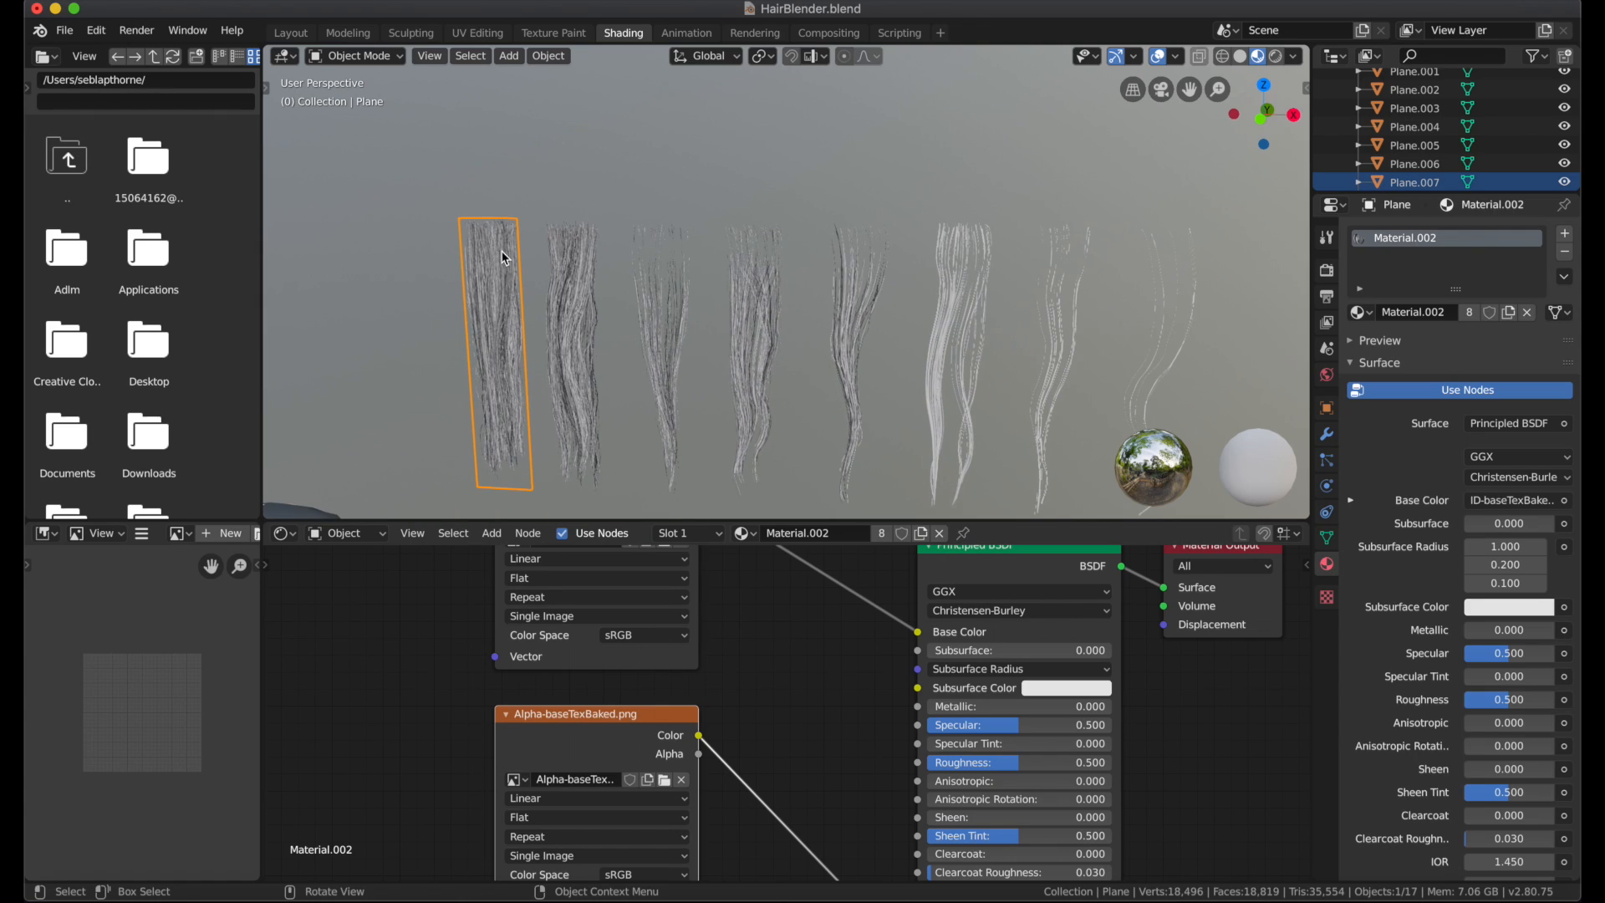
# Assign Material.002 to the second hair card, Plane.001
pyautogui.click(570, 353)
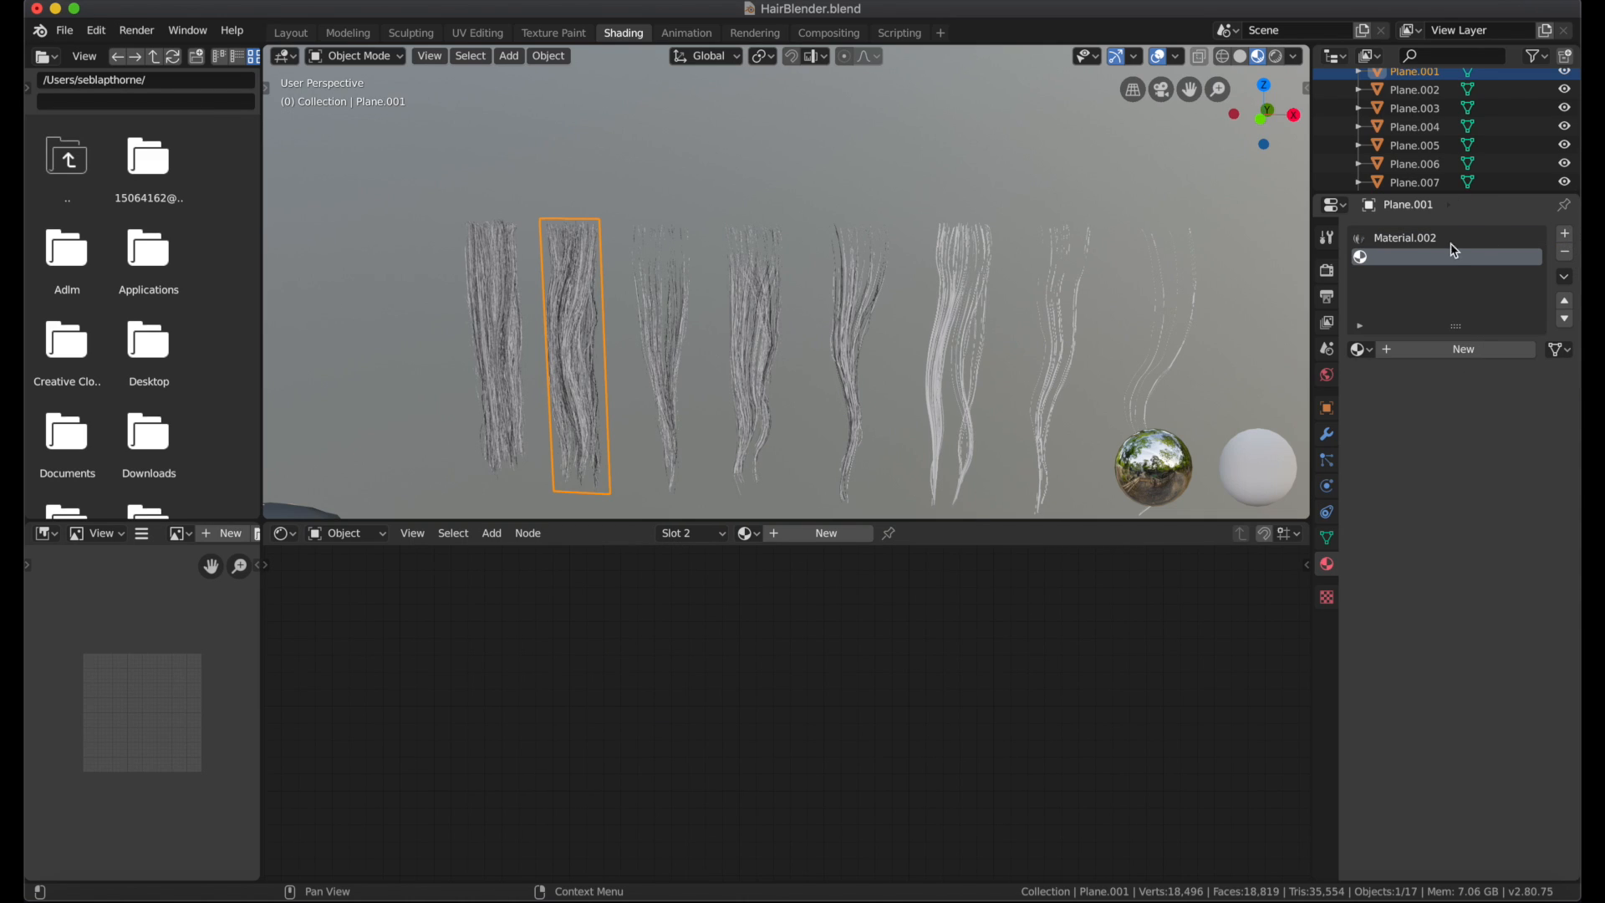
pyautogui.click(1416, 90)
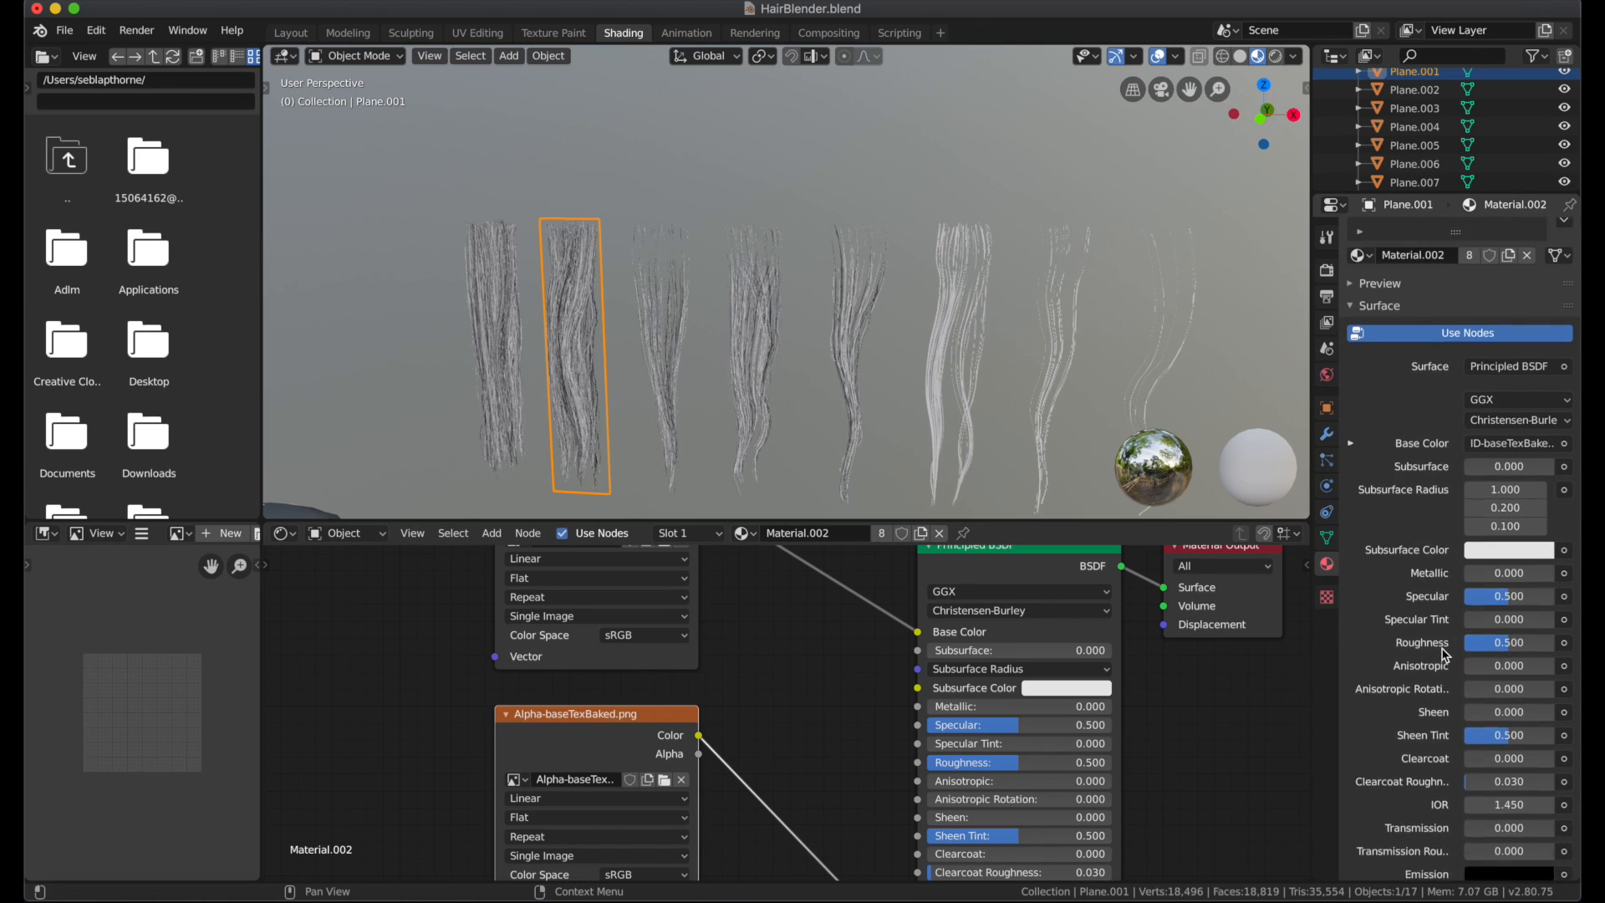
pyautogui.scroll(-3)
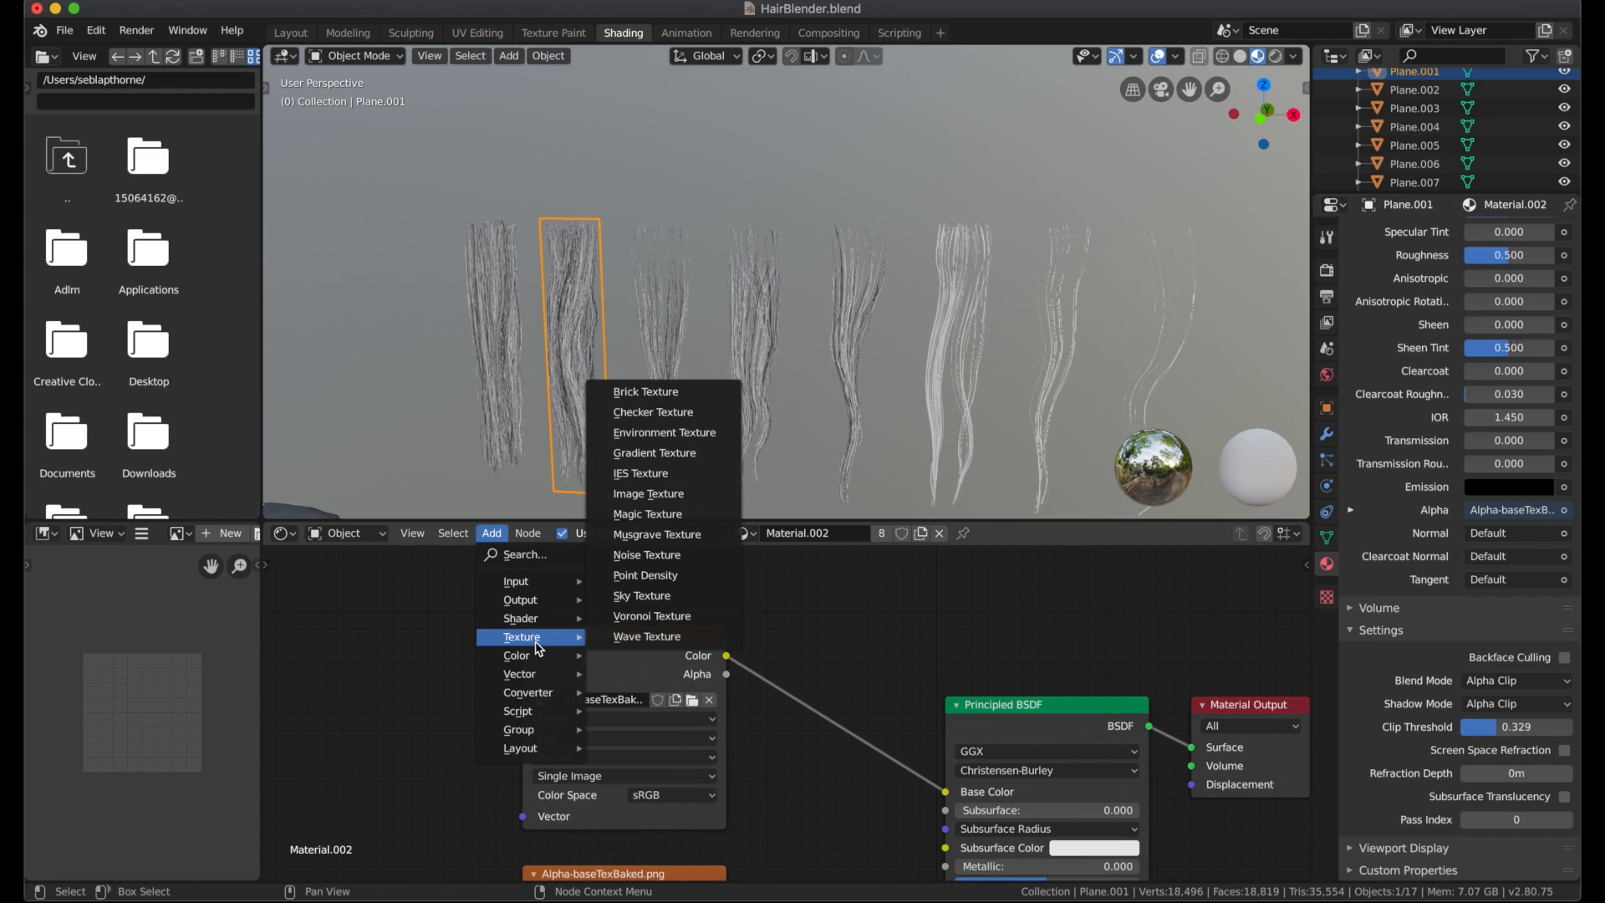
# Add an Image Texture node with ID-baseTexBaked.png linked to Base Color
pyautogui.click(654, 493)
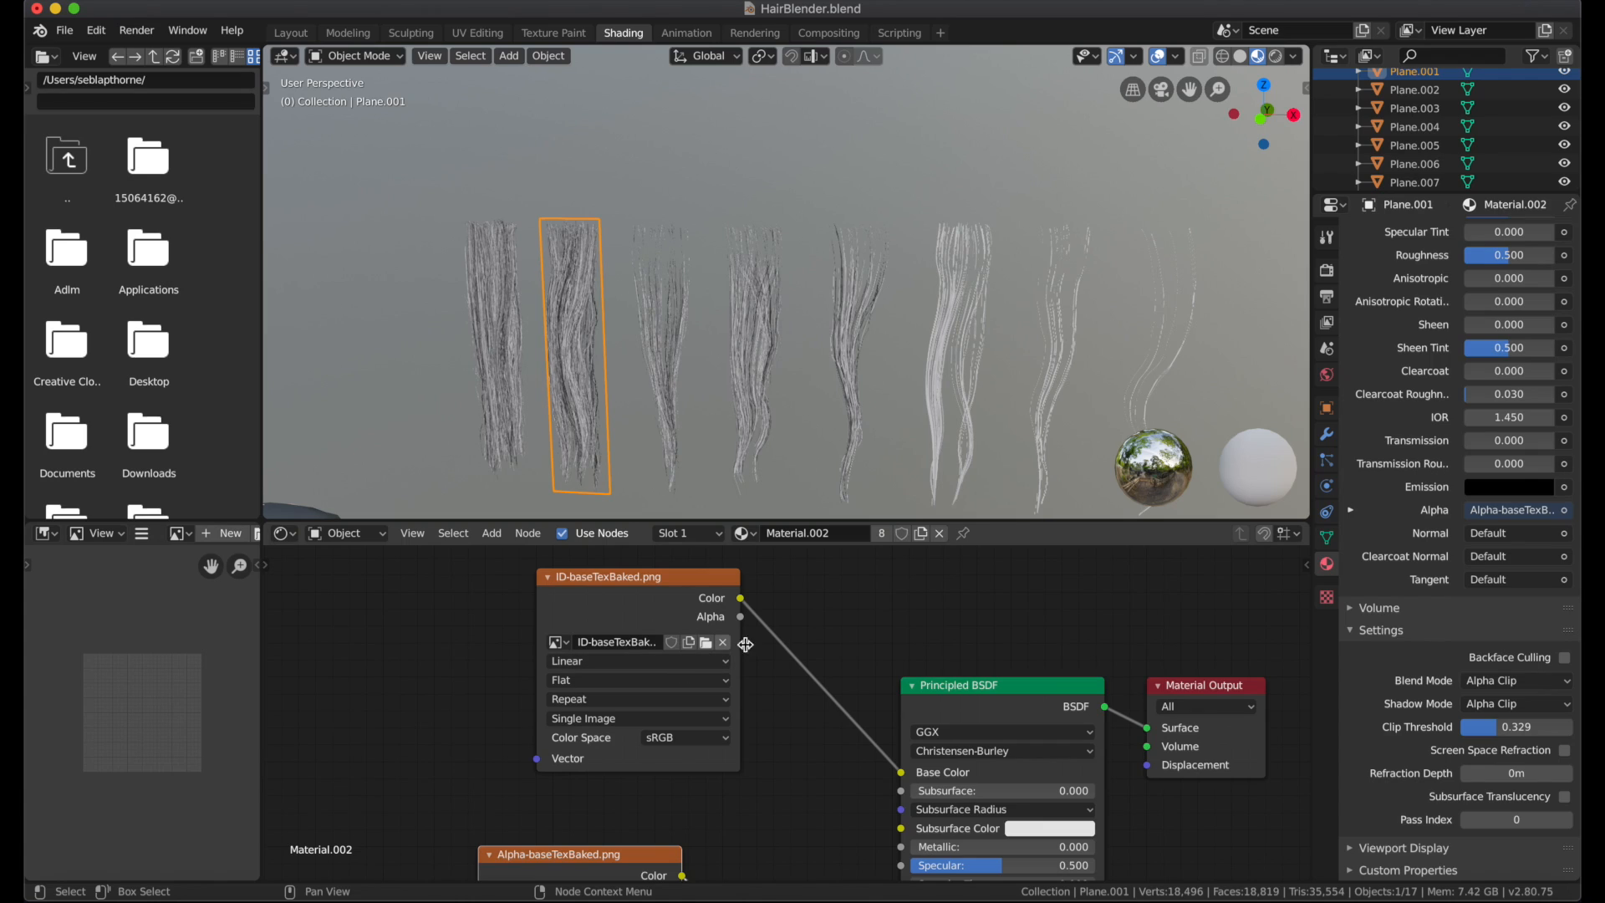
pyautogui.moveTo(756, 647)
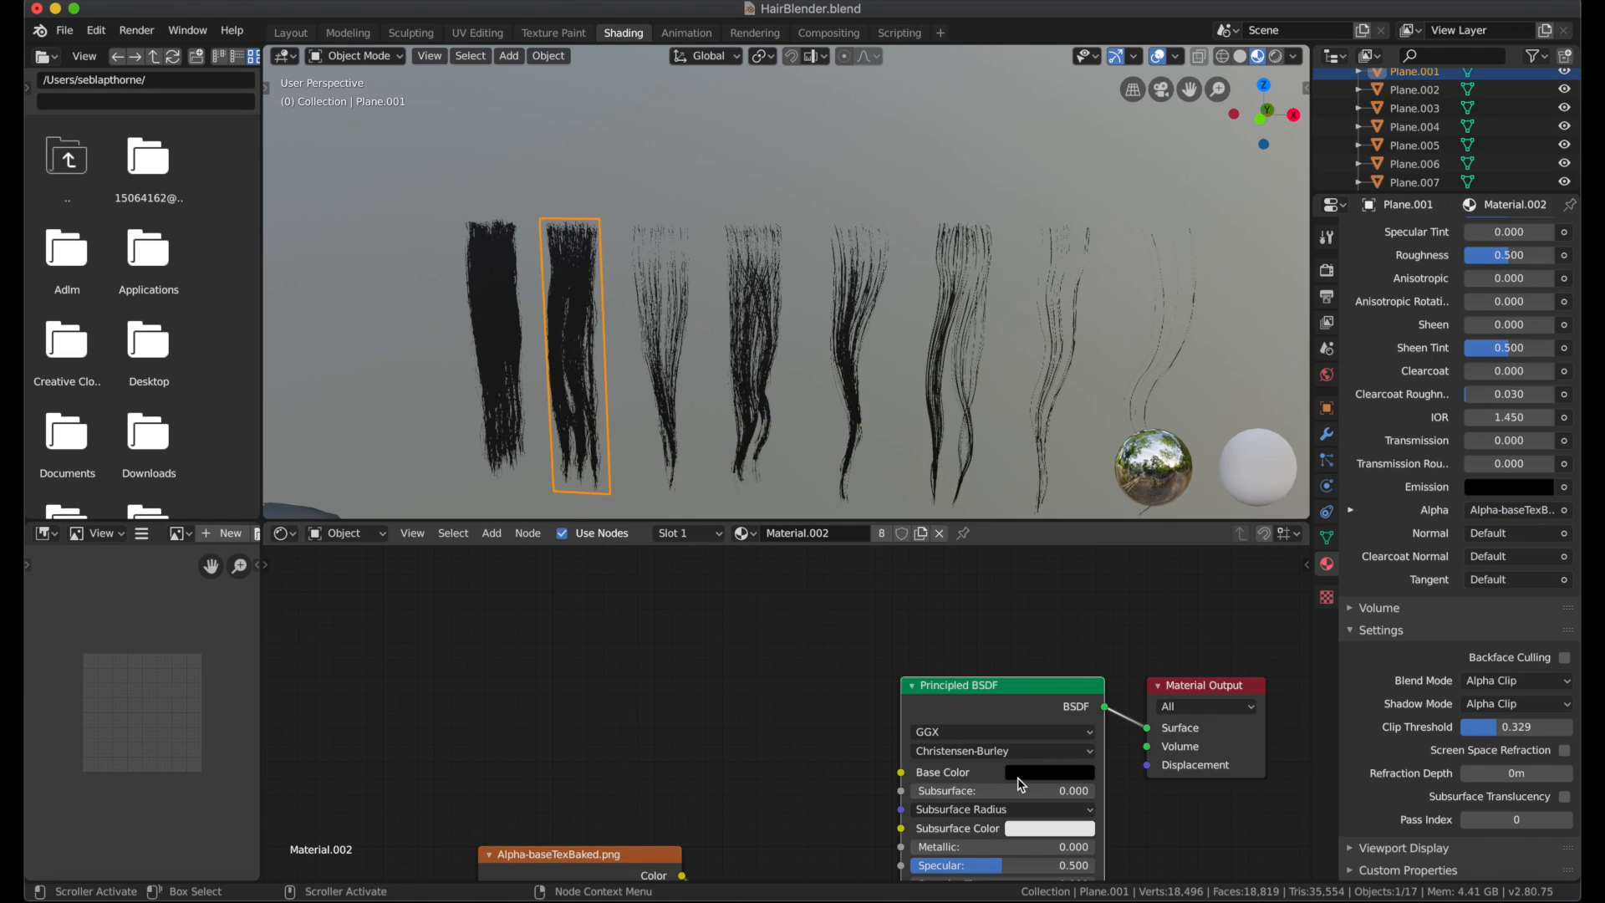
# Try a flat base colour, revert to the ID texture link, and return to Layout
pyautogui.click(1048, 772)
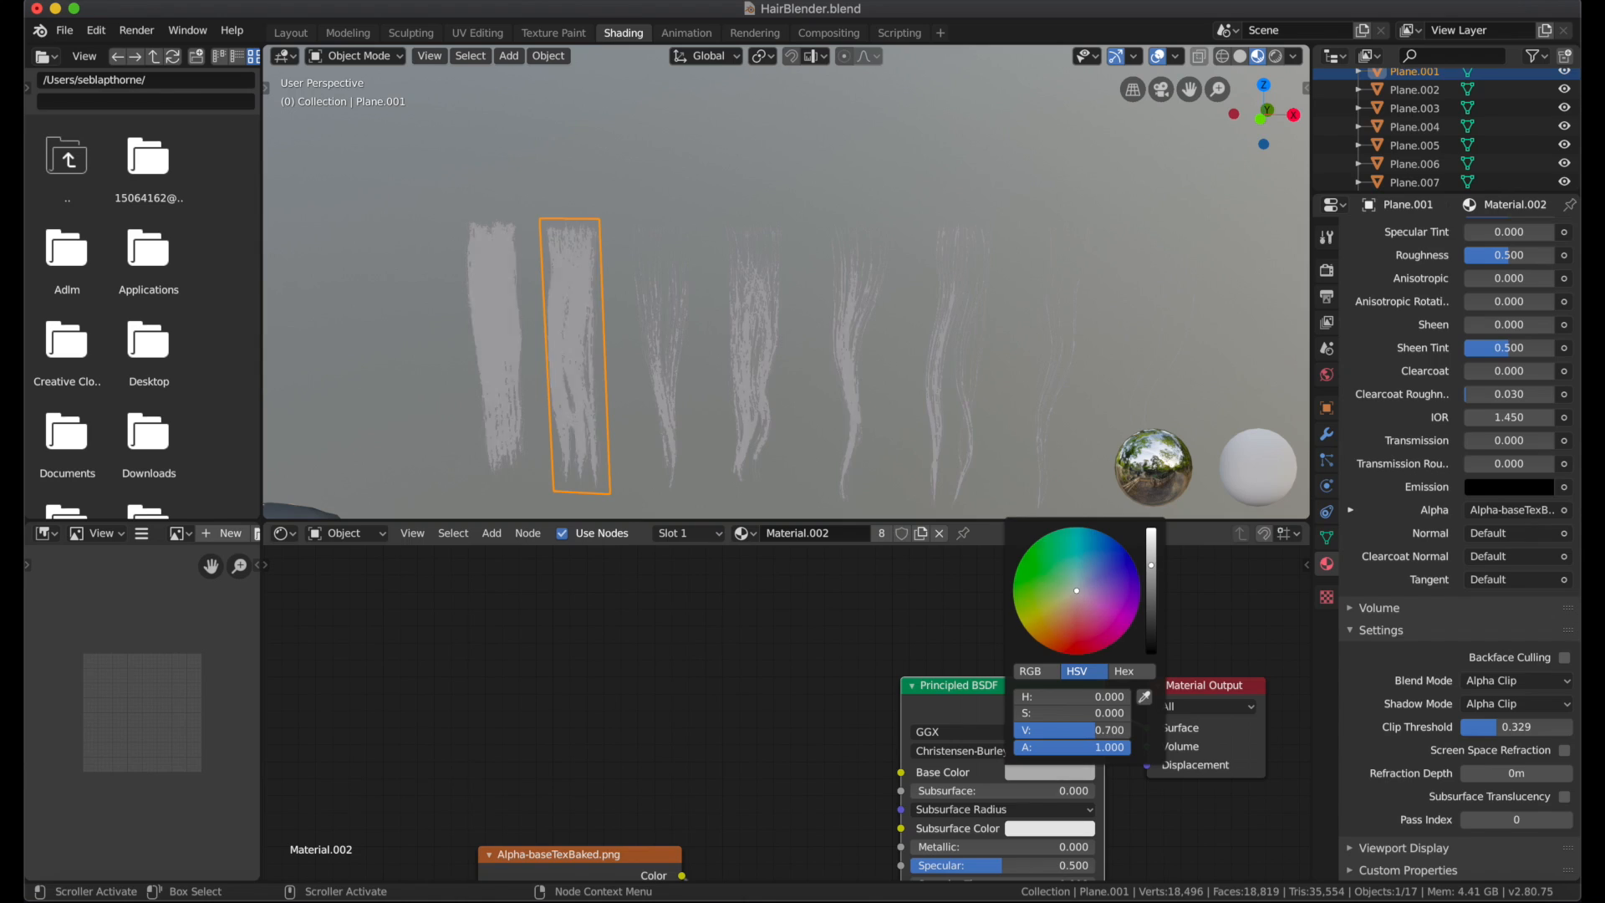
pyautogui.click(1130, 557)
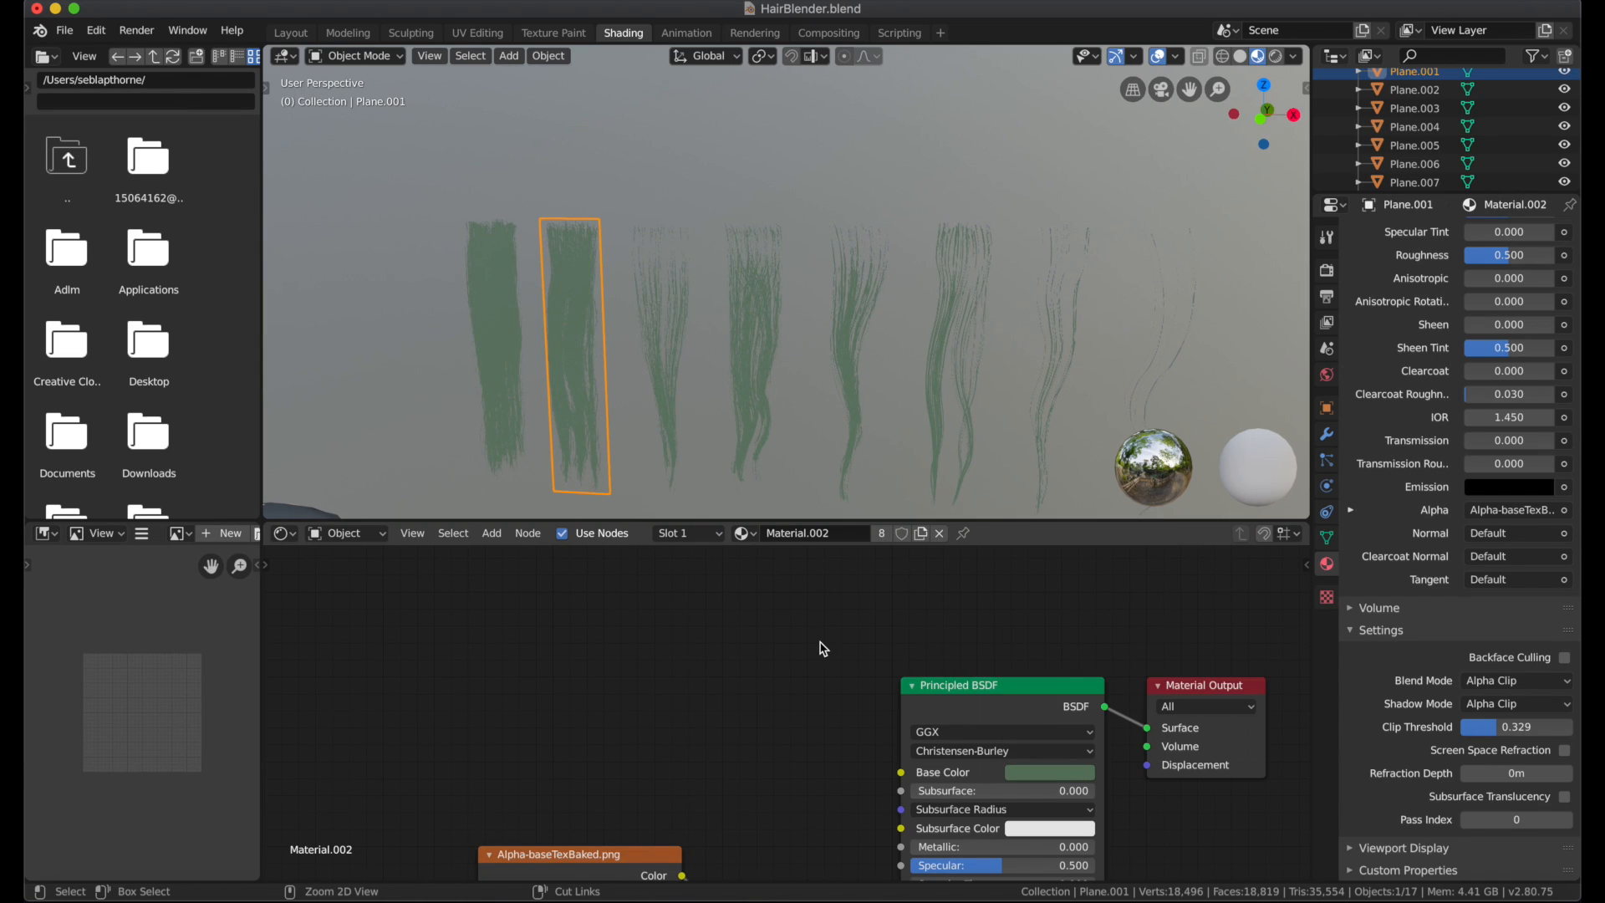
pyautogui.click(1048, 772)
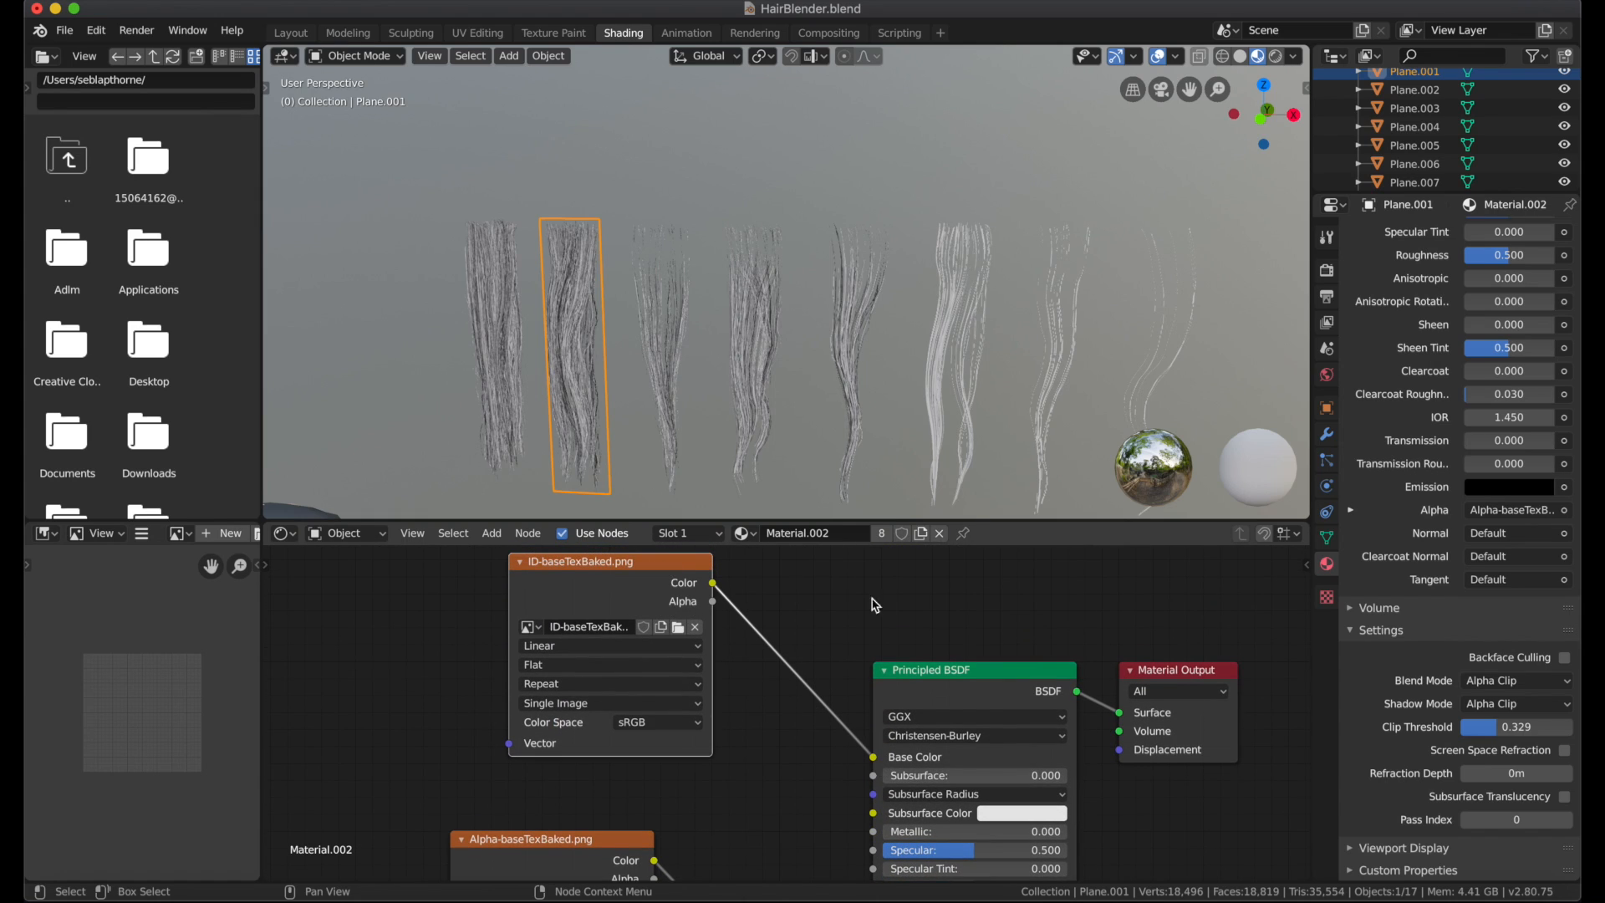
pyautogui.click(290, 32)
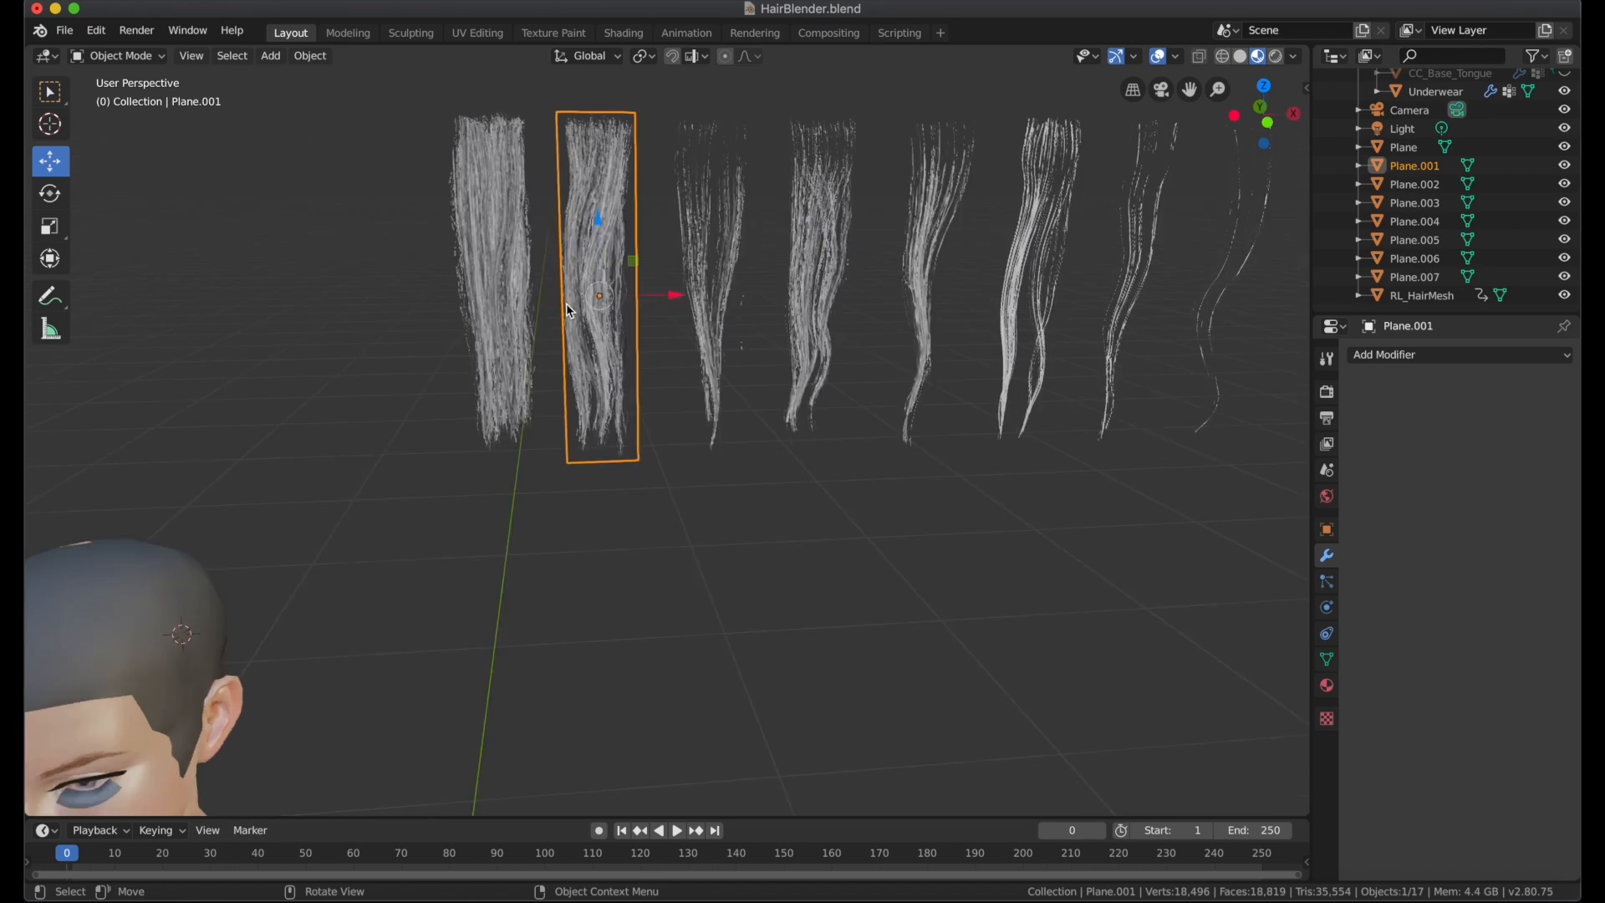
pyautogui.click(95, 30)
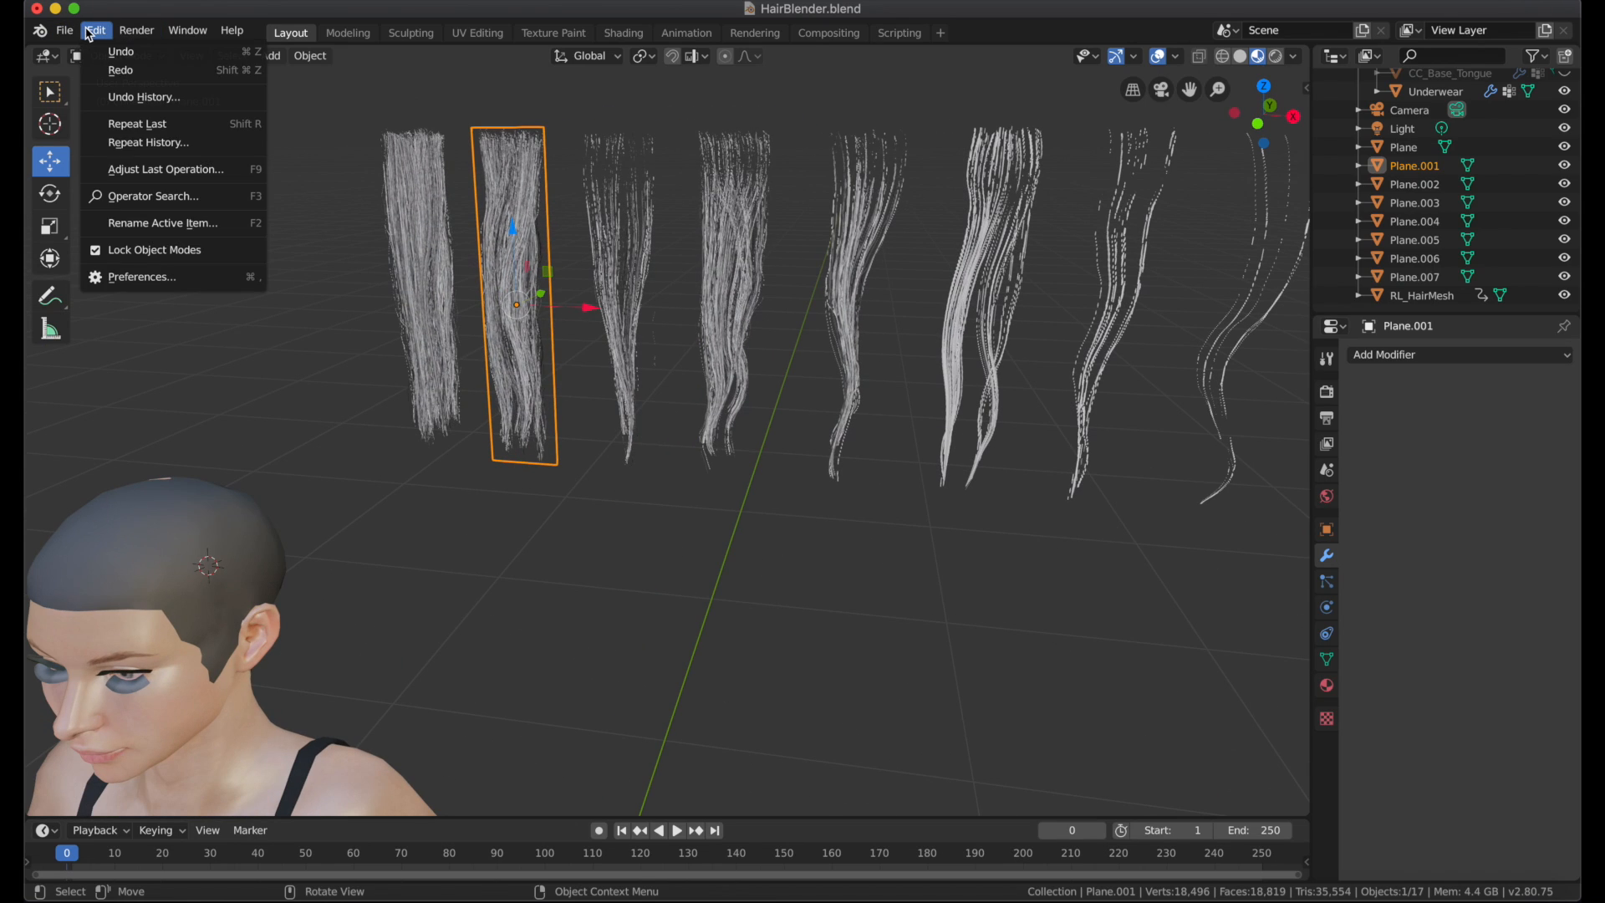
# Adjust the Anisotropic Filter in the Viewport texture preferences
pyautogui.click(142, 276)
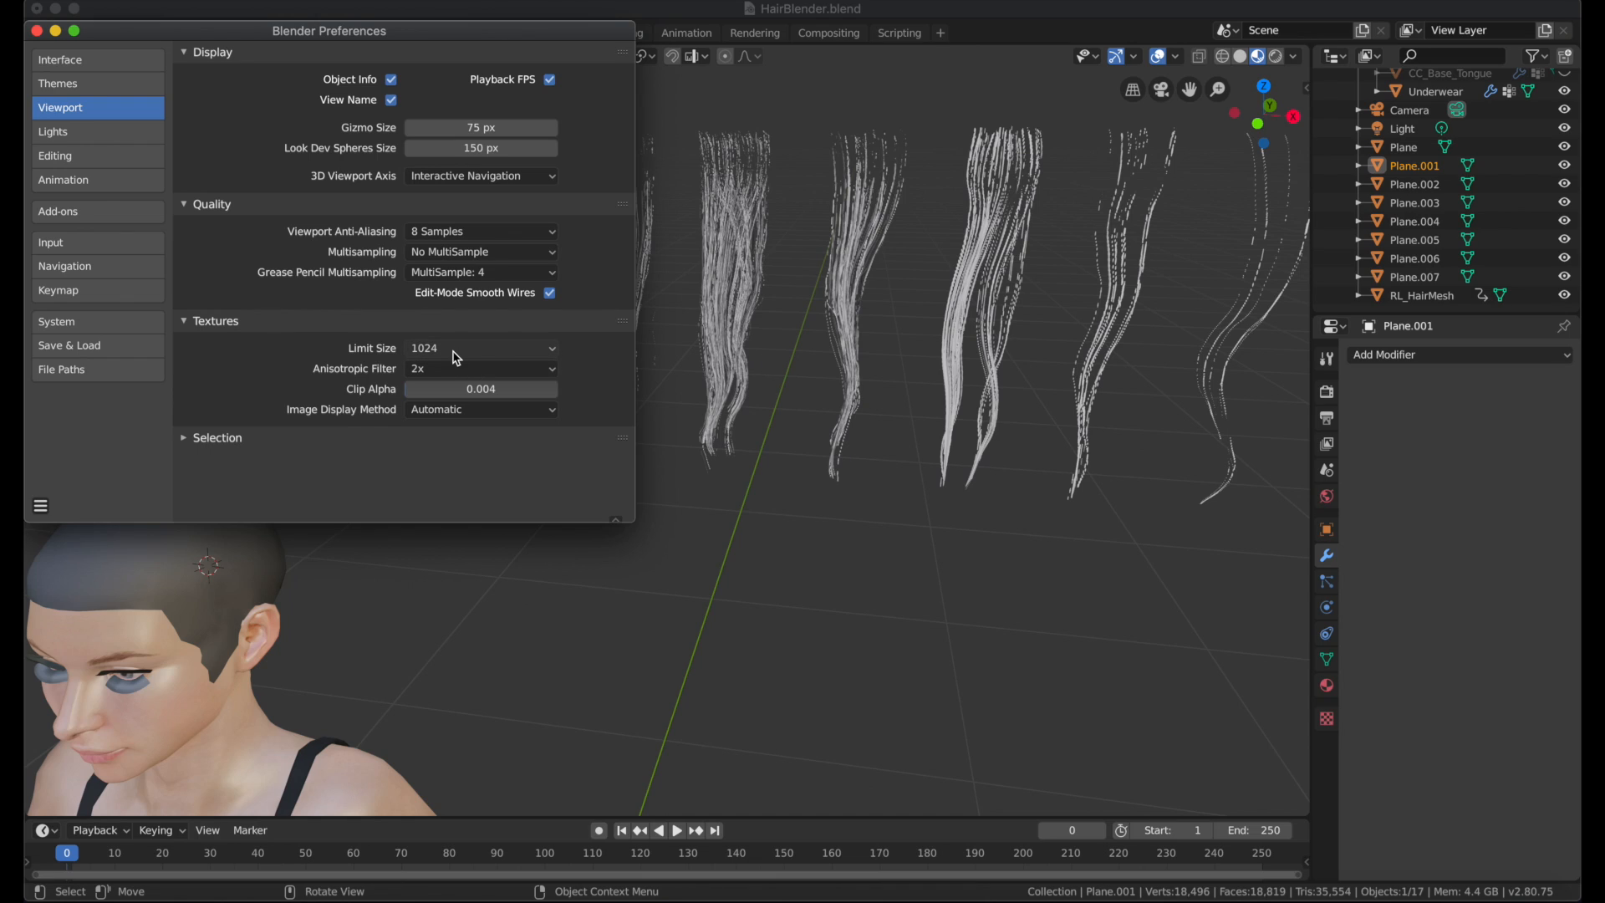
pyautogui.moveTo(529, 368)
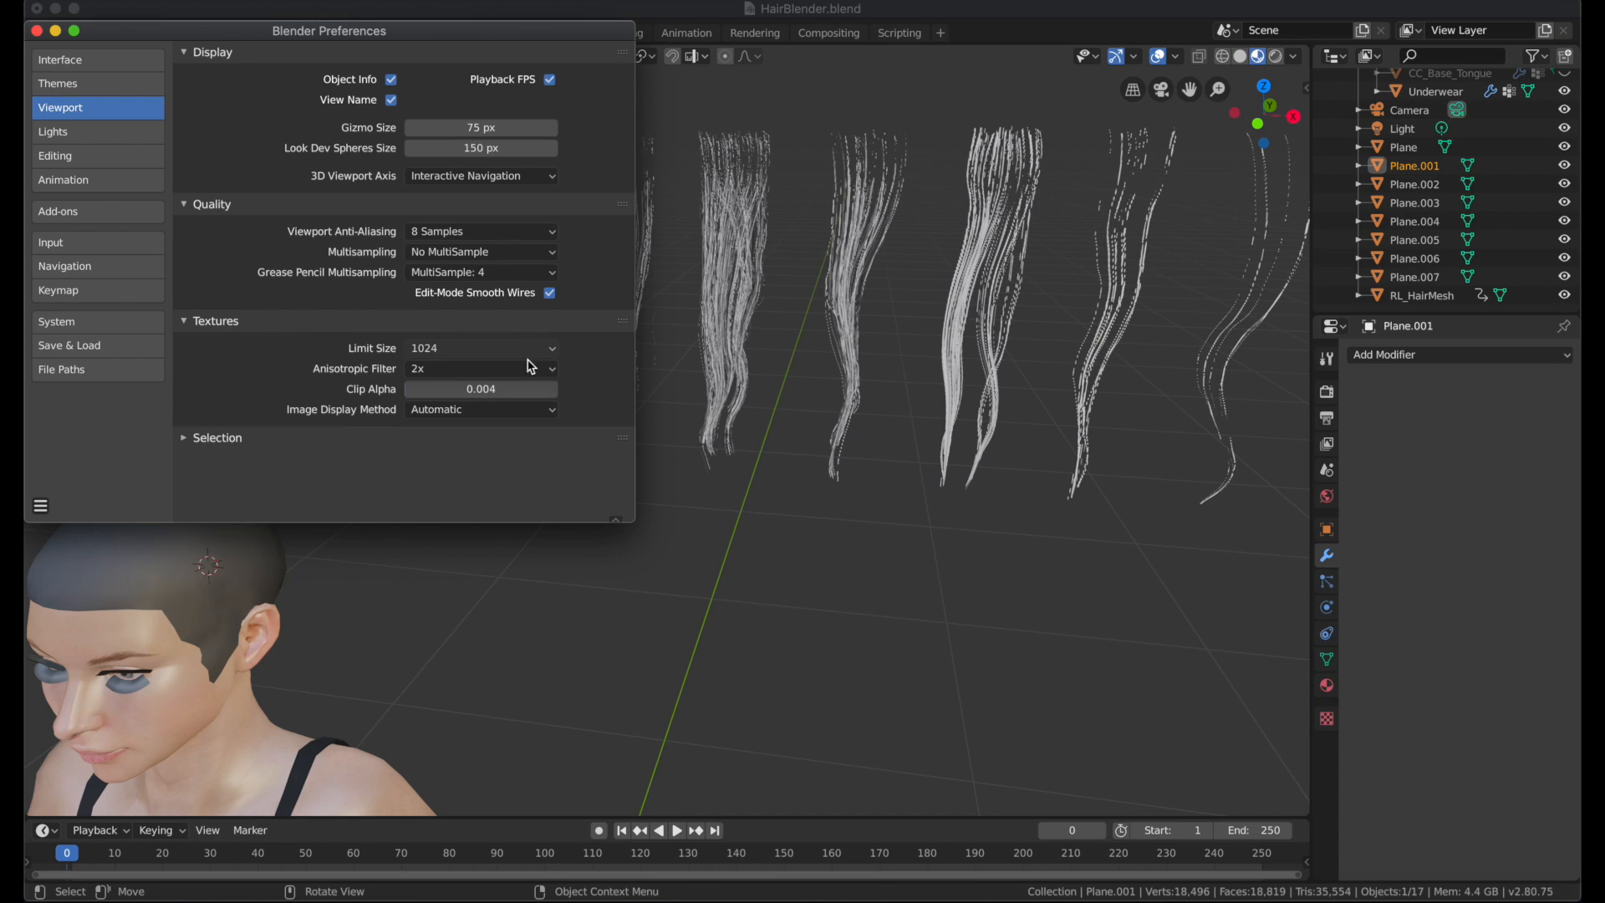
pyautogui.click(481, 348)
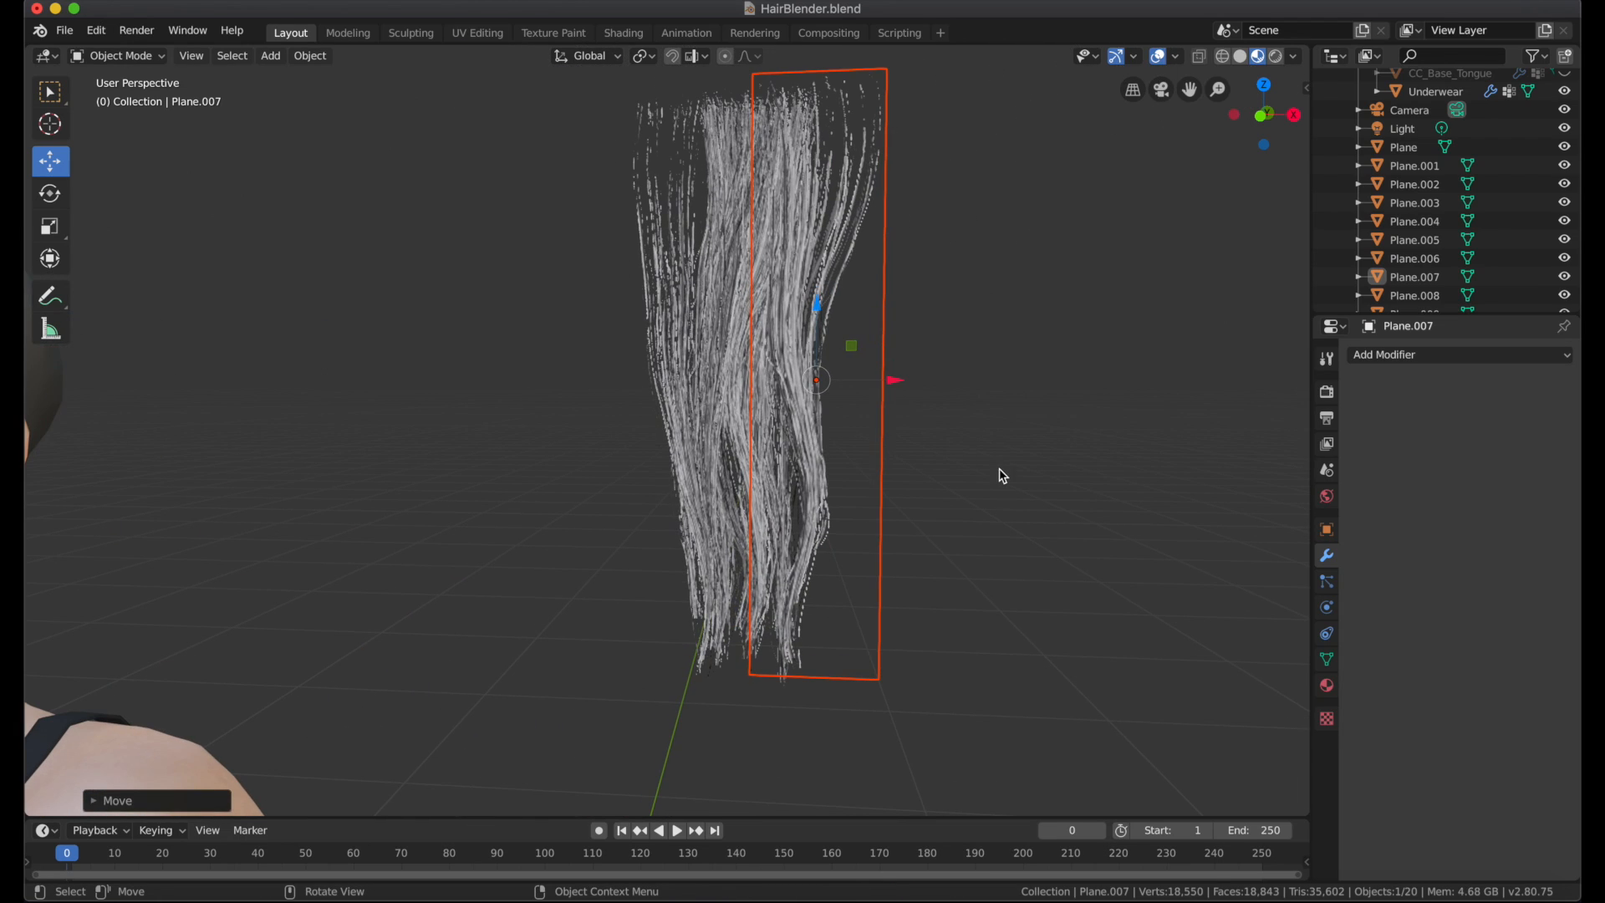
# Slide Plane.007 against the other card so the two overlap
pyautogui.moveTo(1003, 474); pyautogui.dragTo(696, 471)
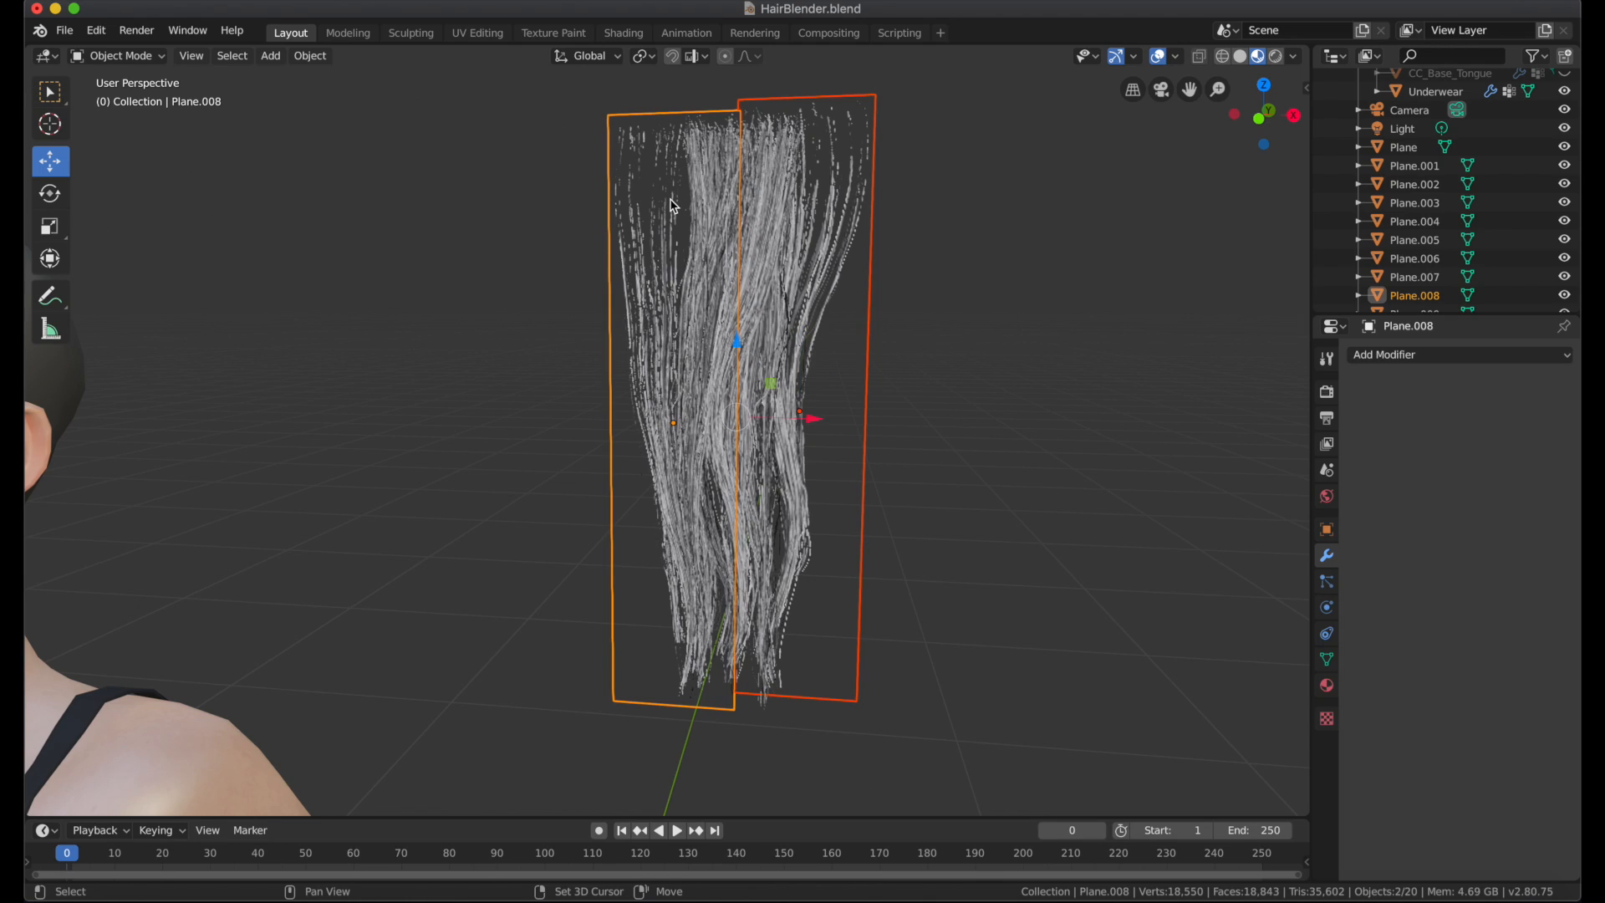
# Inspect the three overlapping cards' subdivided faces in Edit Mode, then return to Object Mode
pyautogui.click(118, 56)
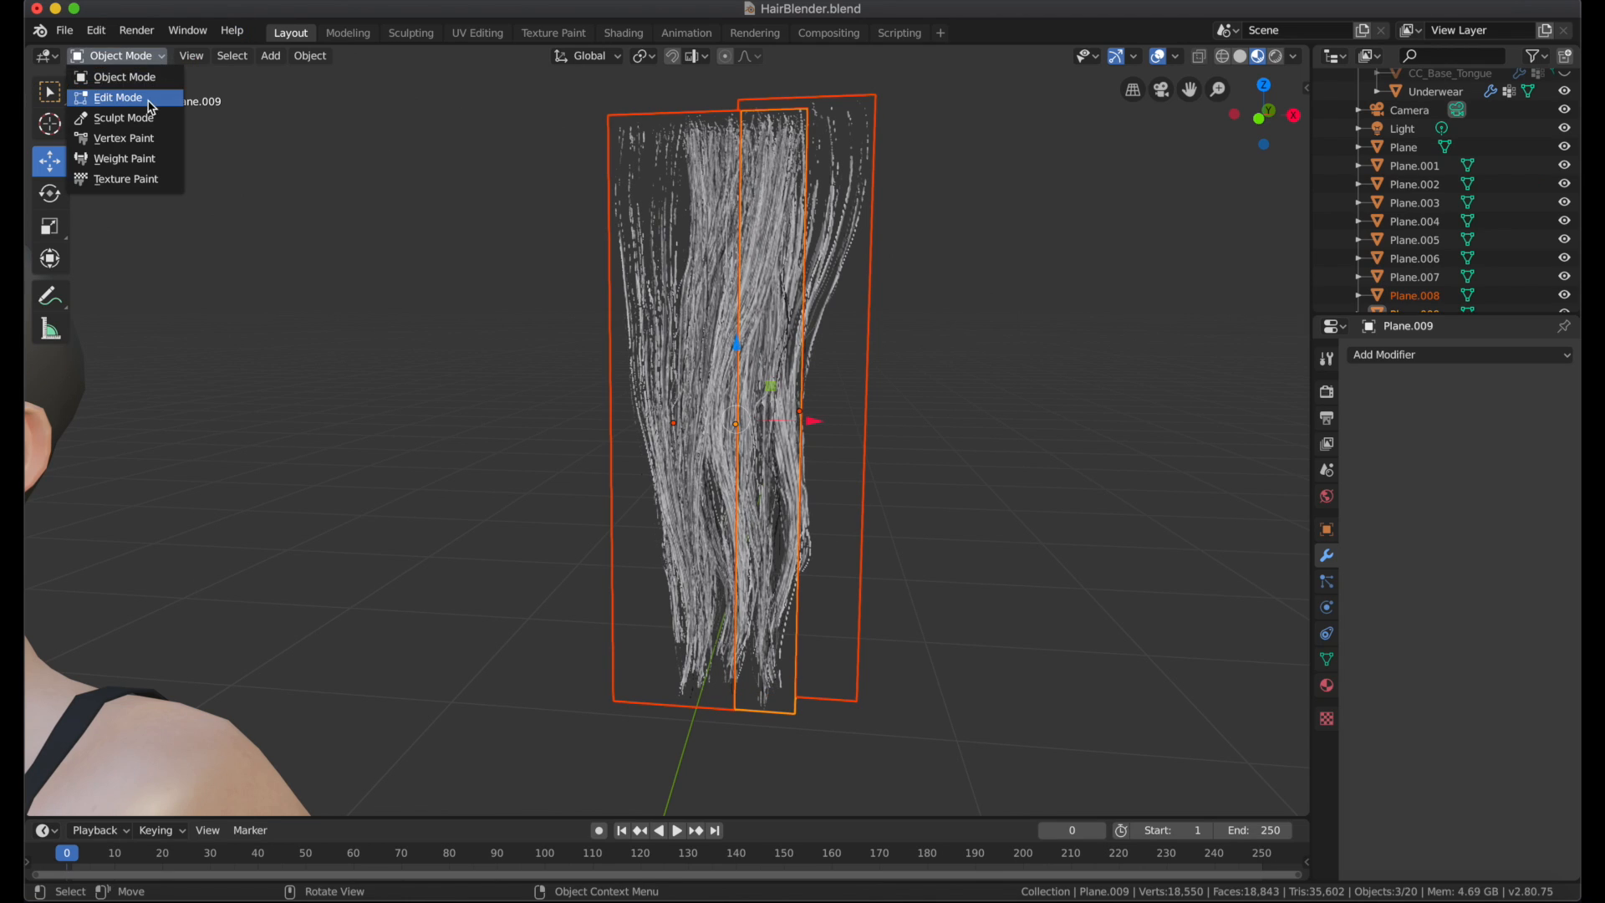
pyautogui.click(118, 96)
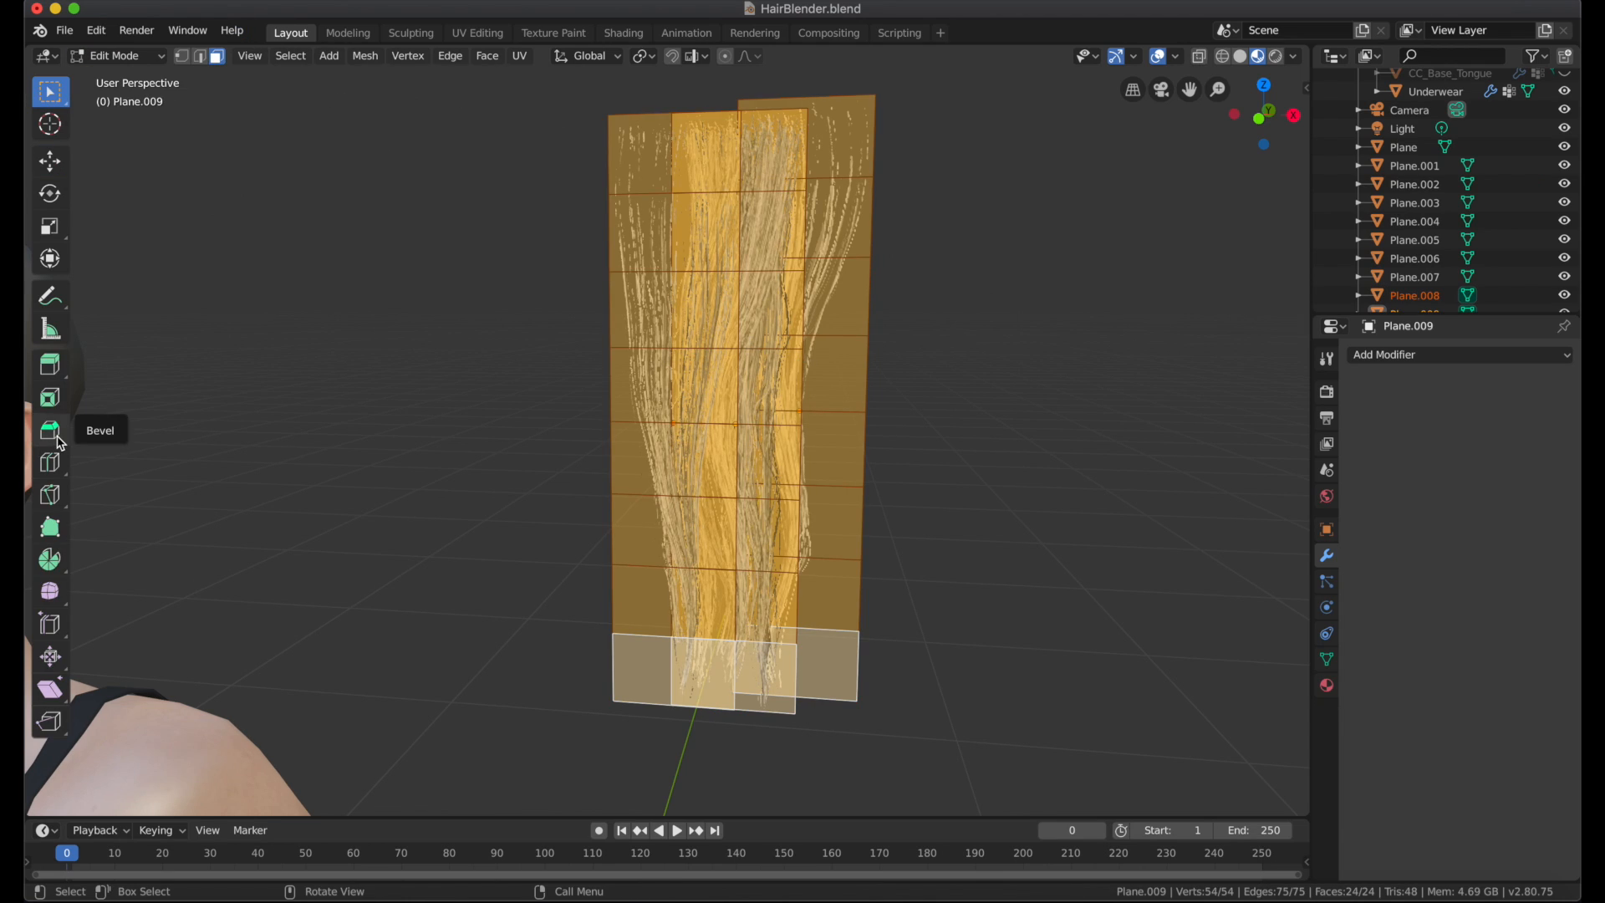
pyautogui.click(49, 461)
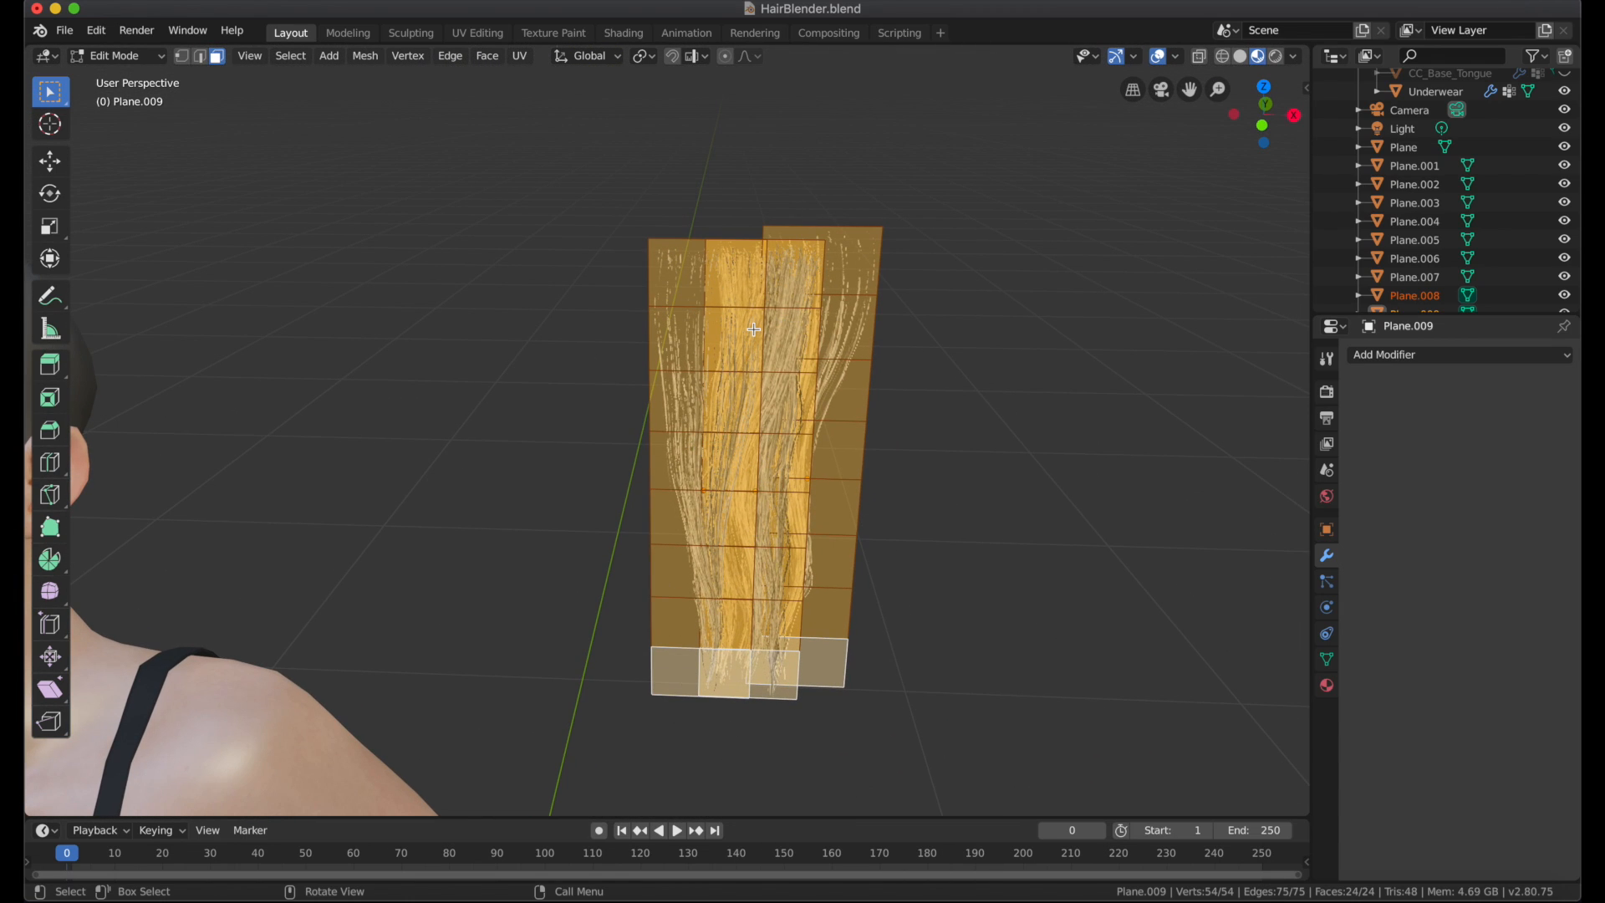
pyautogui.press('Tab')
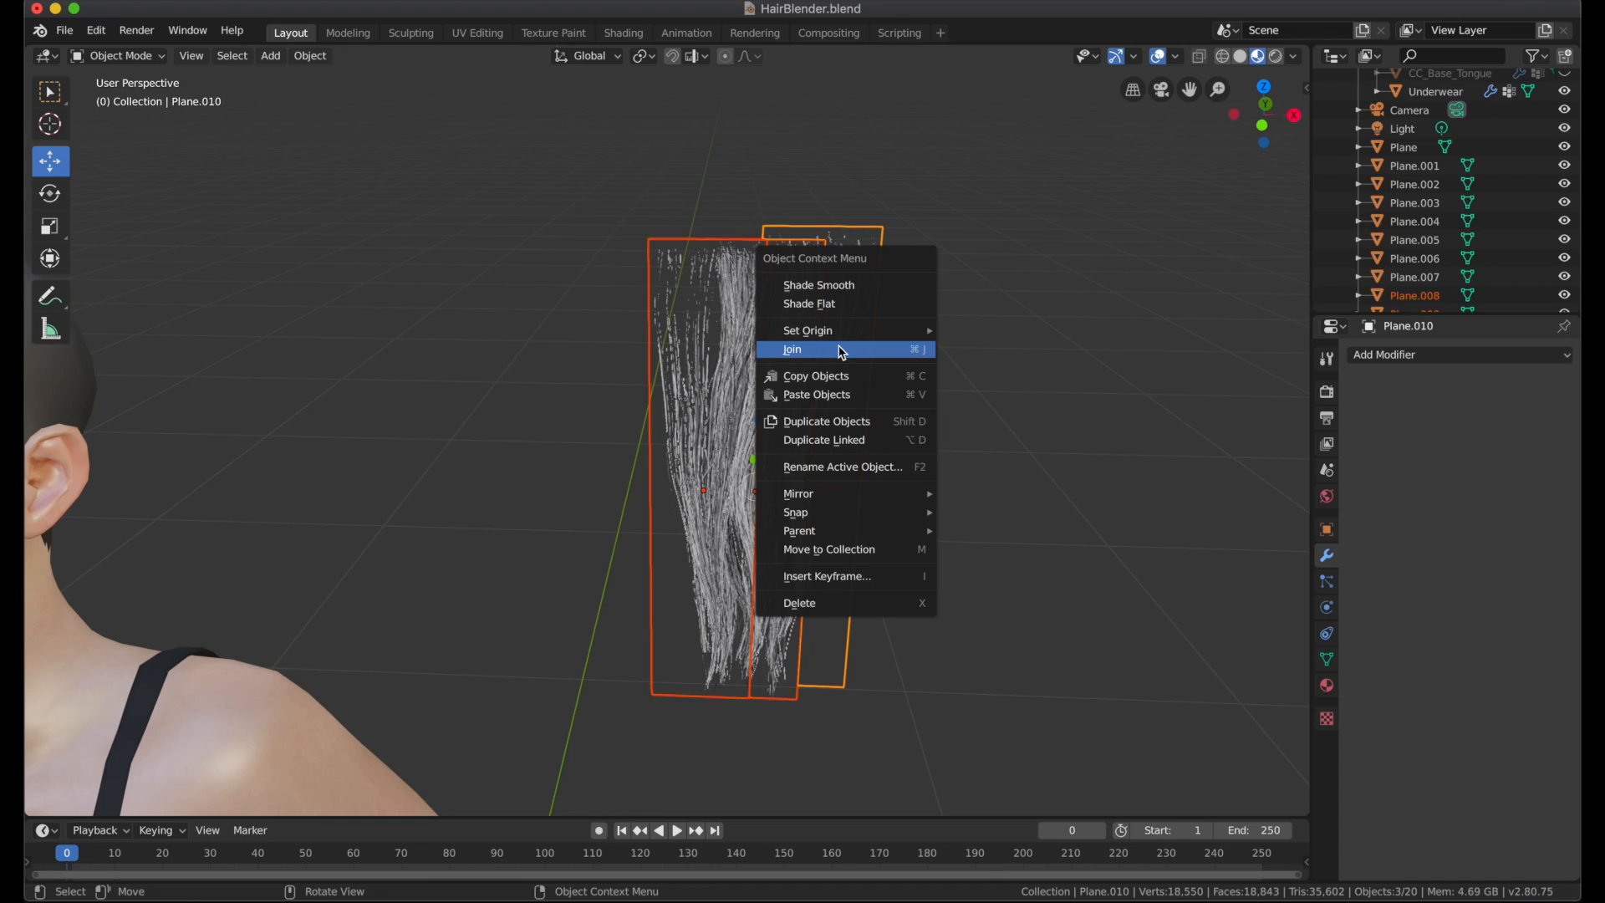
# Join the three hair cards into one object and add a scaled NURBS path
pyautogui.click(792, 349)
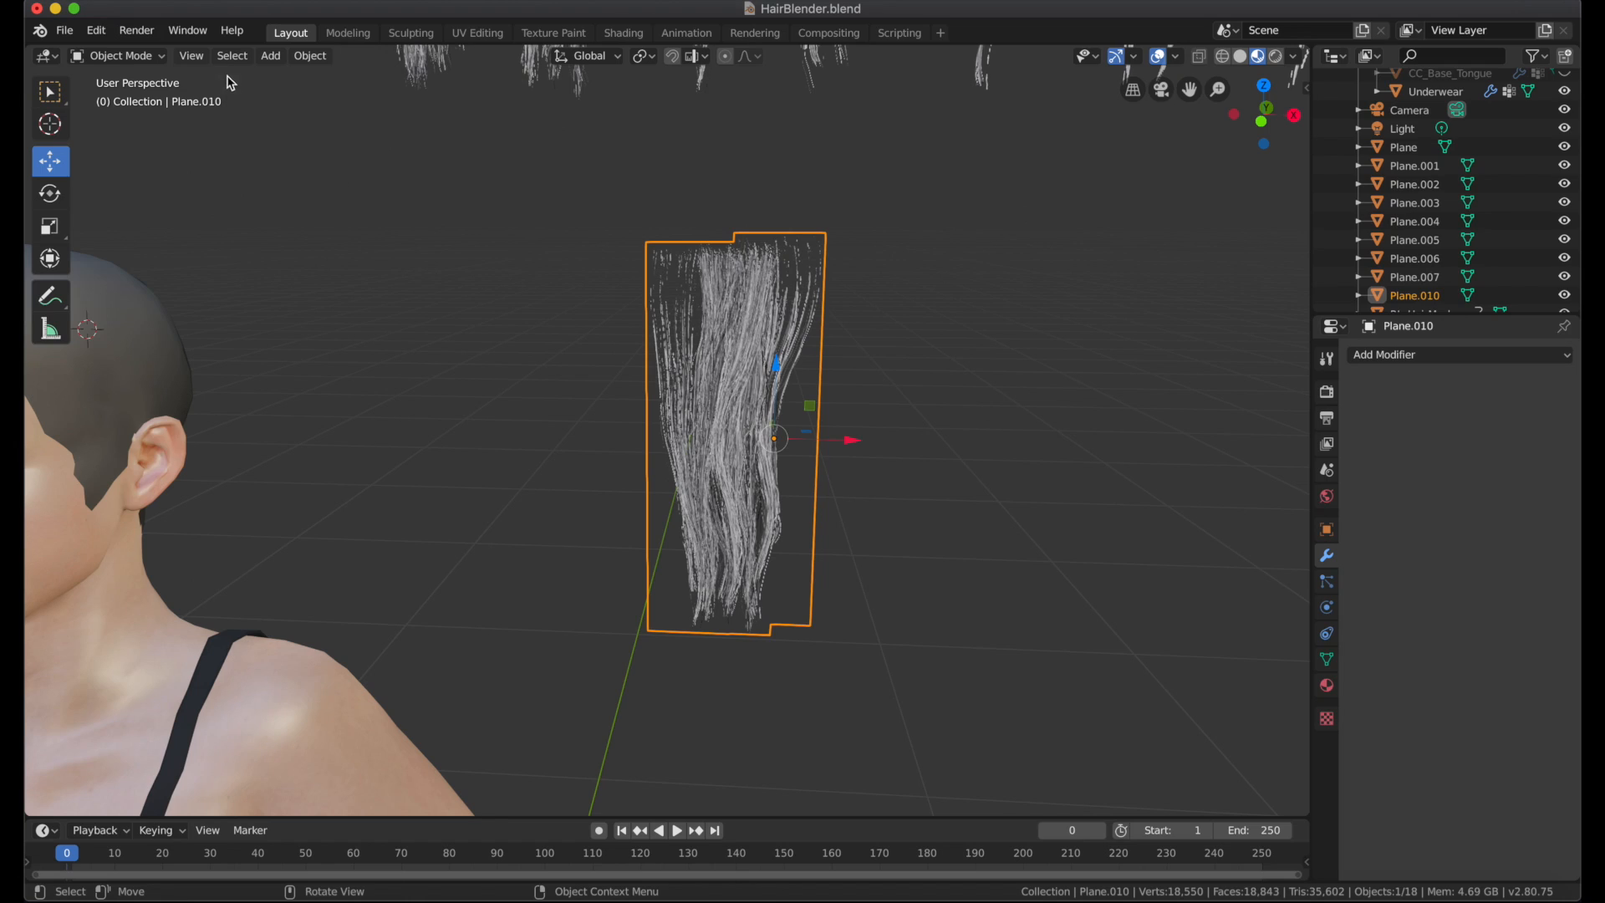
pyautogui.click(269, 55)
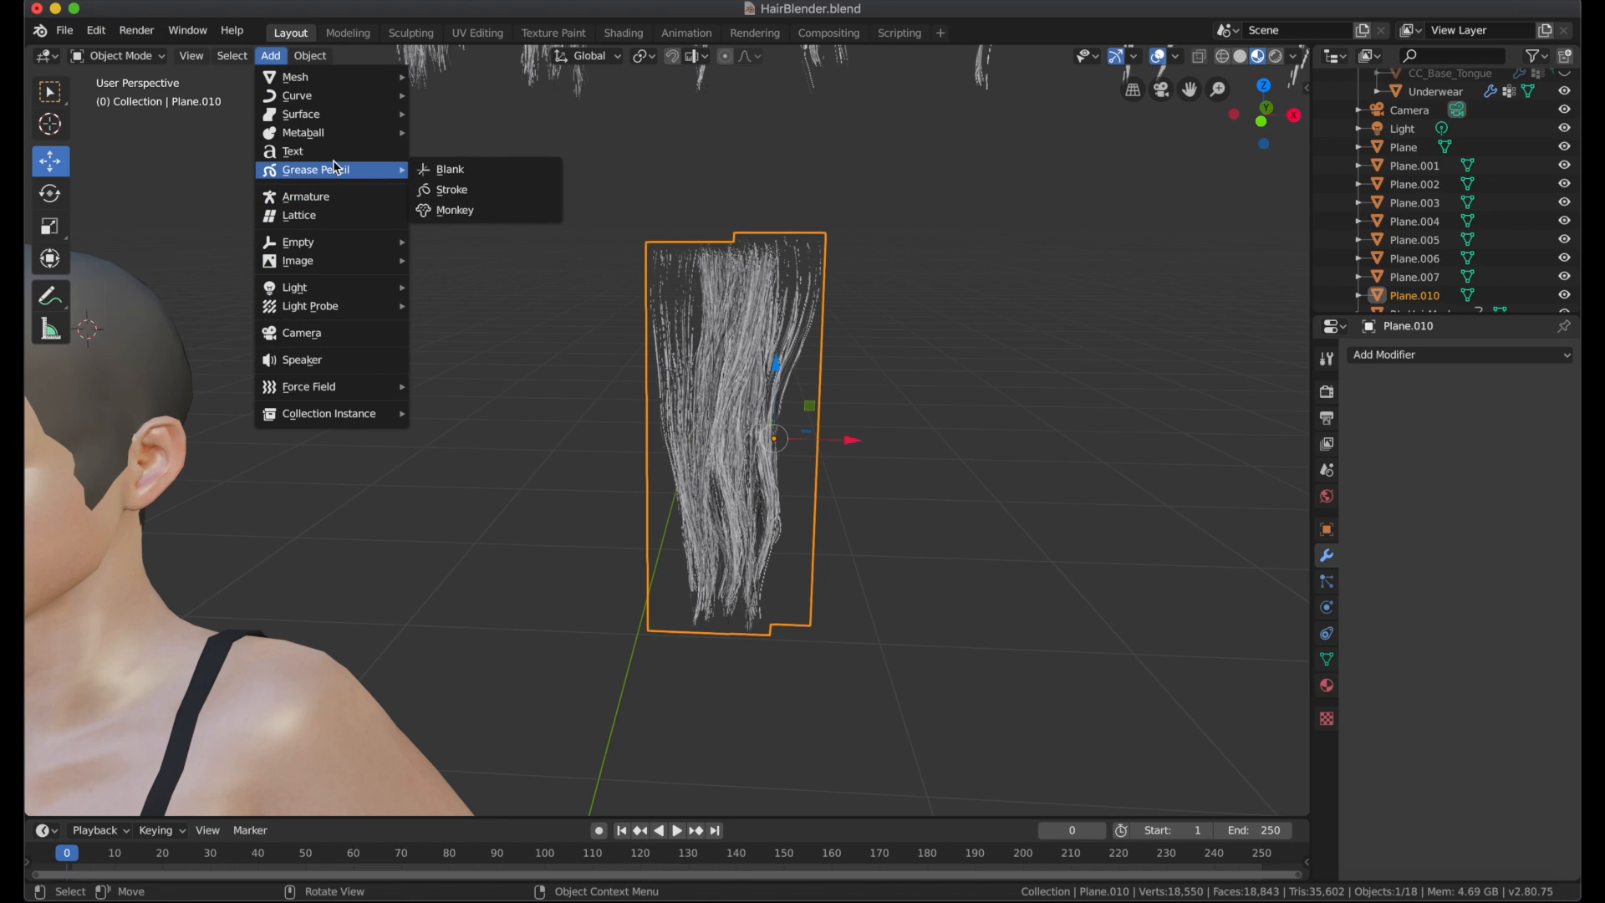
pyautogui.moveTo(297, 95)
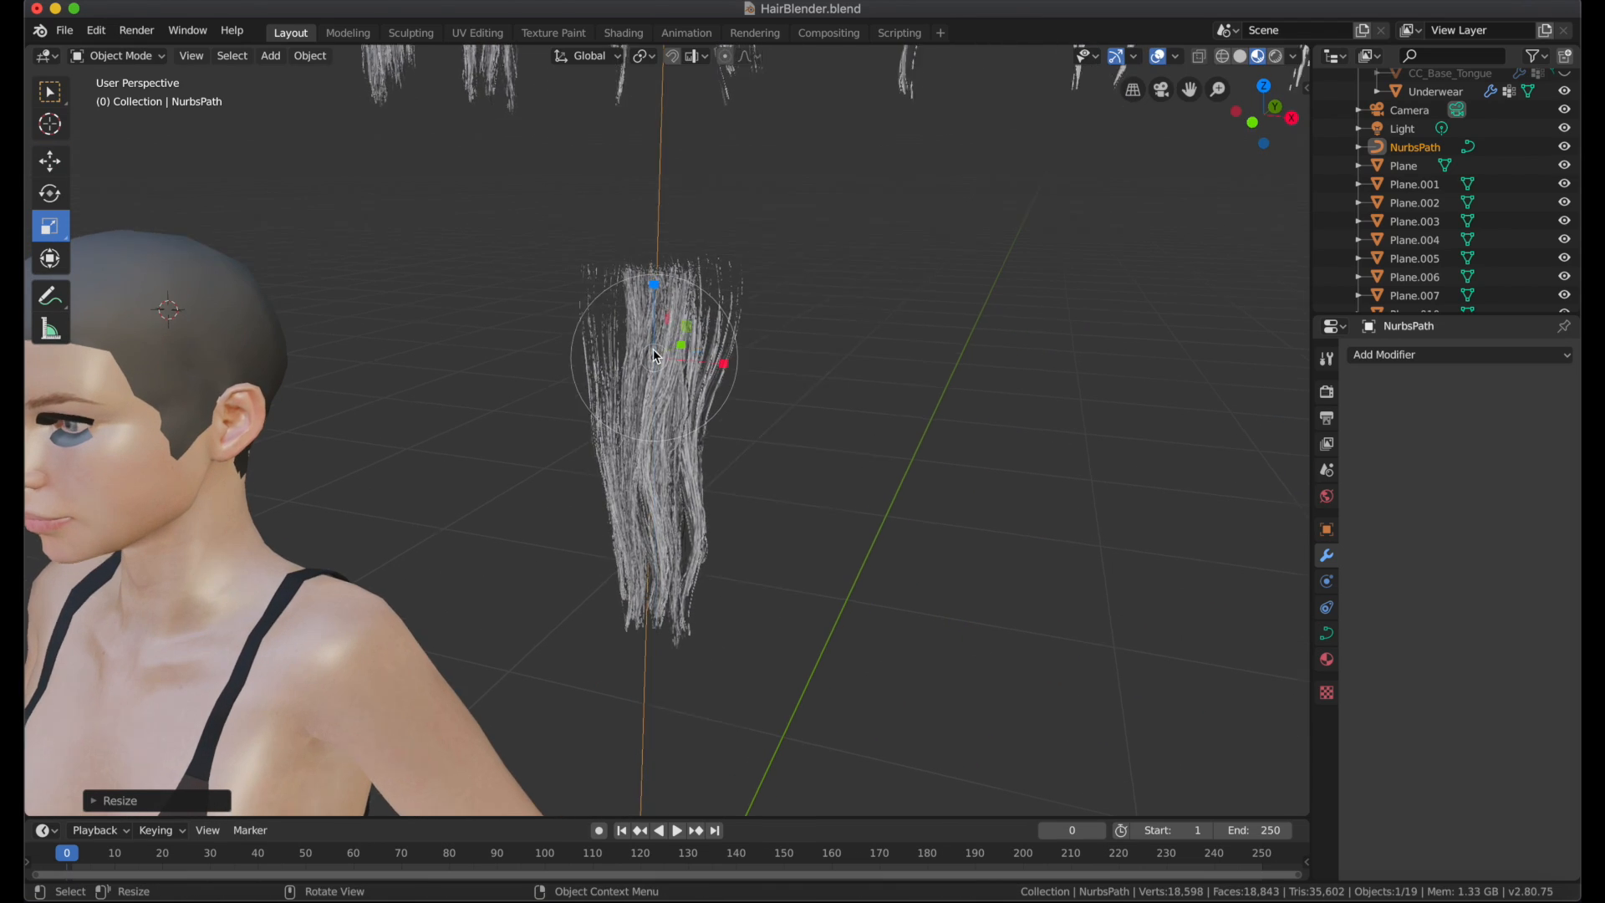
pyautogui.press('s')
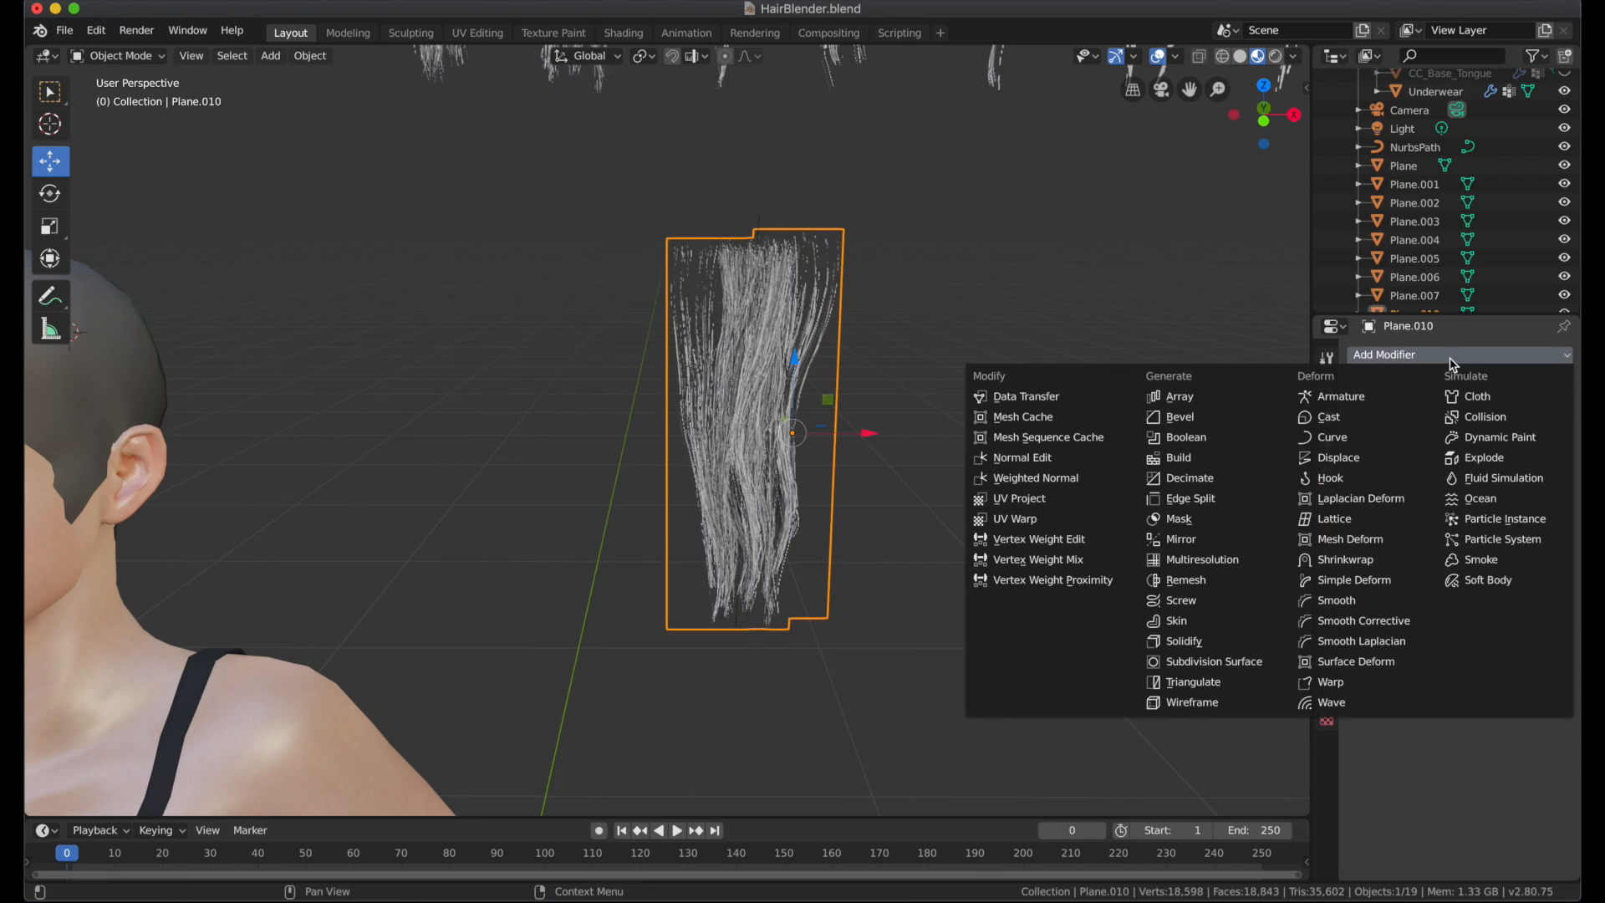
# Add a Curve modifier targeting NurbsPath and move the card beside the head
pyautogui.click(1332, 437)
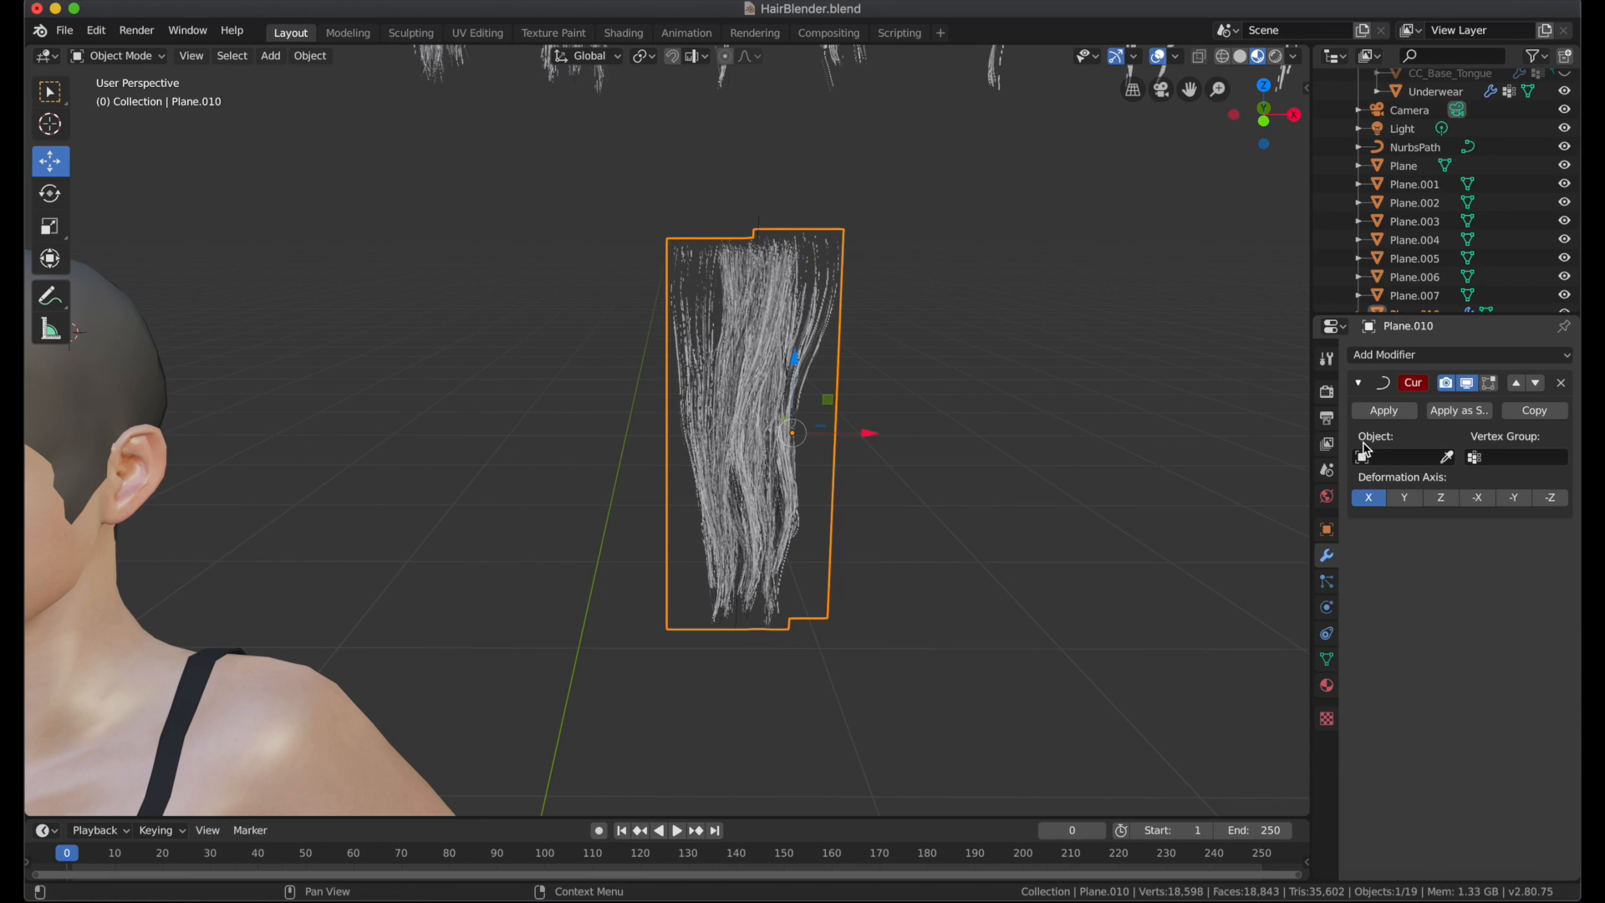
pyautogui.moveTo(1446, 457)
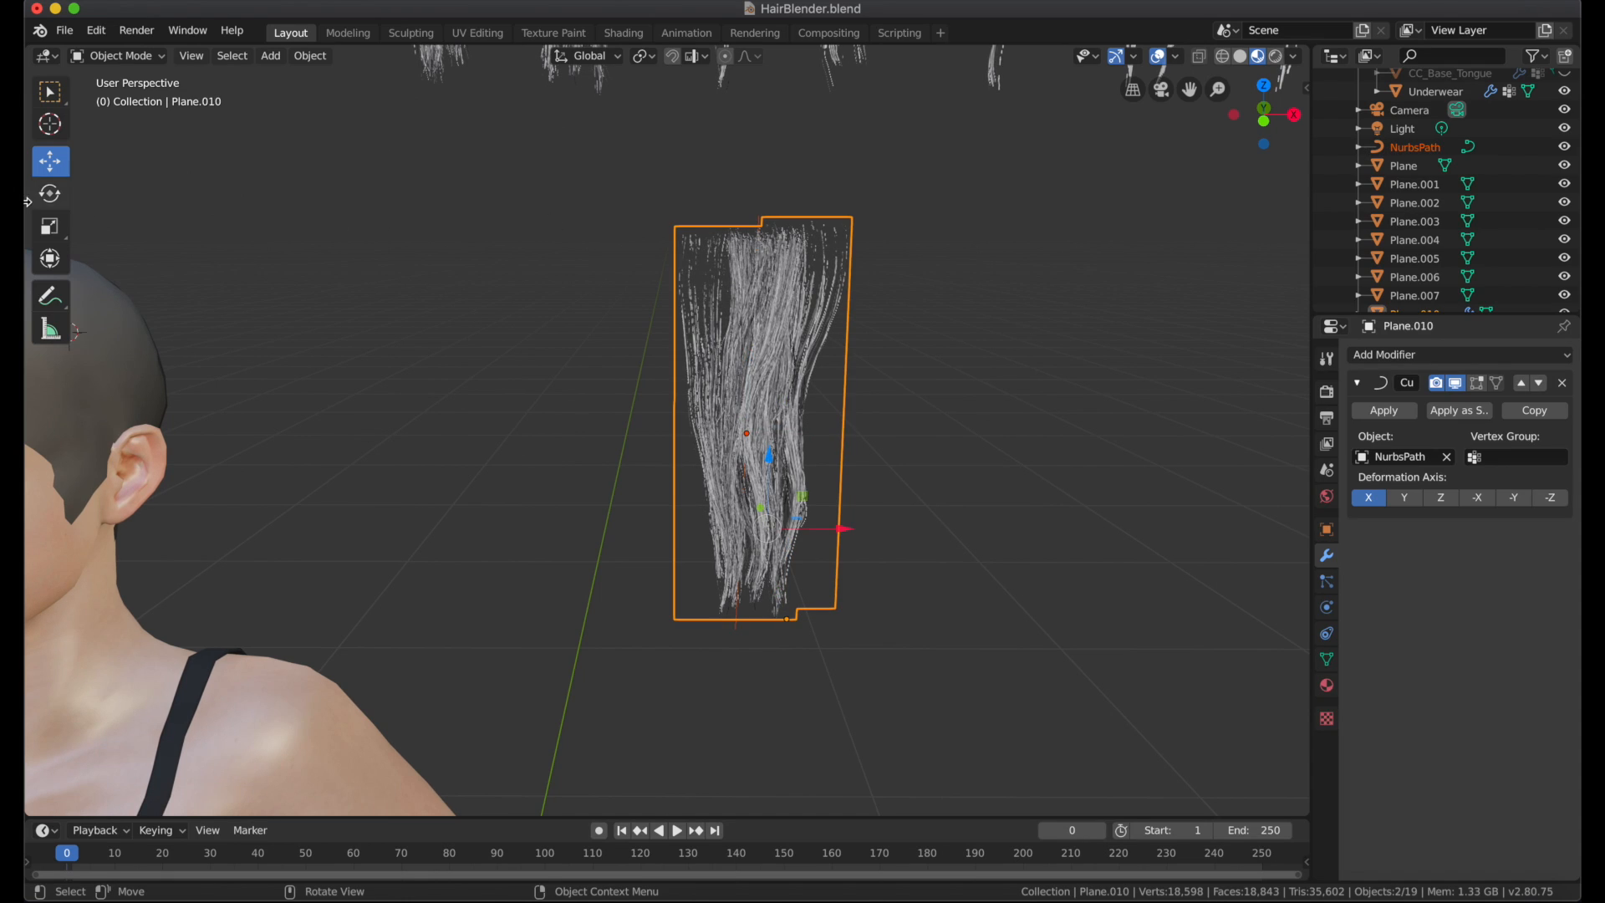
pyautogui.press('r')
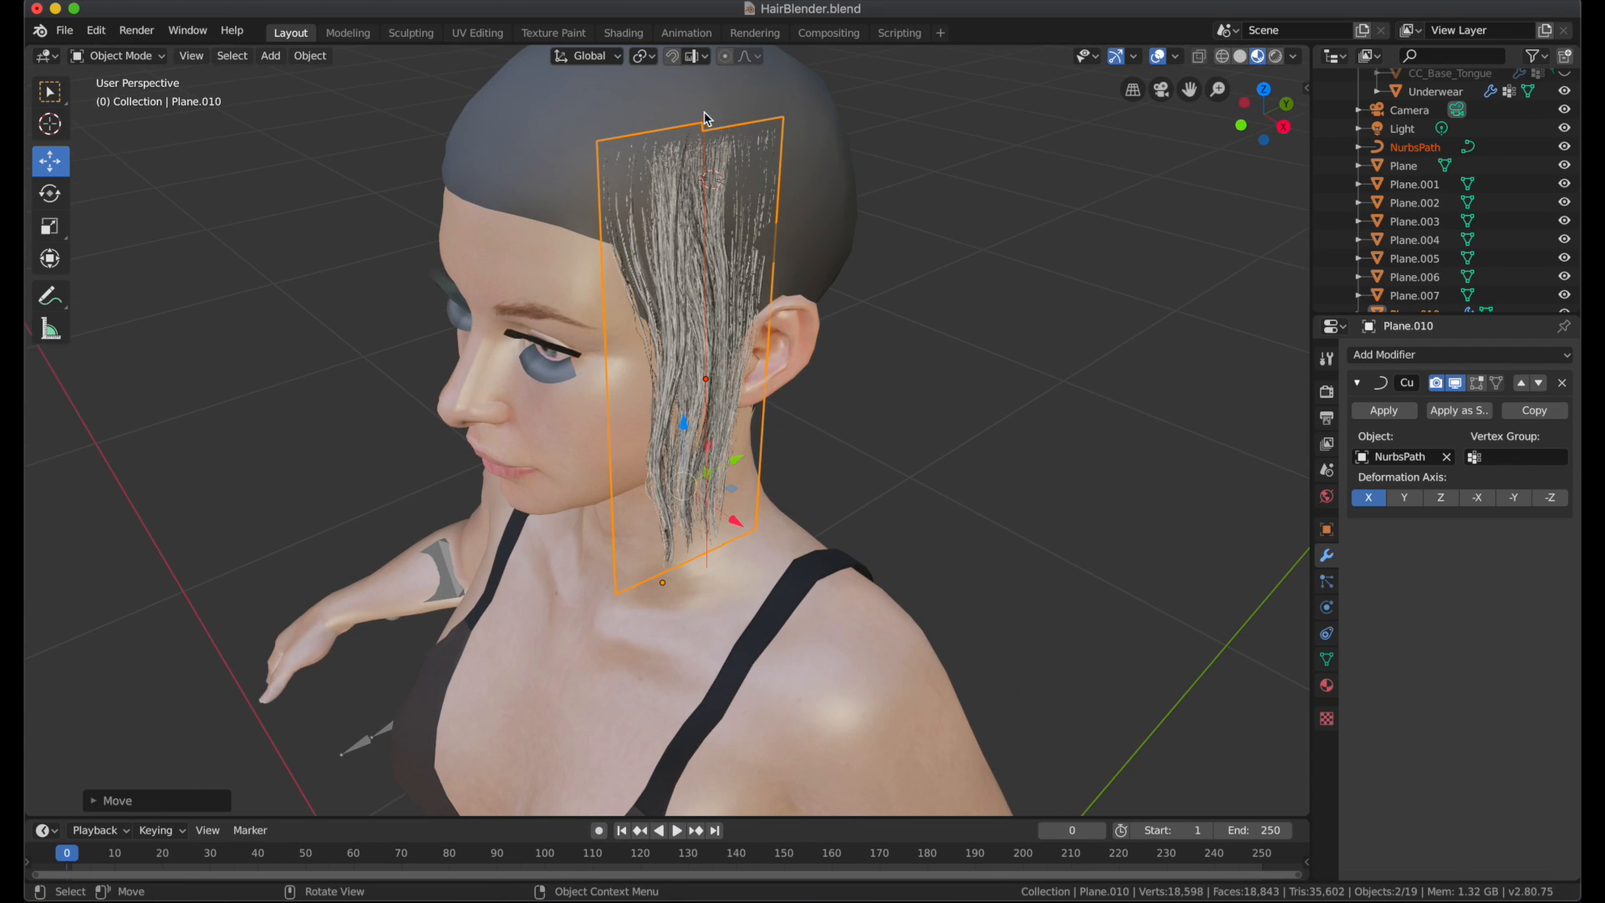
# Edit NurbsPath's control points so the card bends around the ear, then return to Object Mode
pyautogui.click(1414, 146)
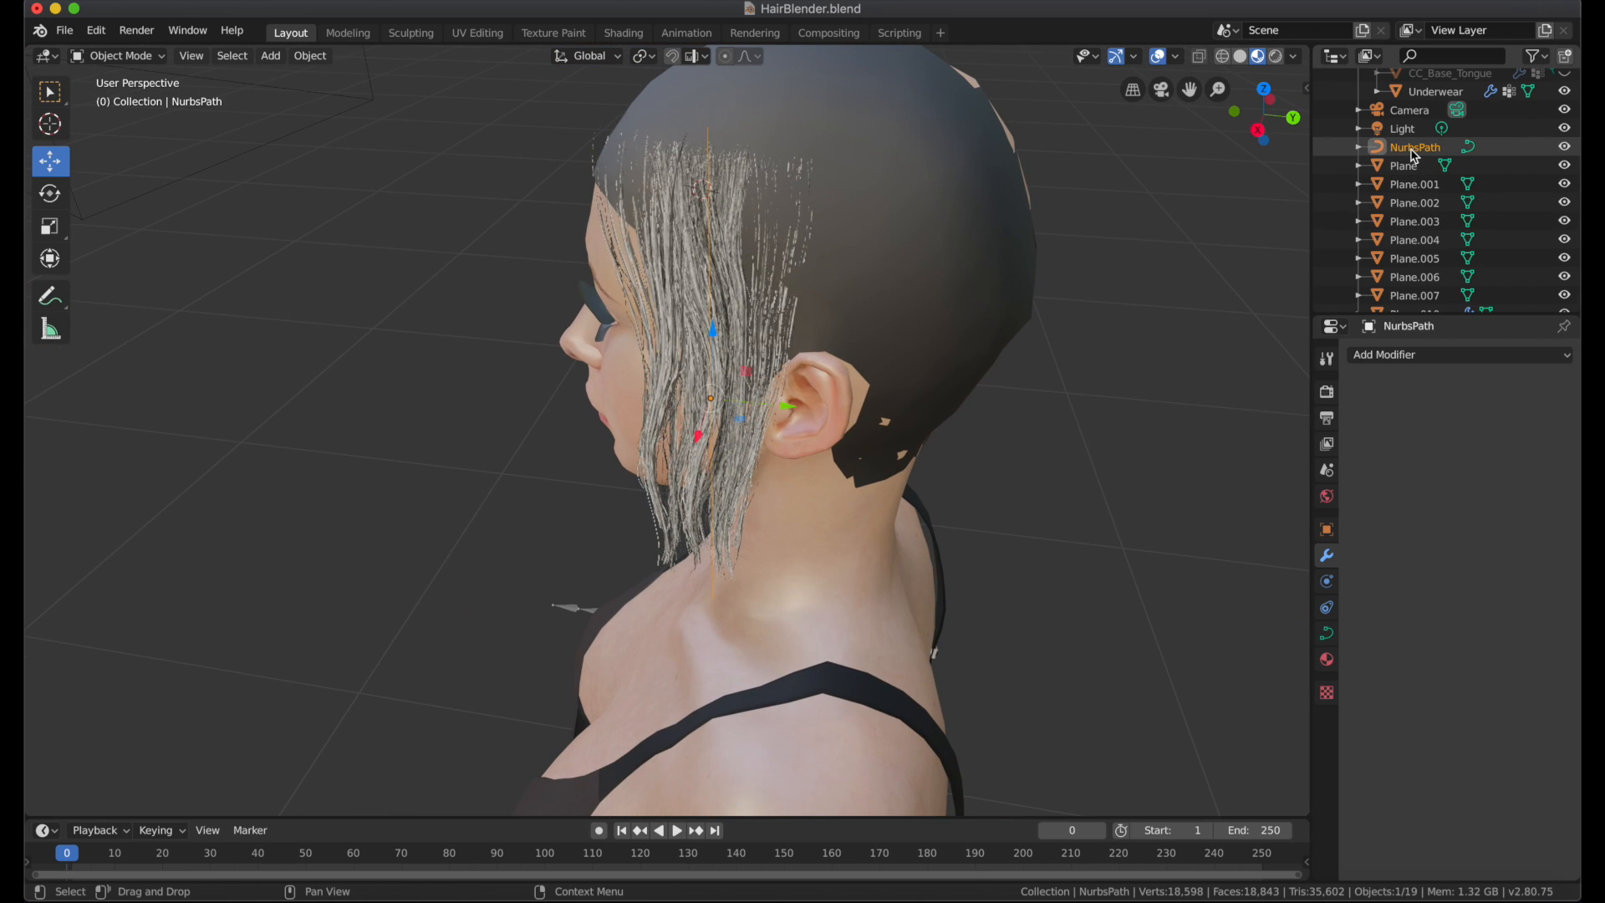
pyautogui.click(118, 55)
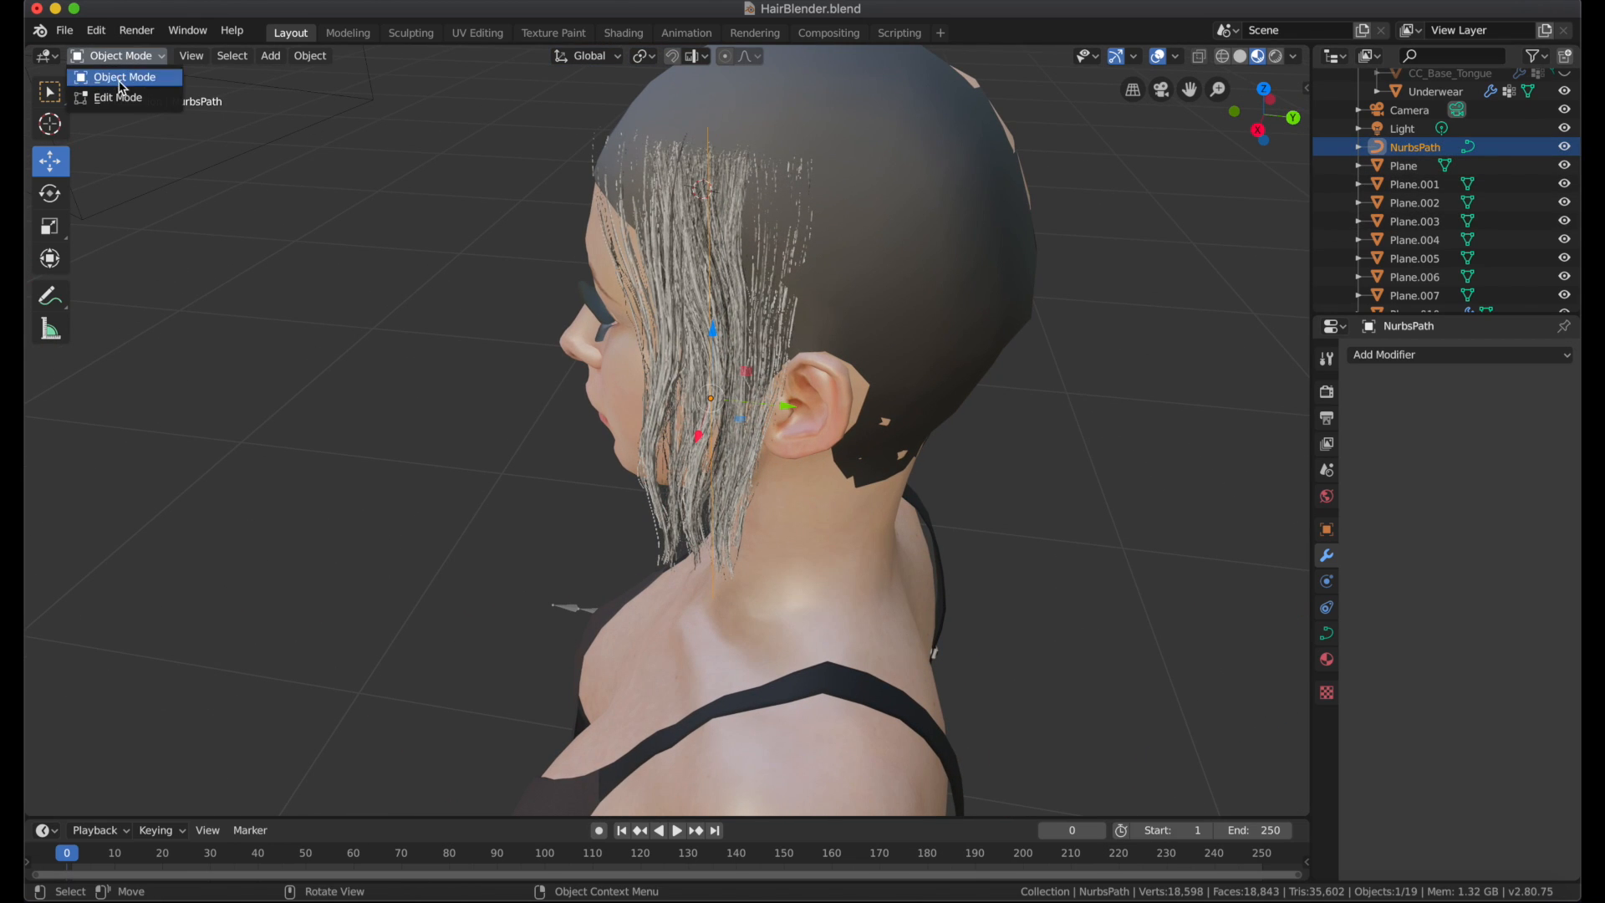
pyautogui.click(117, 97)
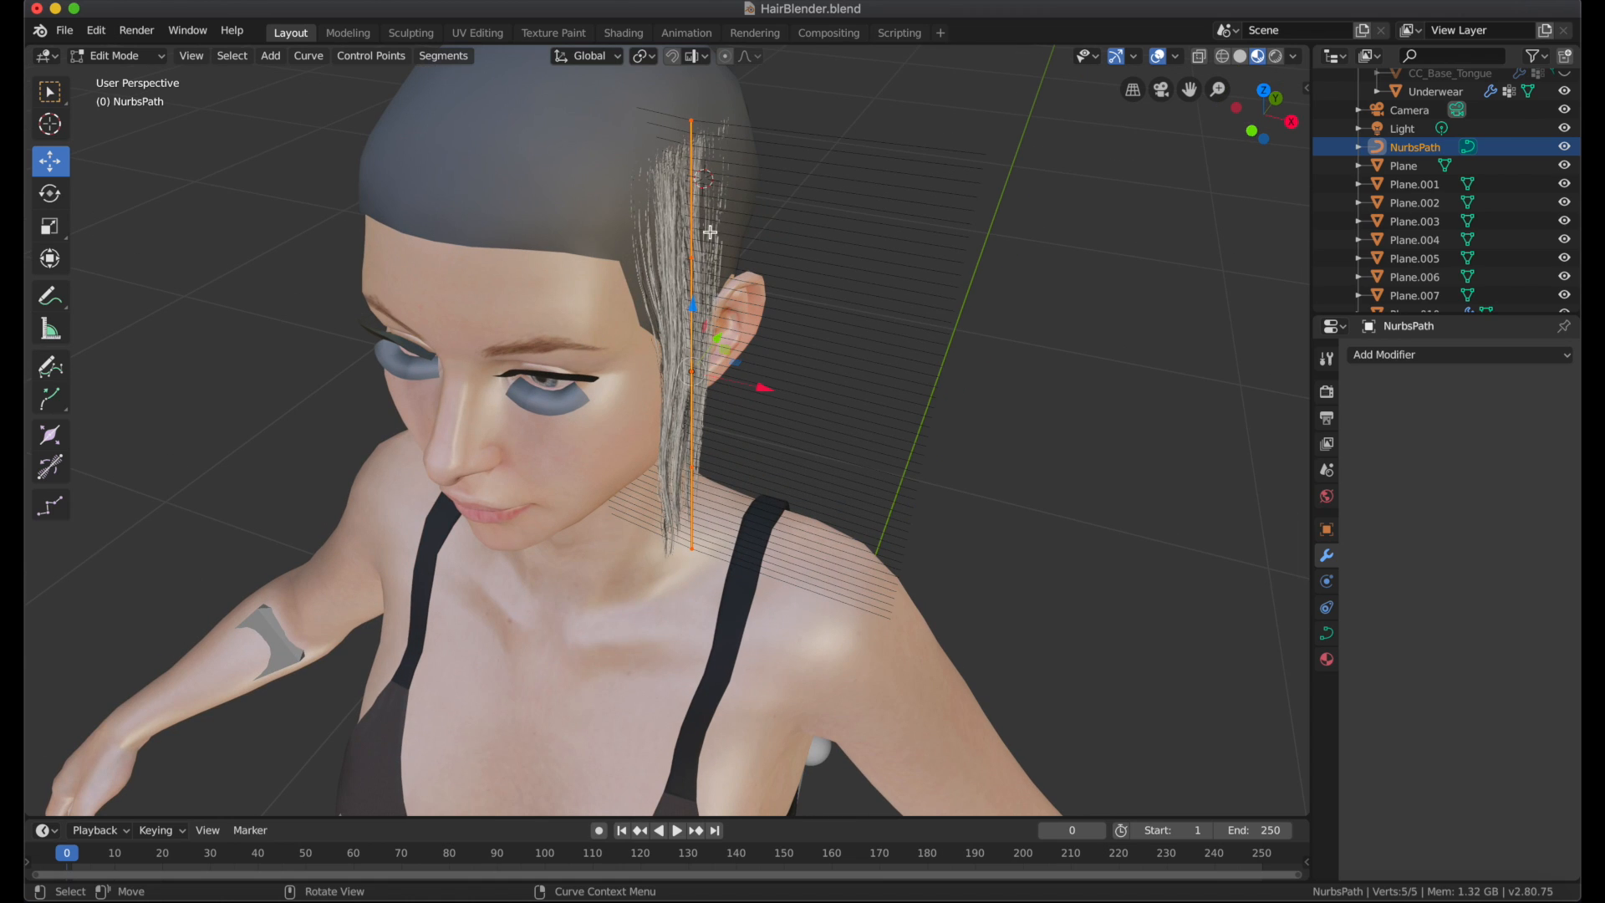
pyautogui.moveTo(848, 275)
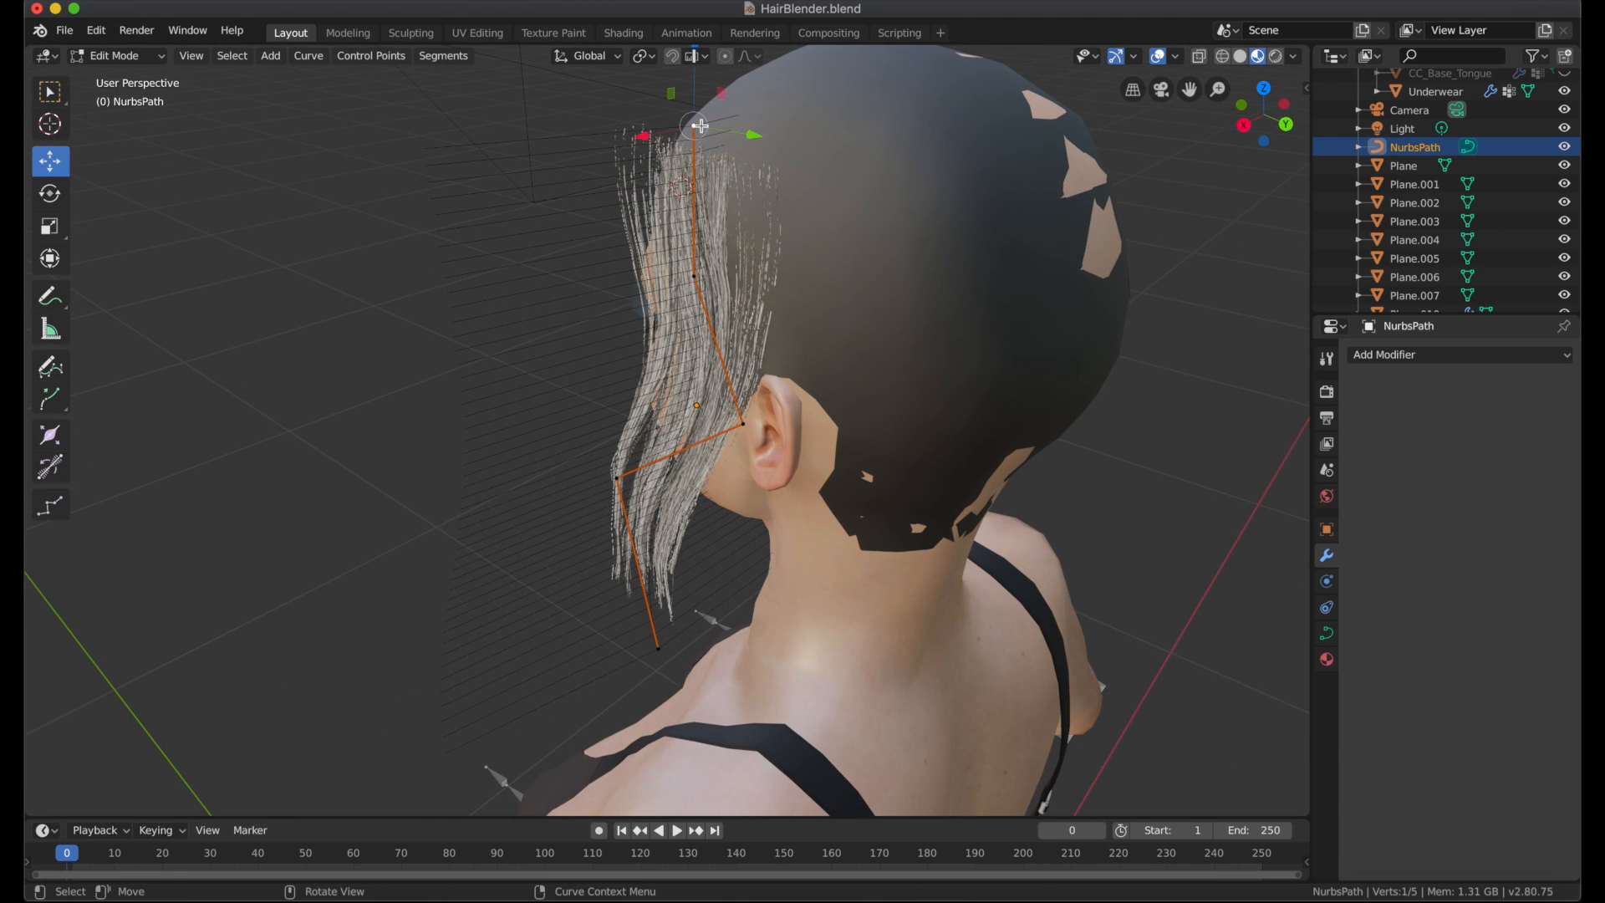
pyautogui.moveTo(698, 125); pyautogui.dragTo(748, 114)
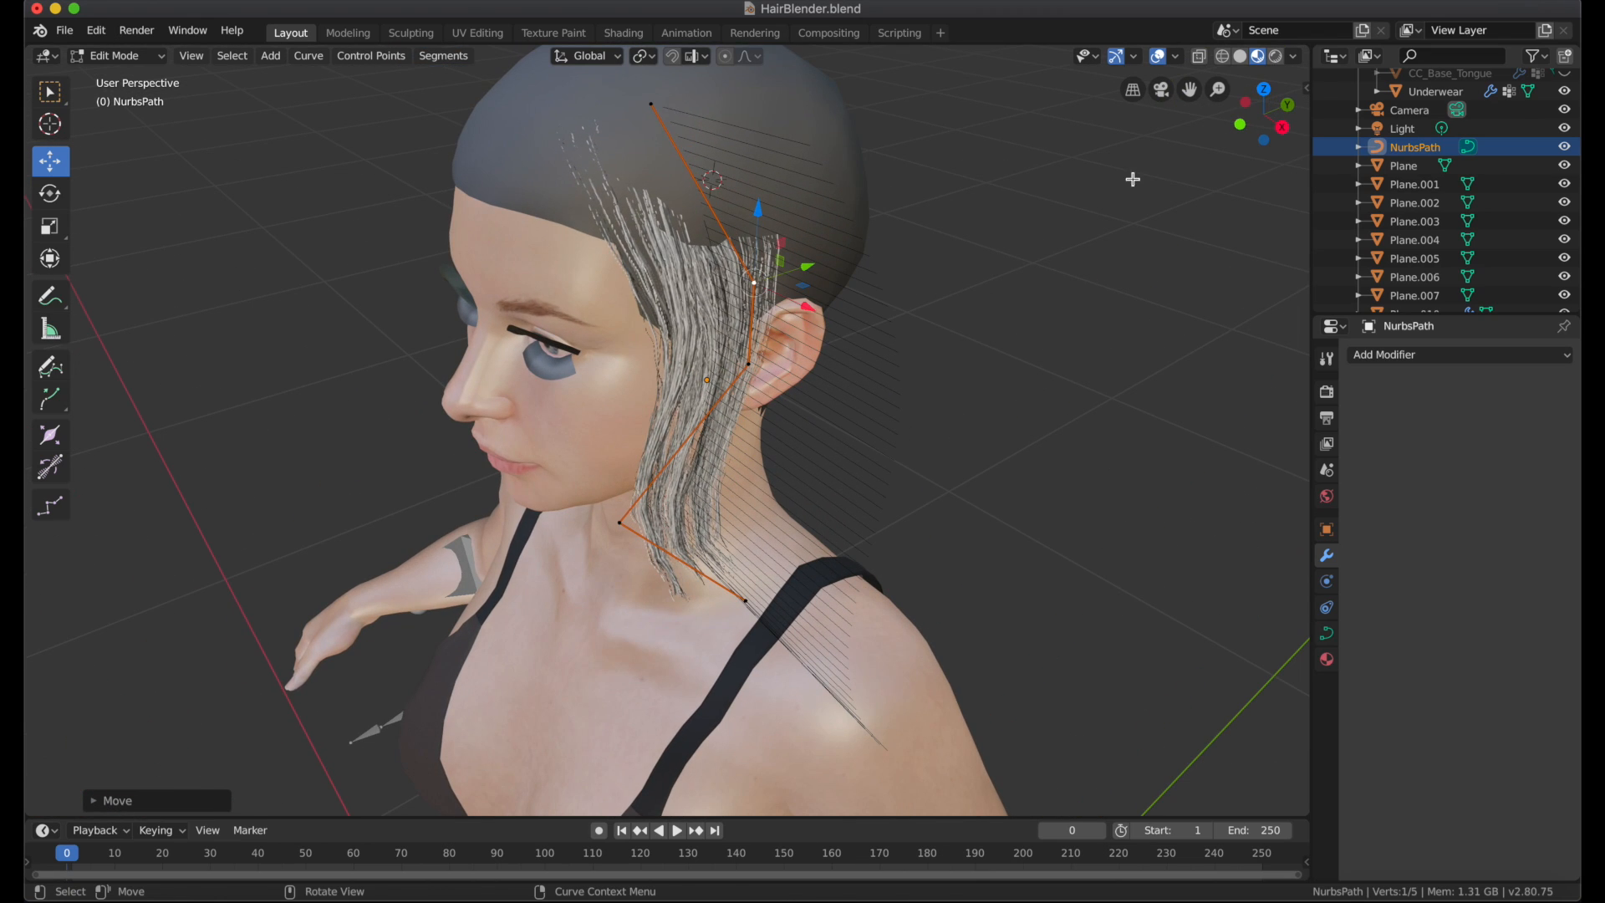
pyautogui.click(115, 56)
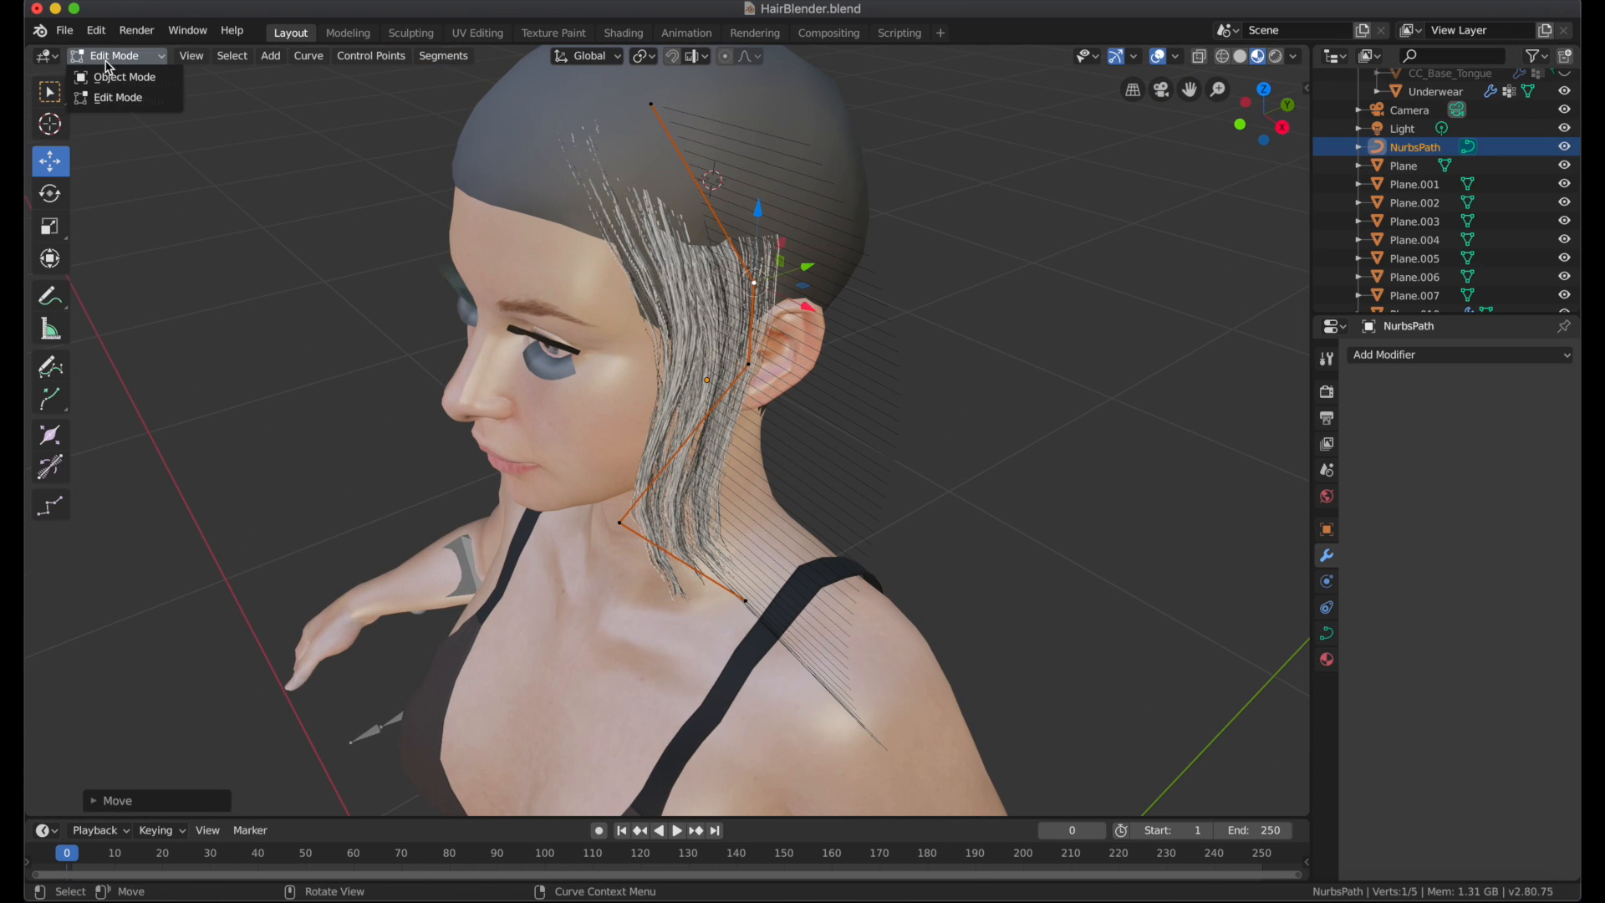
pyautogui.click(123, 76)
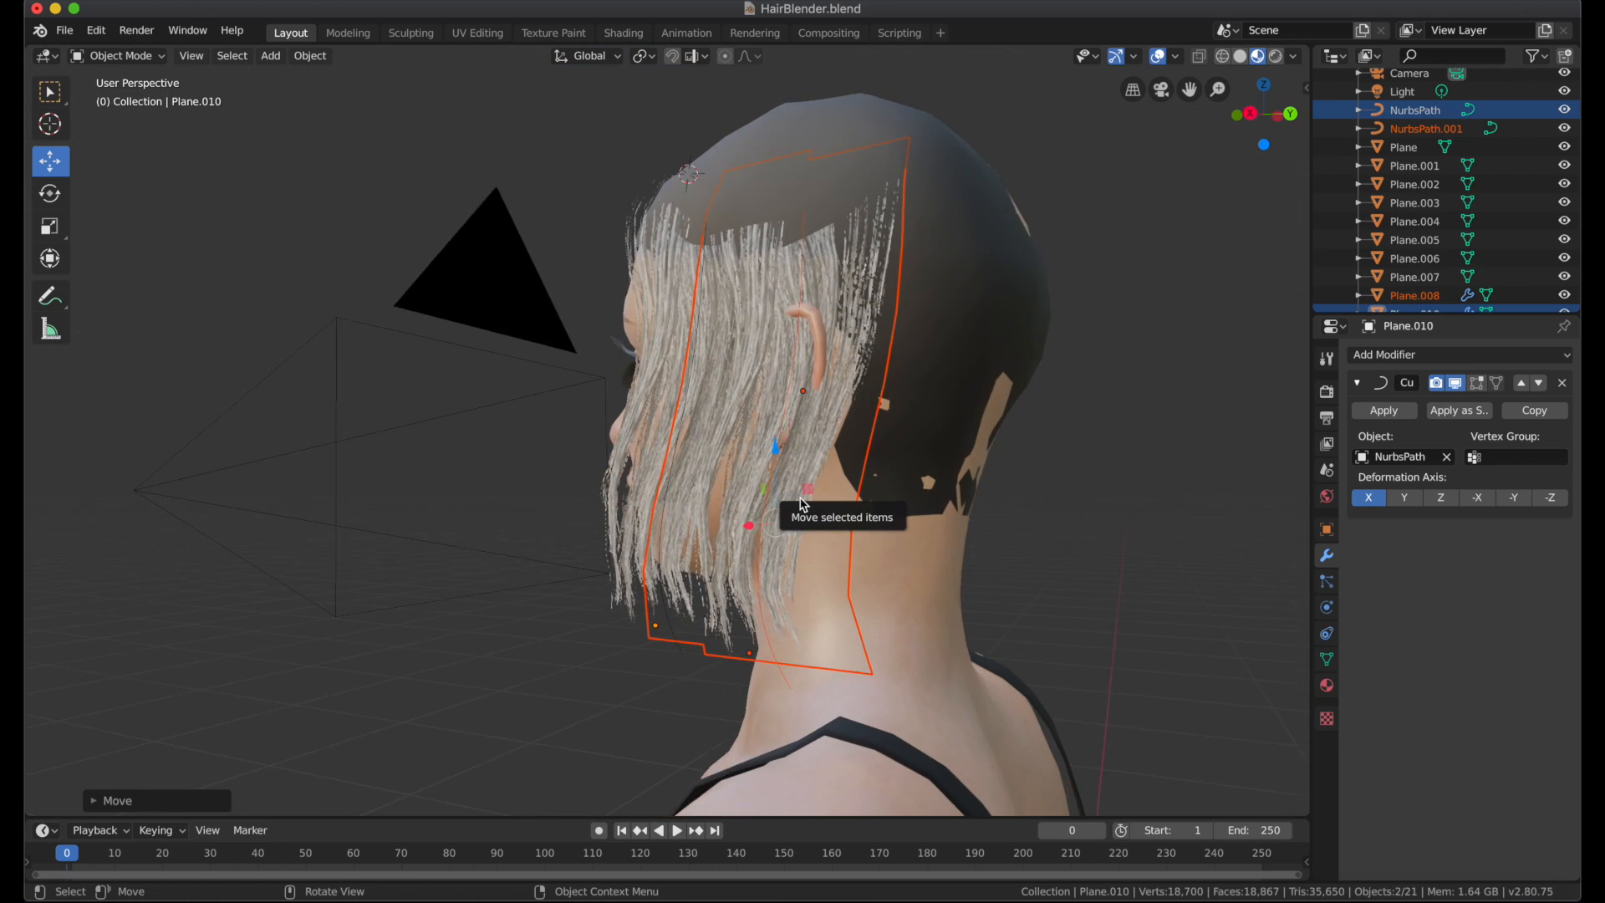
# Position the pasted hair card and rotate it to follow the back of the head
pyautogui.press('Tab')
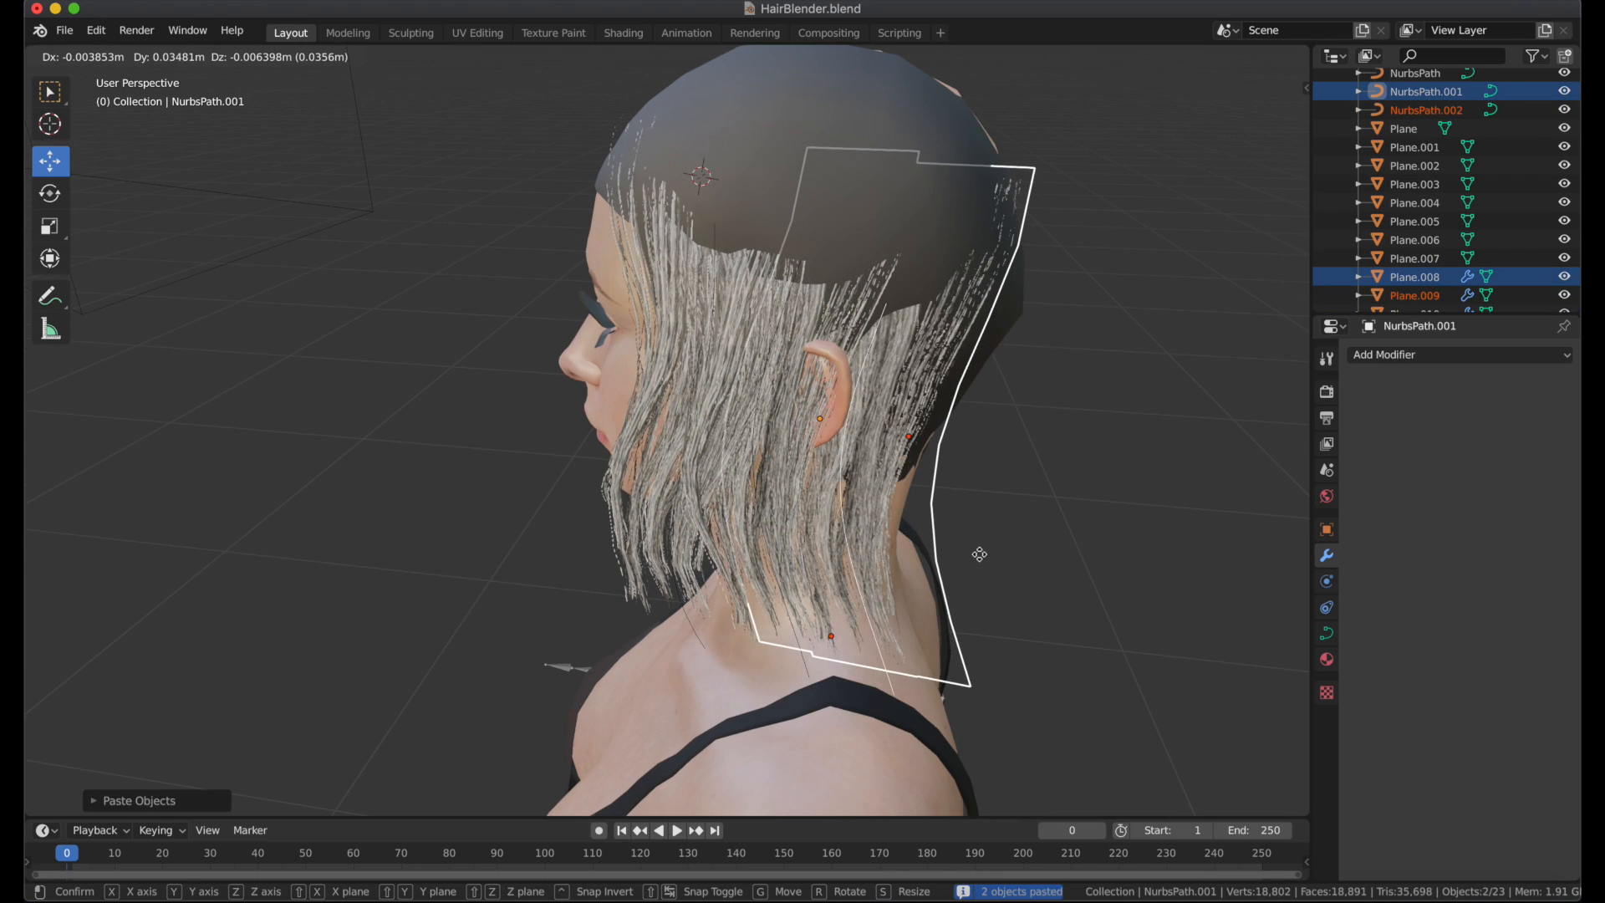
pyautogui.click(50, 193)
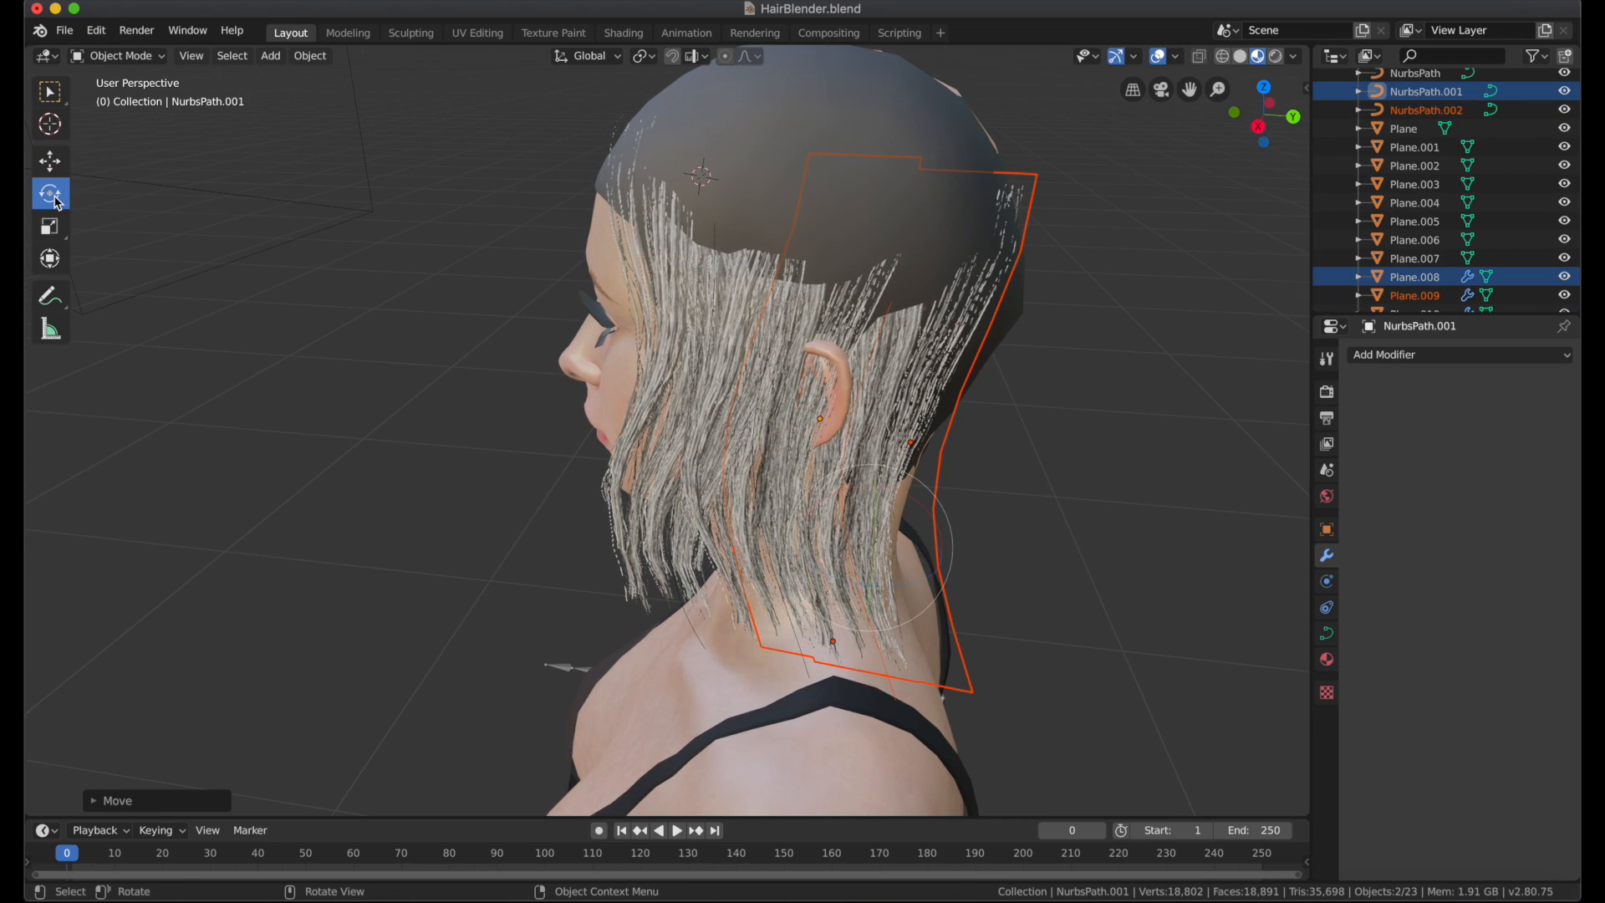
pyautogui.press('r')
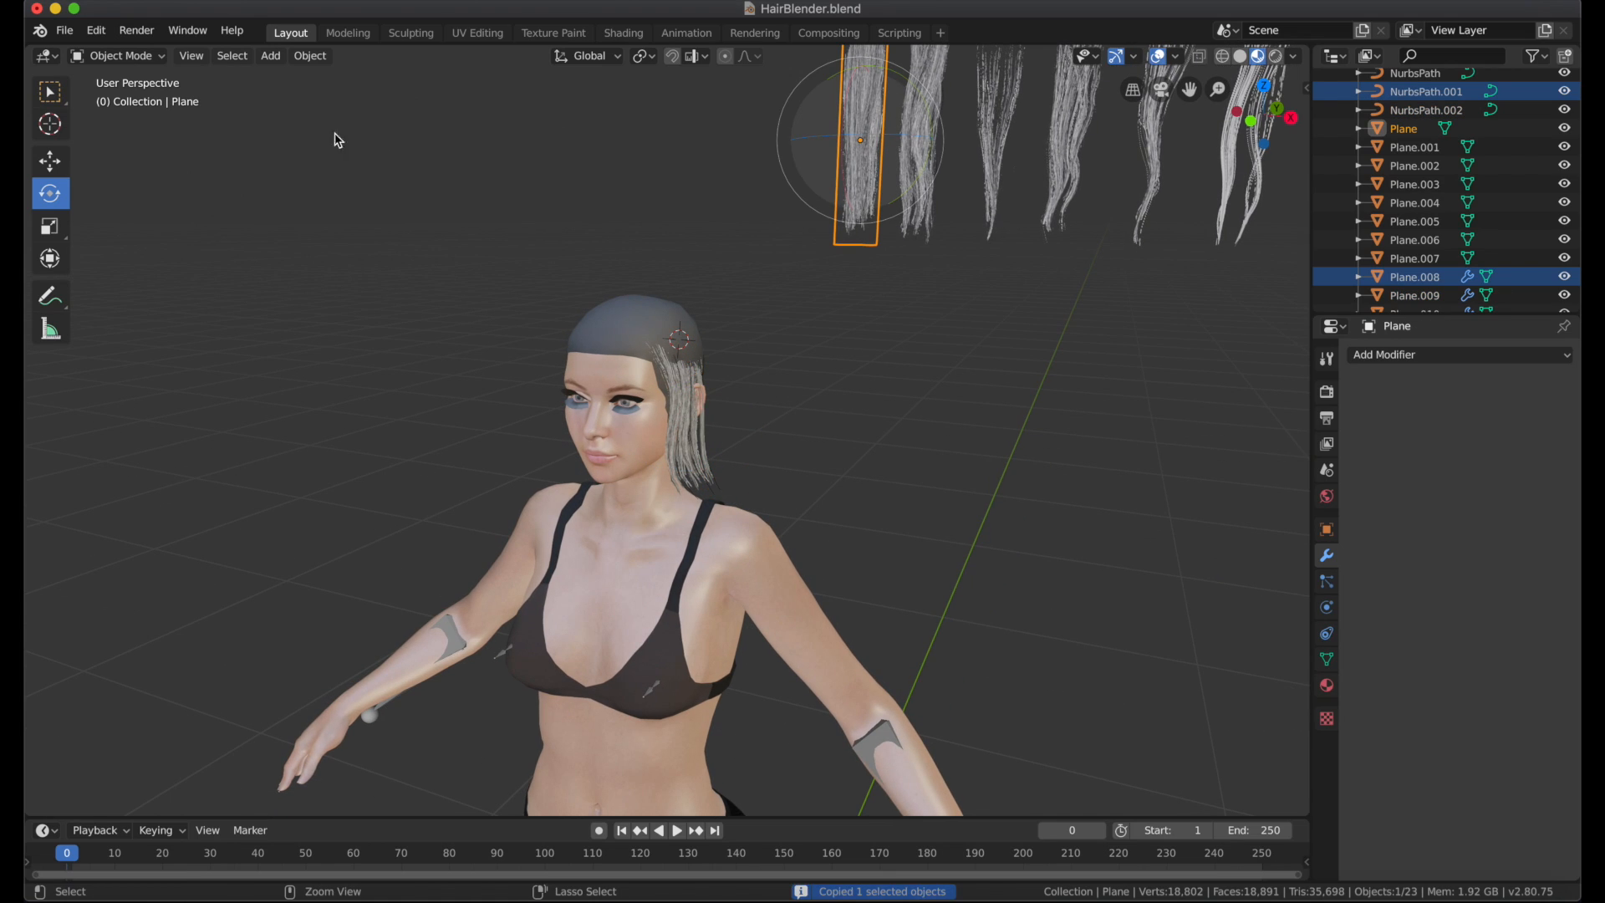
# Paste another hair card and bend its new path down the side of the face
pyautogui.press('cmd+v')
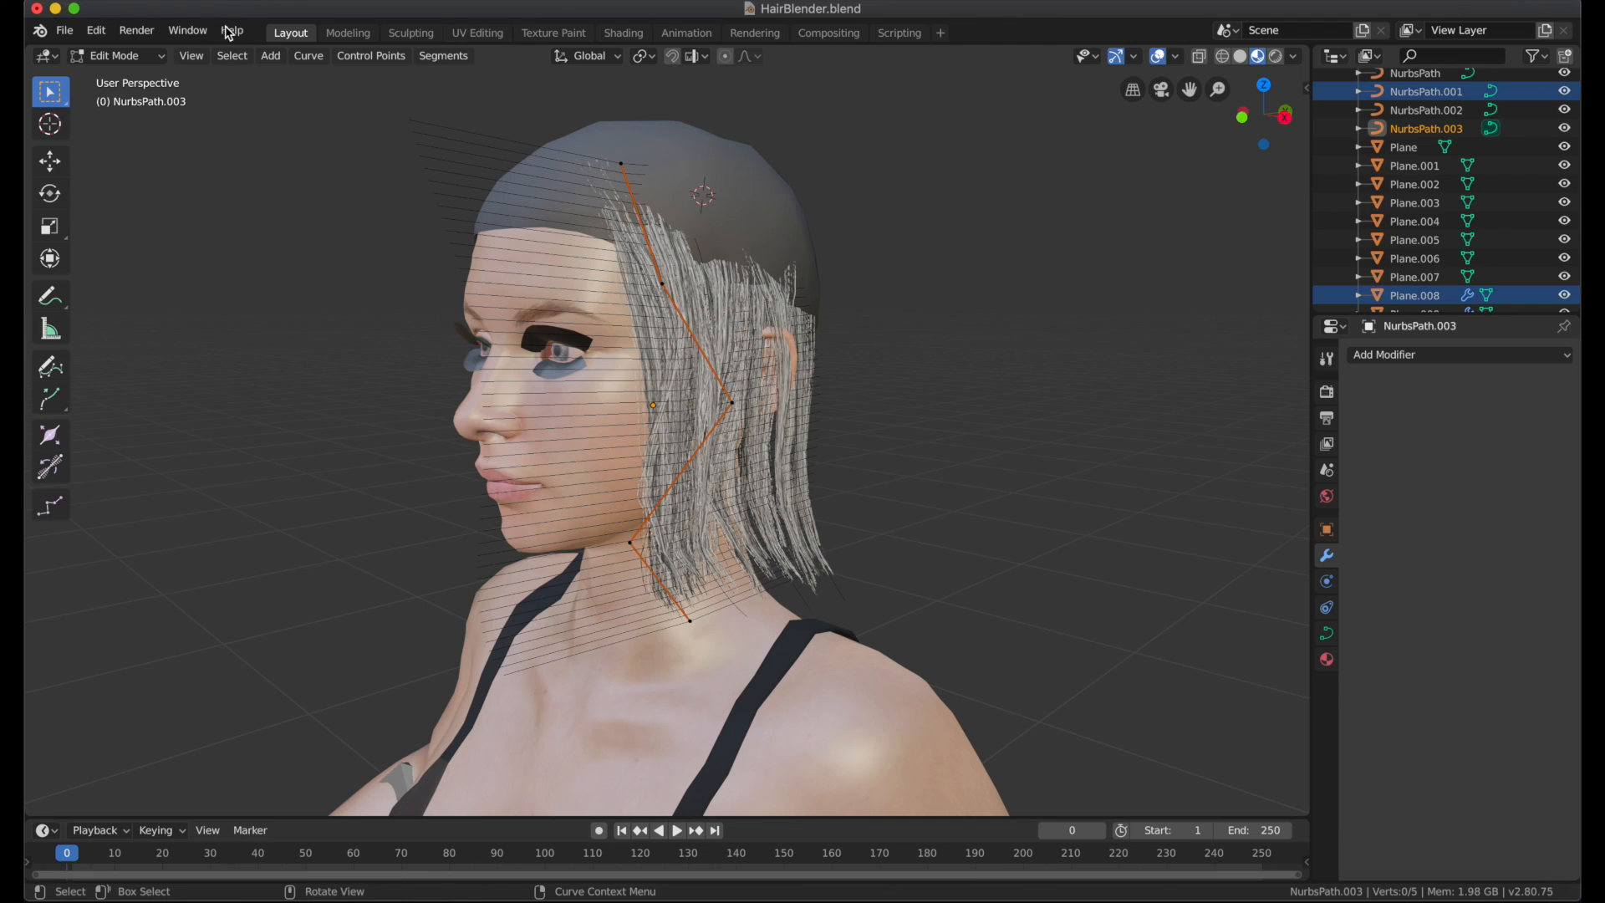
pyautogui.press('Tab')
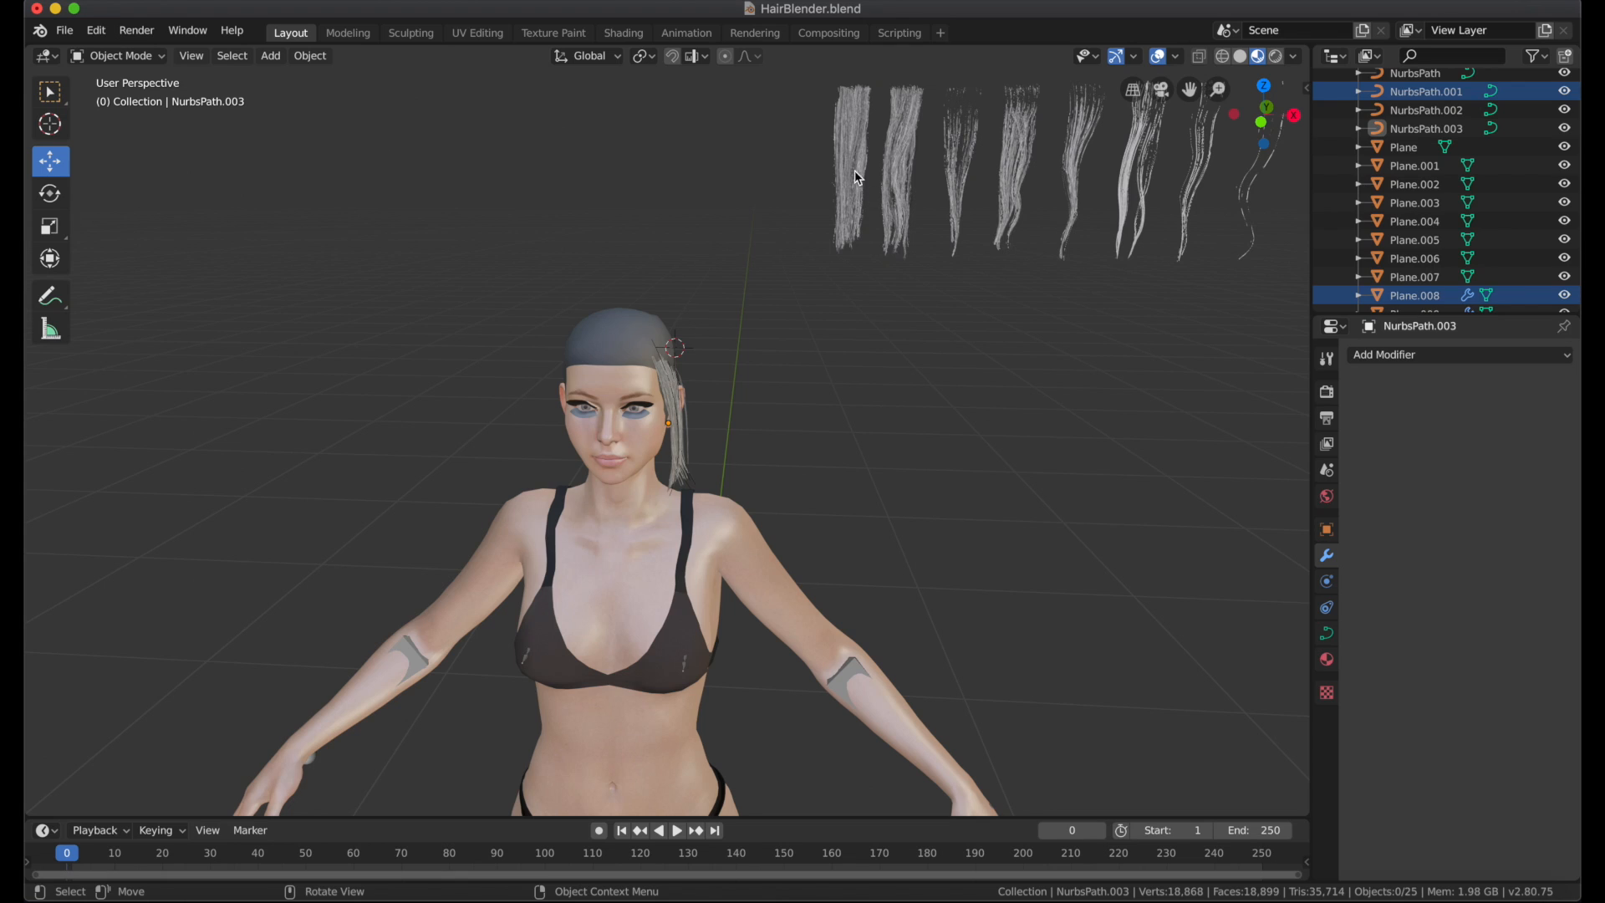
pyautogui.moveTo(870, 115)
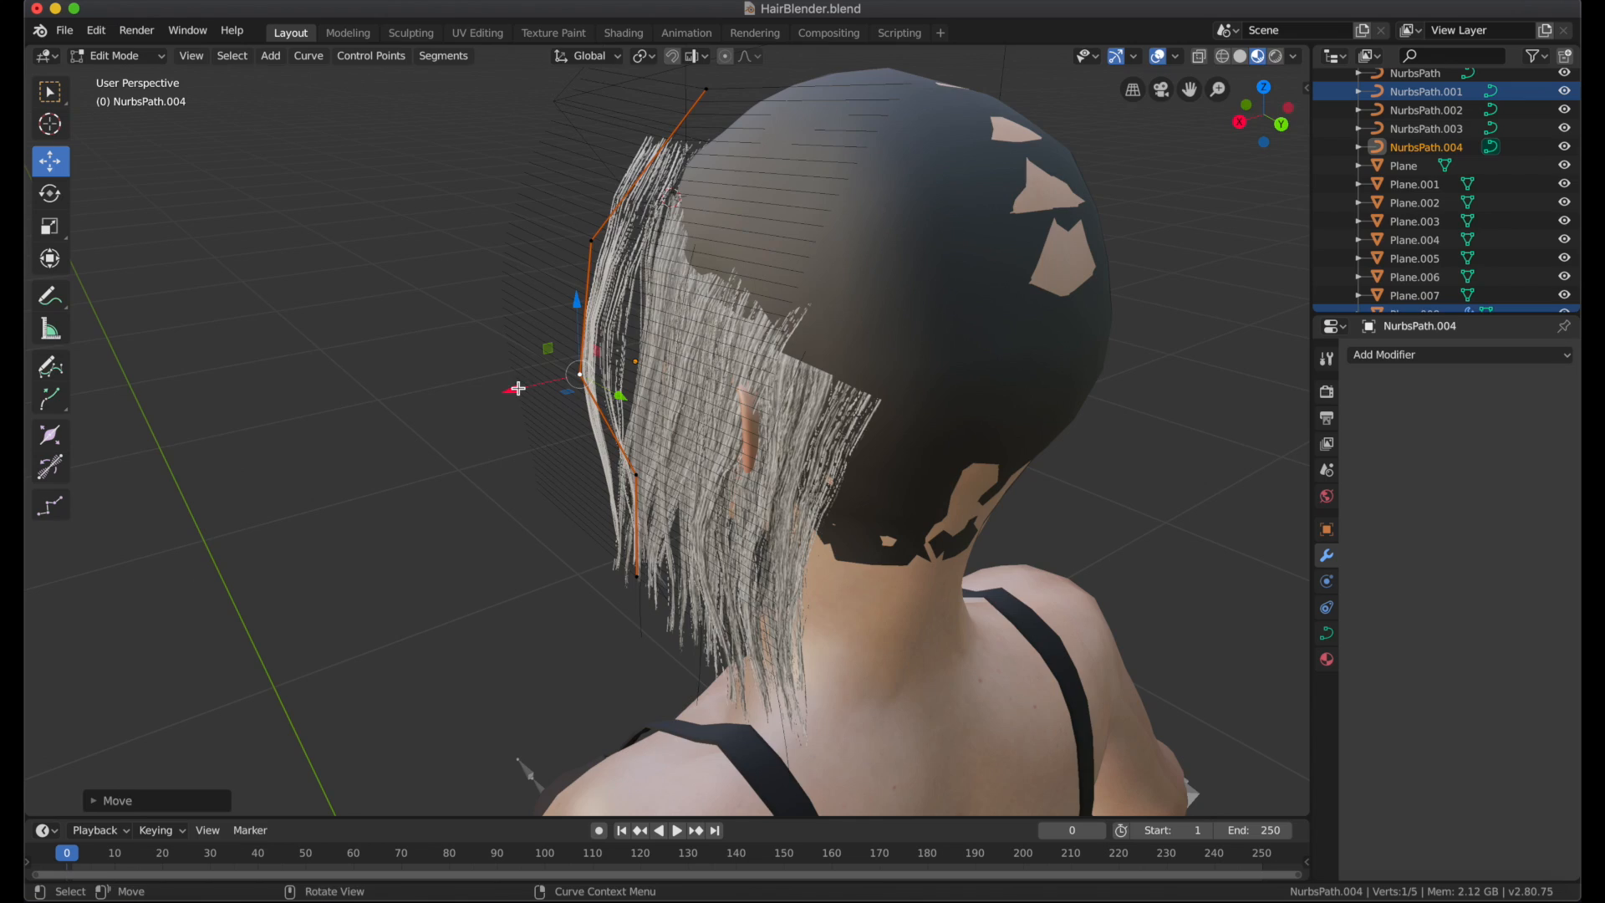
# Bend a fifth path's control points over the ear, then orbit to check the hair
pyautogui.press('Tab')
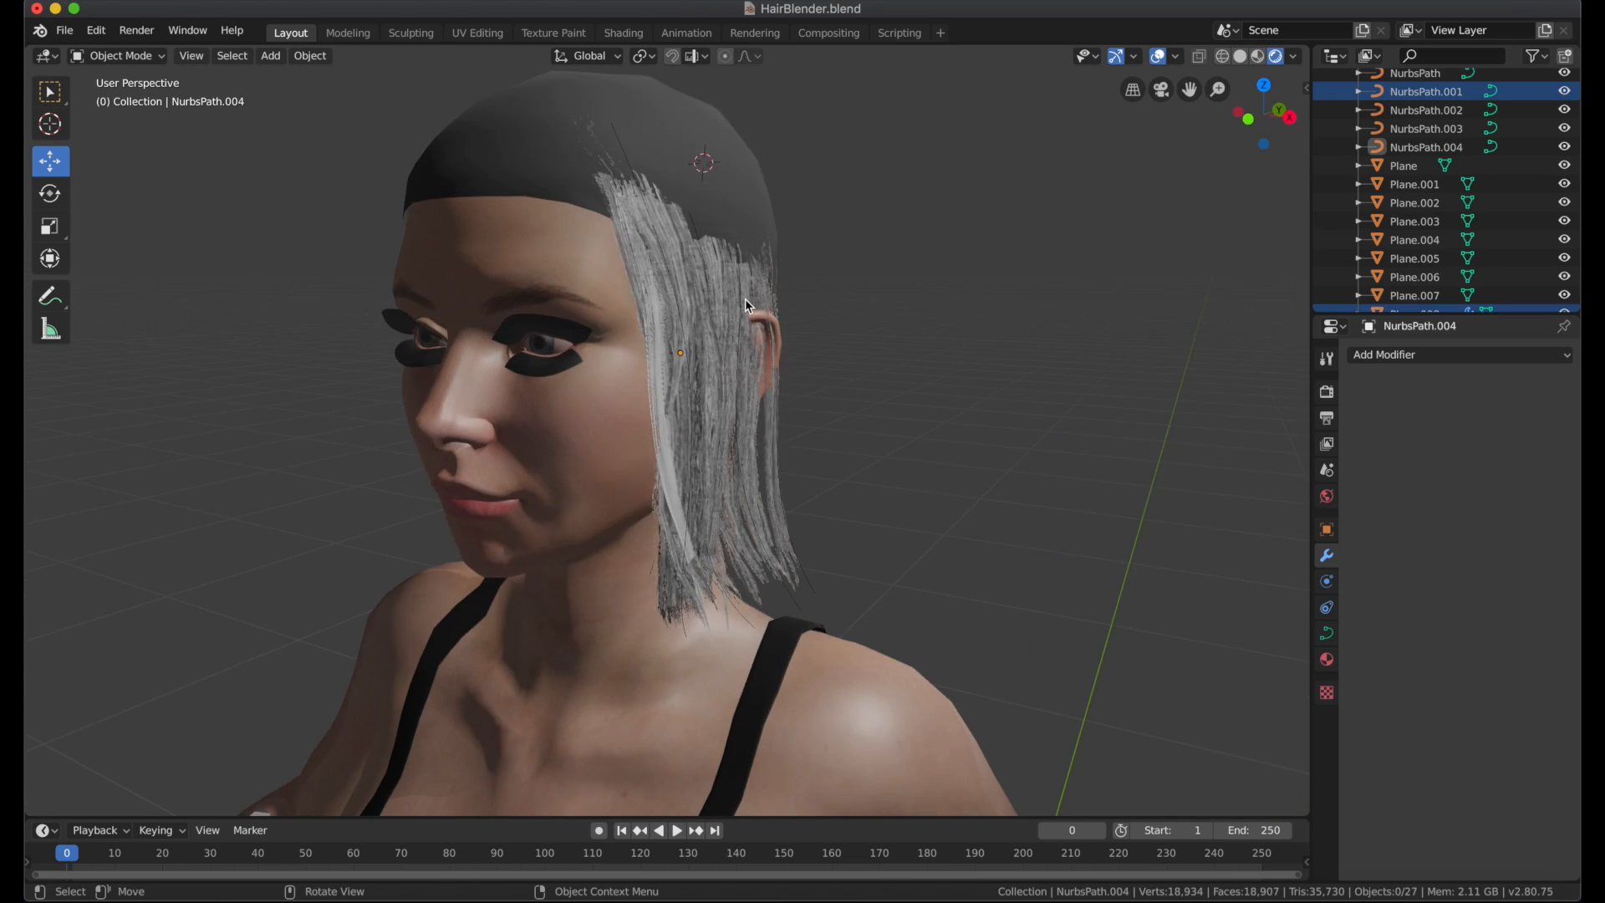
pyautogui.moveTo(747, 307); pyautogui.dragTo(942, 133)
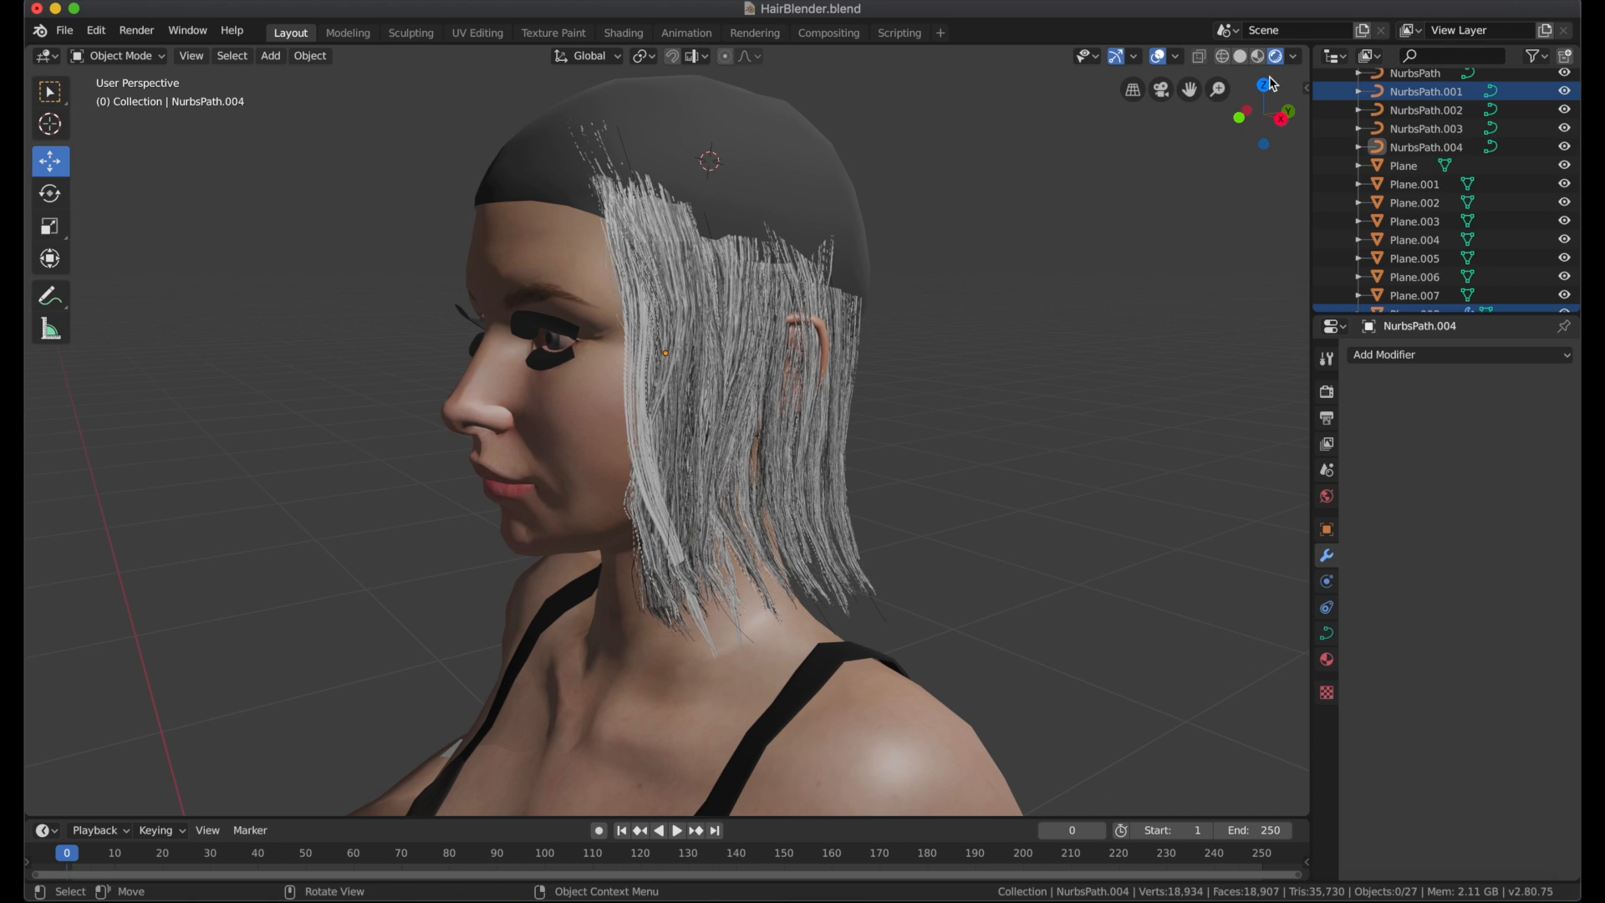
pyautogui.moveTo(1267, 80)
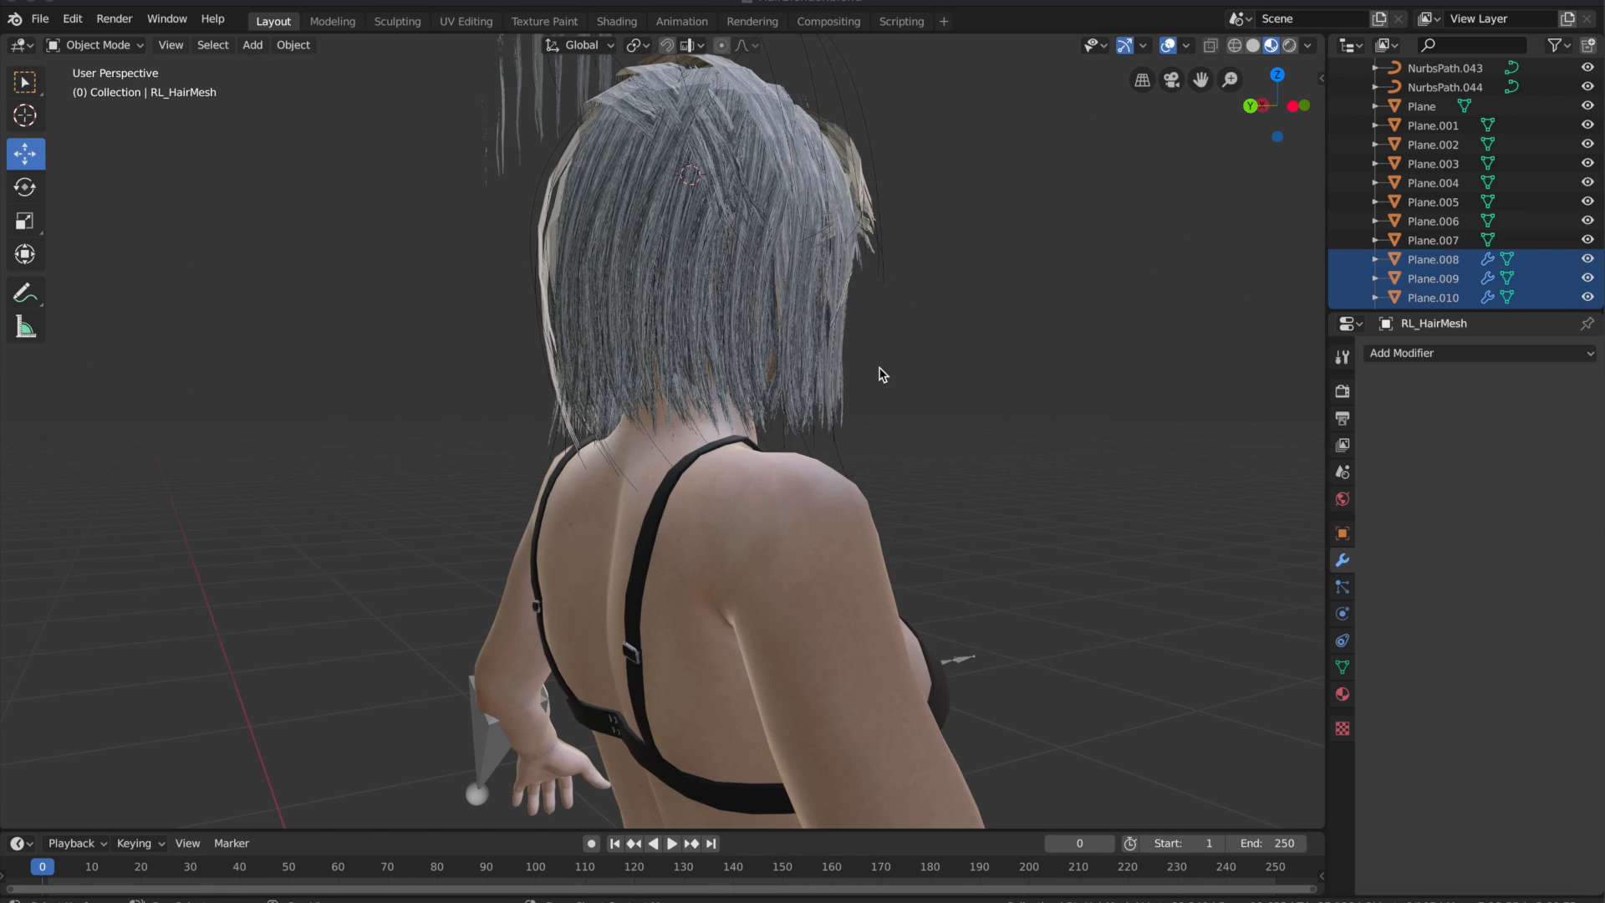
# Orbit around the finished bob haircut to view the hair cards from the side
pyautogui.moveTo(880, 373); pyautogui.dragTo(857, 356)
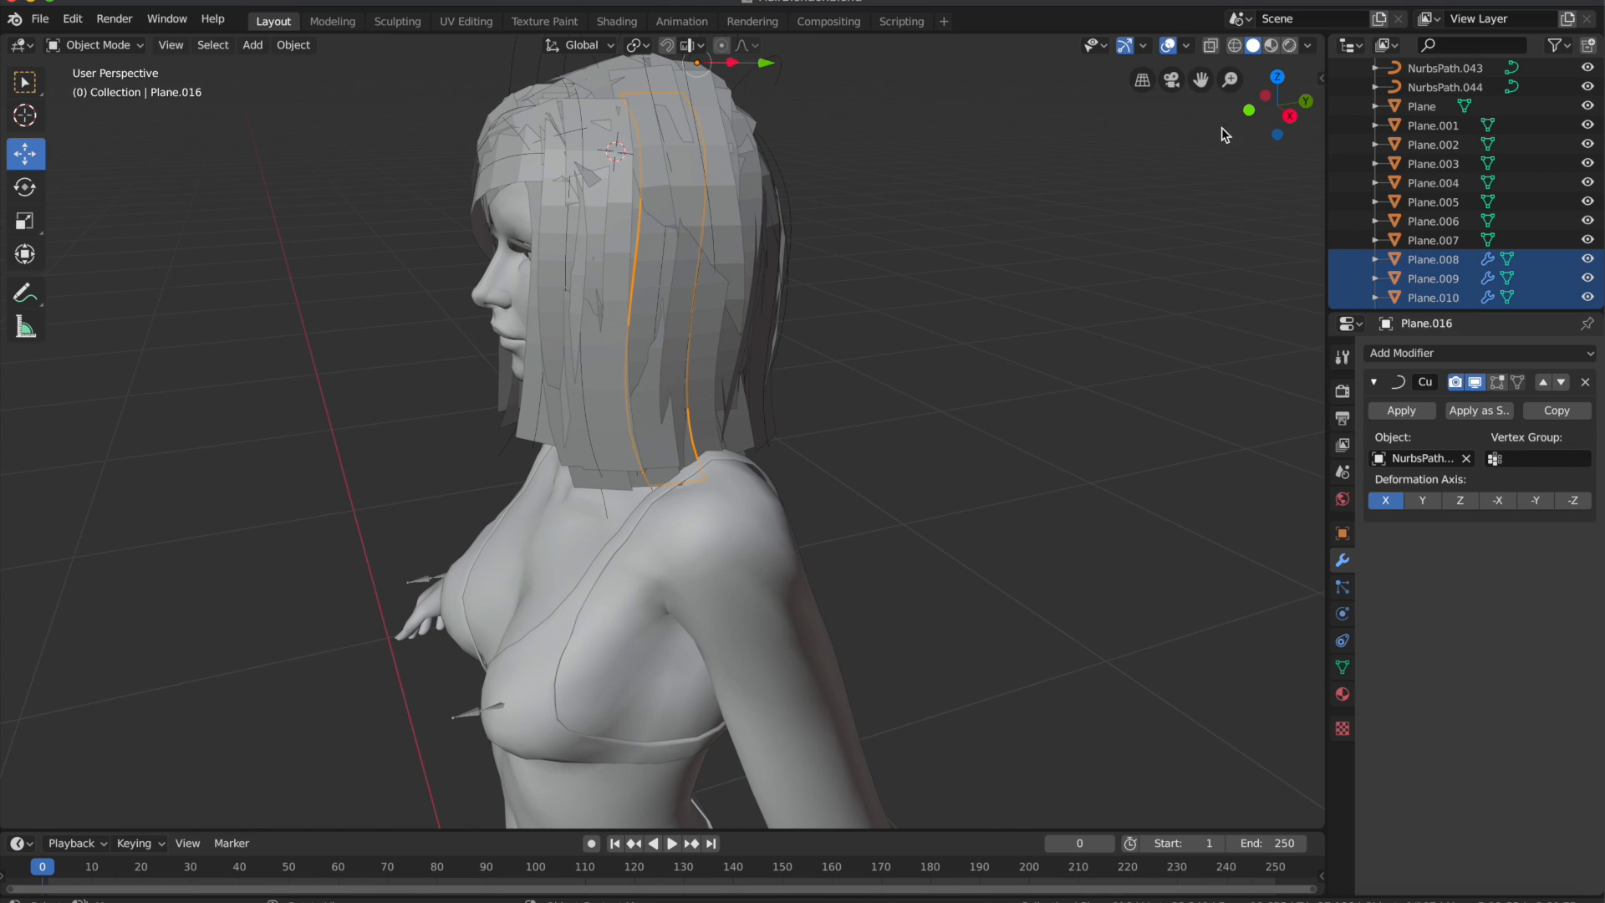
pyautogui.moveTo(1225, 133); pyautogui.dragTo(854, 197)
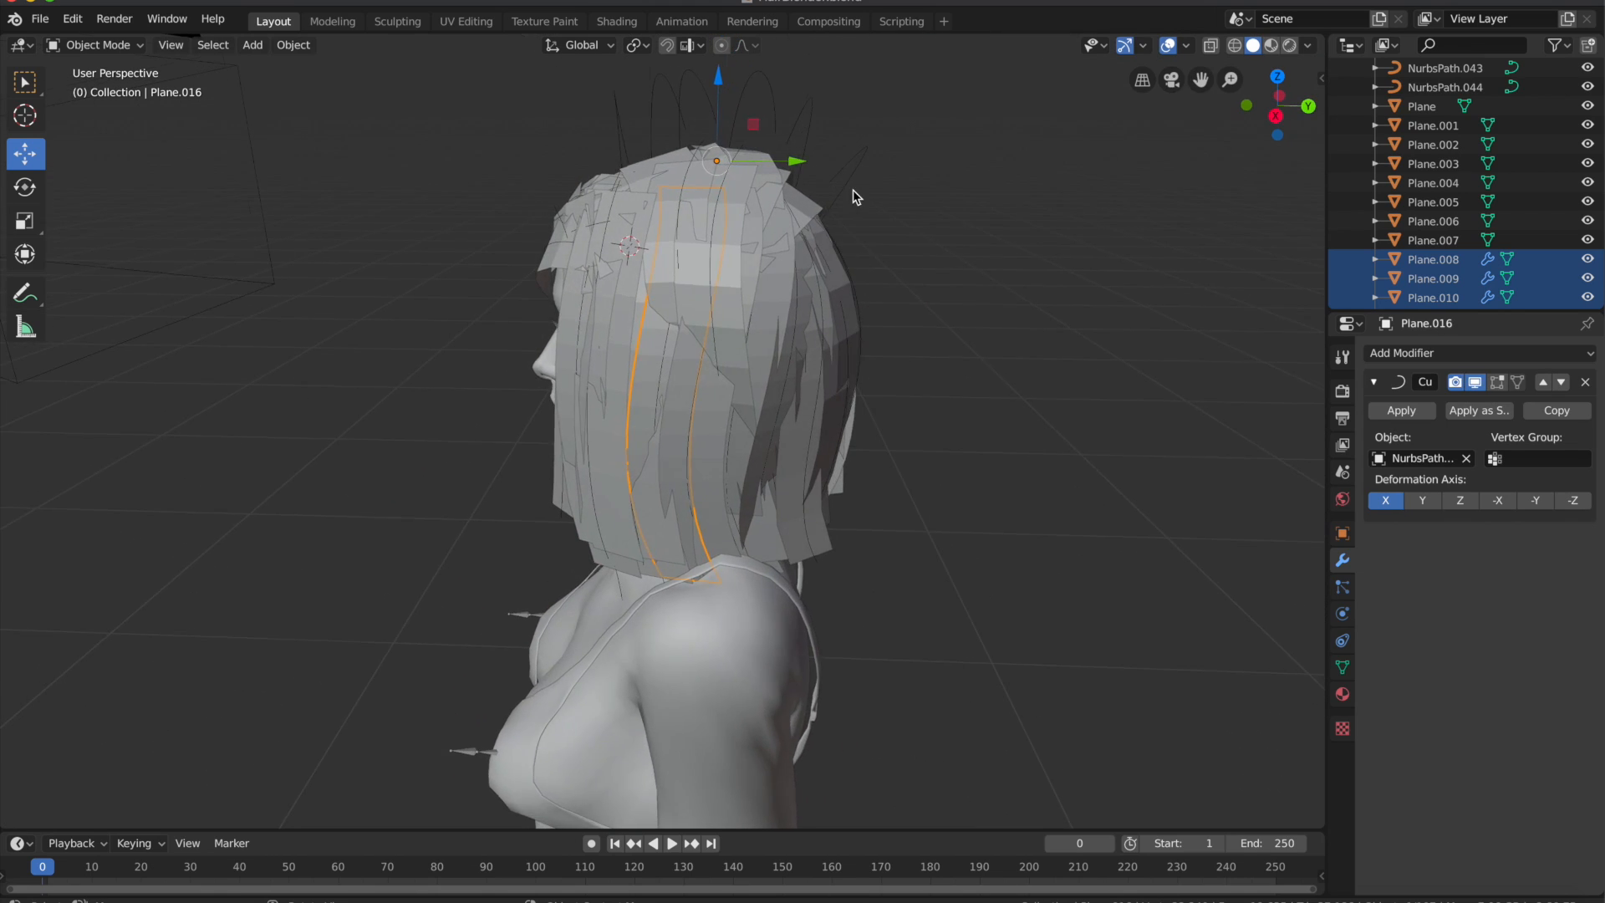